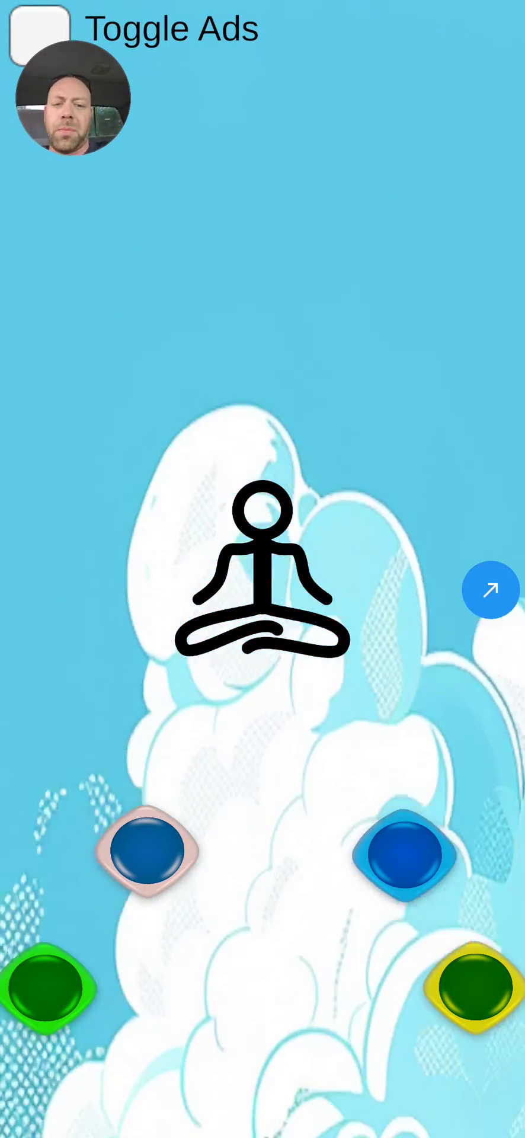
From the floating-button menu, choose Toggle Loop Speed and confirm a 0.10 loop speed.
left_click(491, 589)
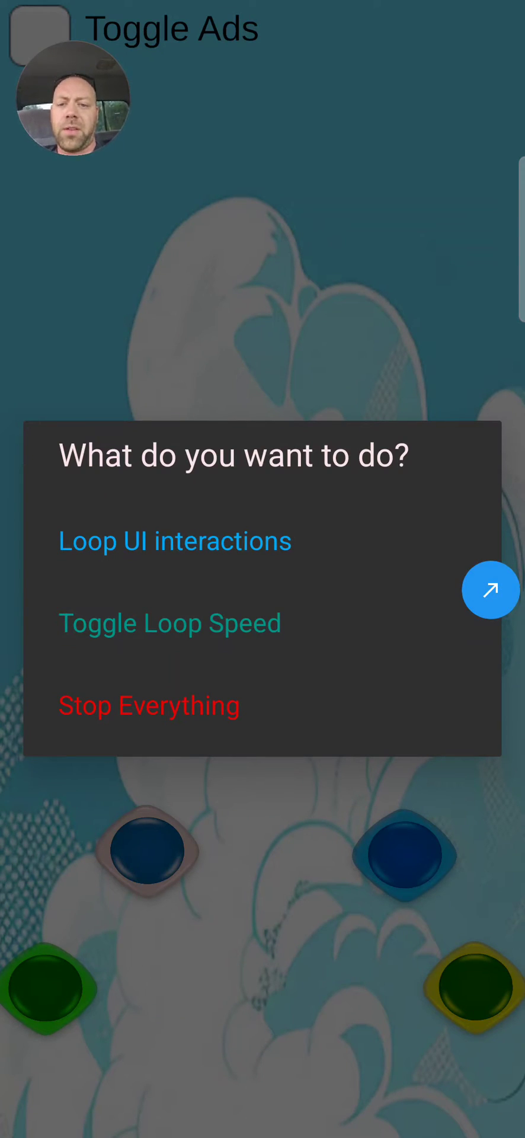
left_click(133, 624)
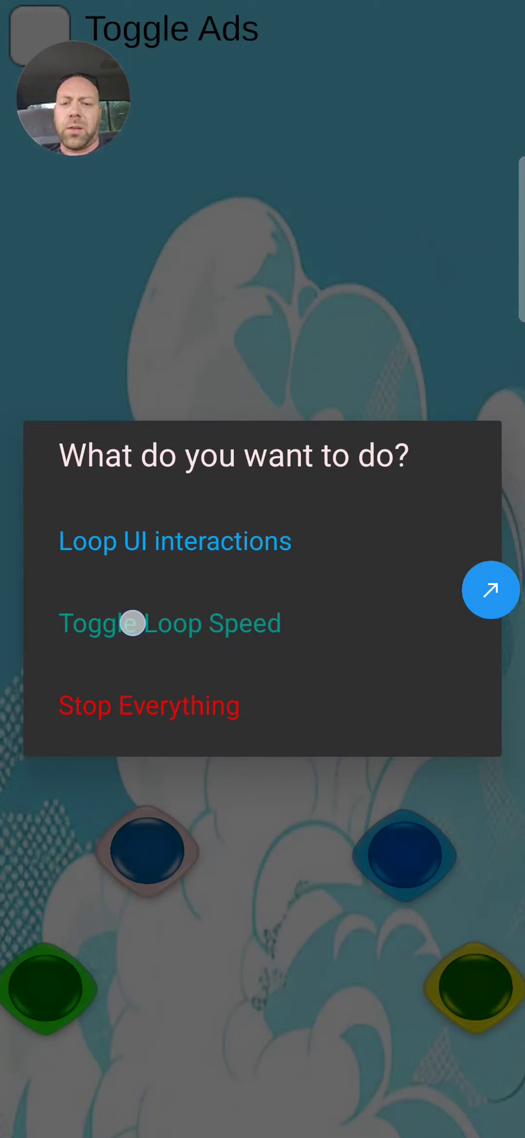
left_click(170, 624)
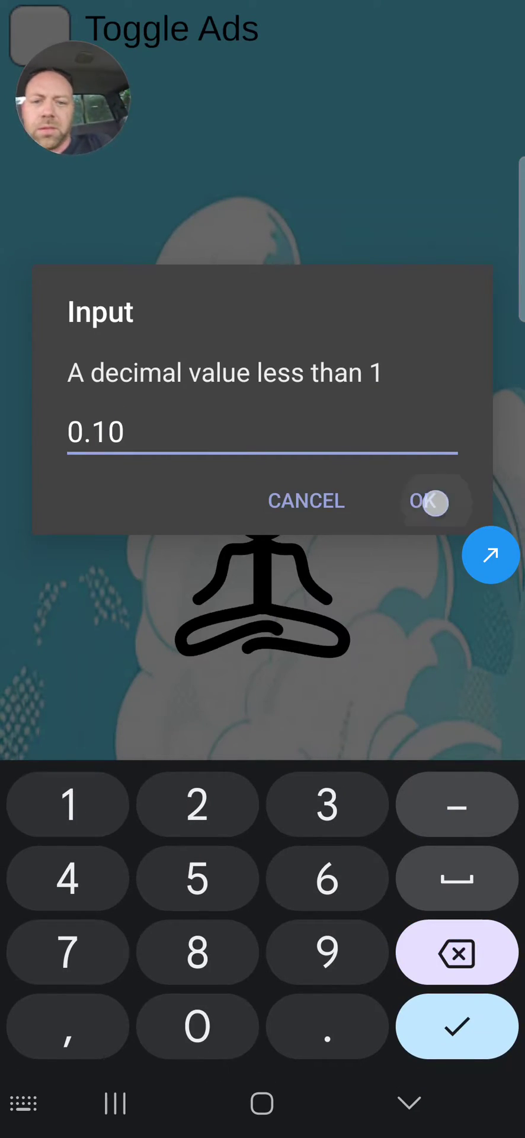
left_click(428, 502)
type("option")
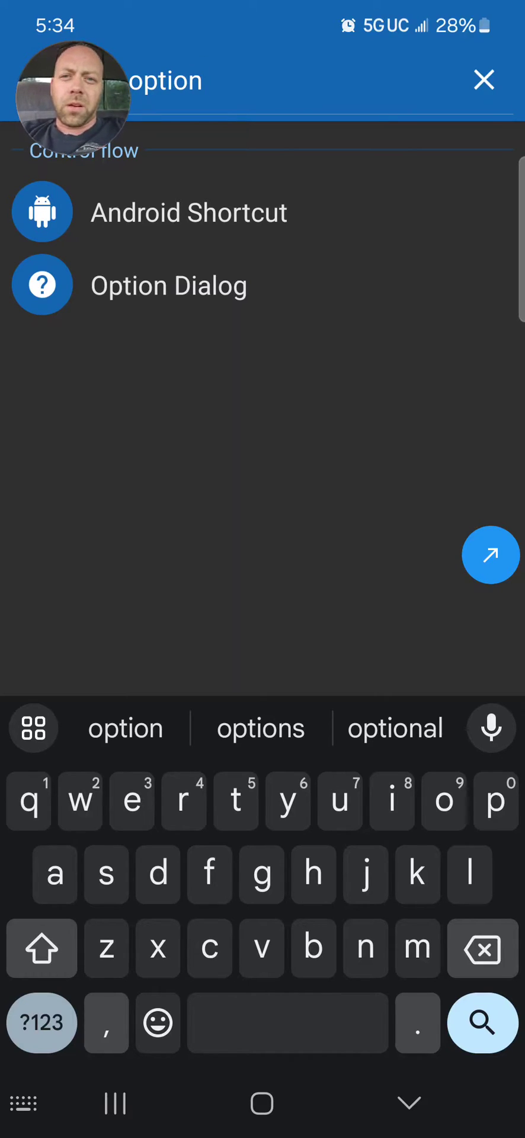
left_click(169, 285)
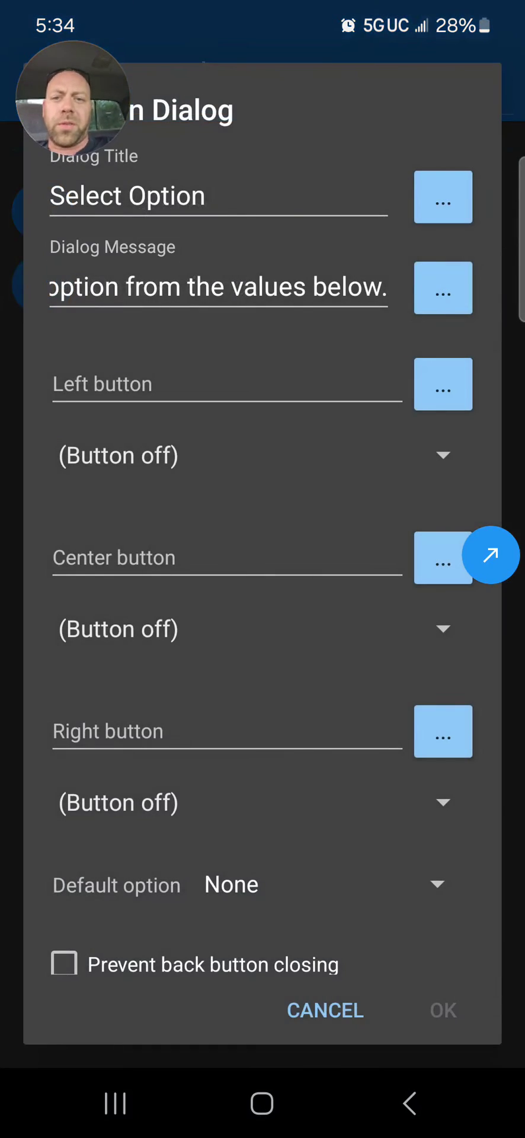
scroll("down", 3)
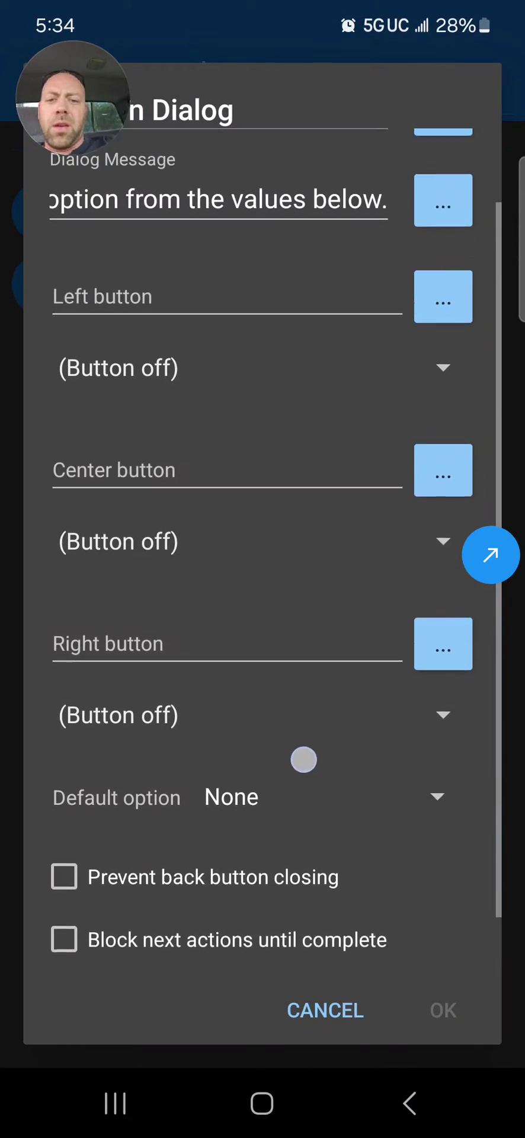
scroll("down", 3)
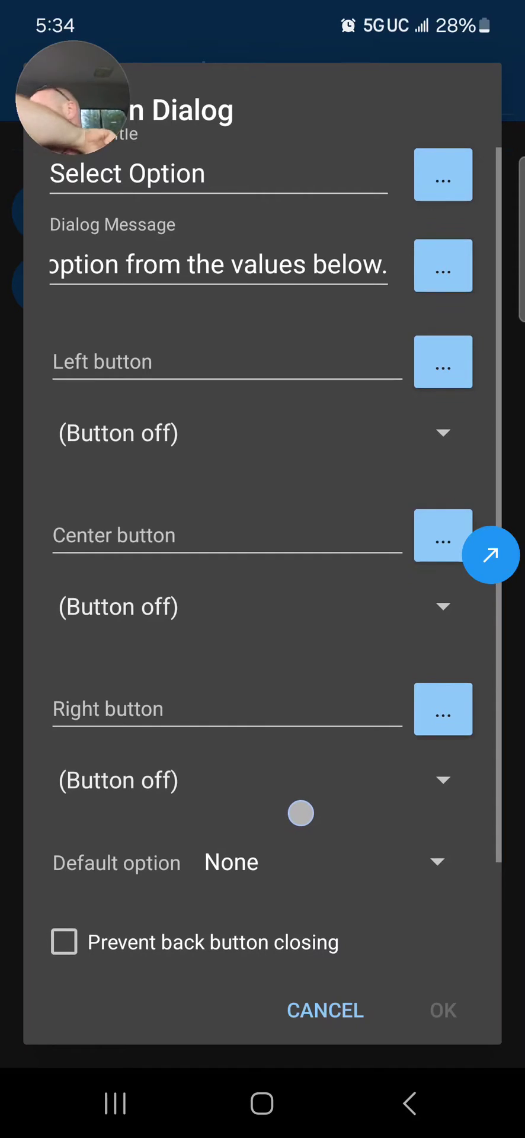
scroll("down", 3)
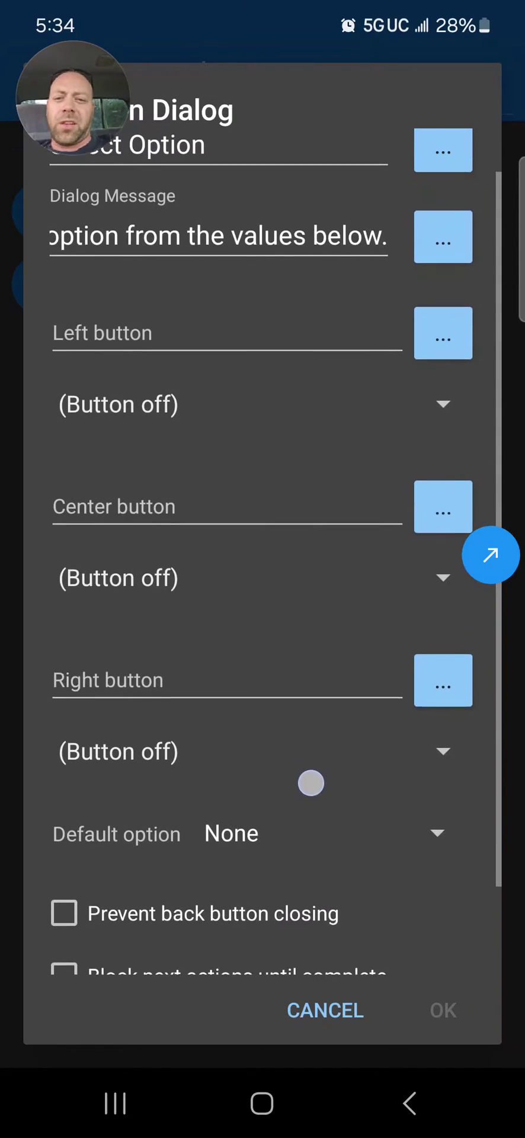
scroll("down", 3)
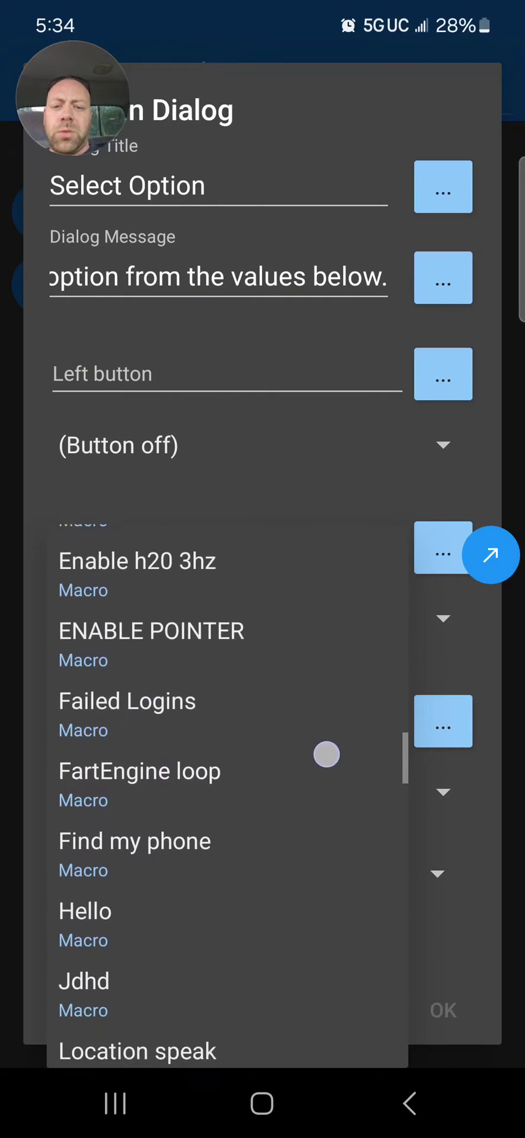
scroll("down", 3)
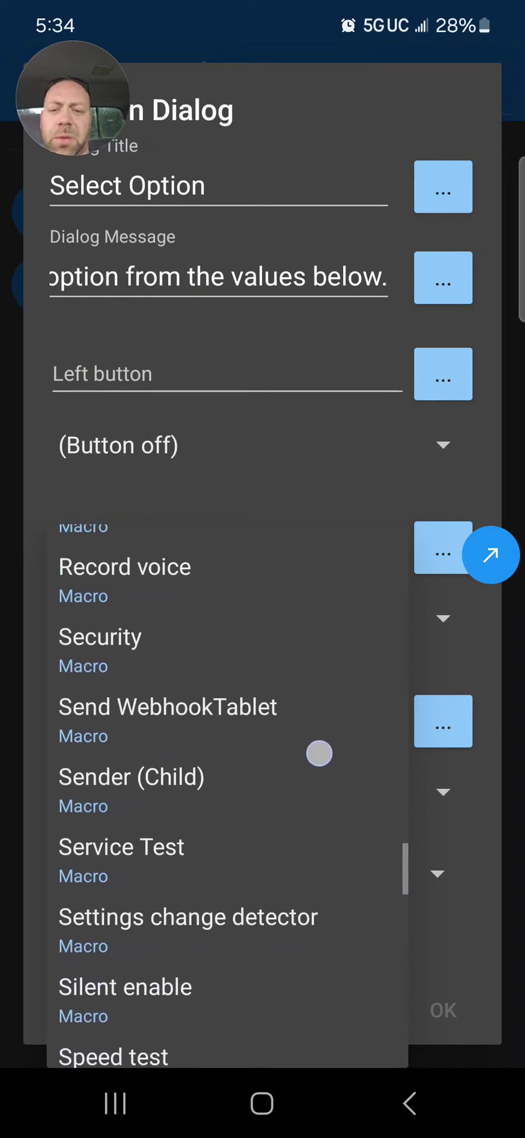
scroll("down", 3)
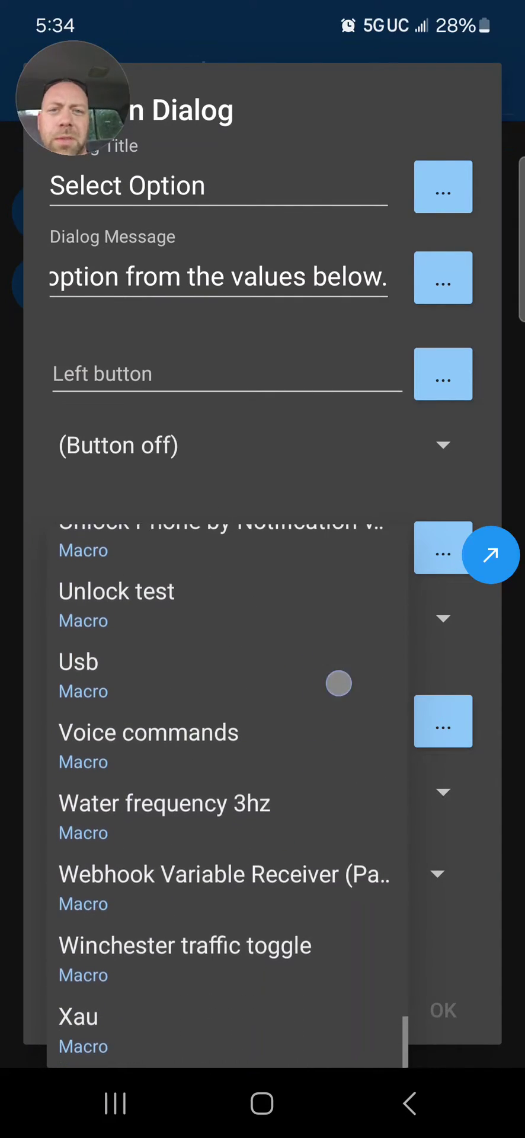
scroll("down", 3)
type("option")
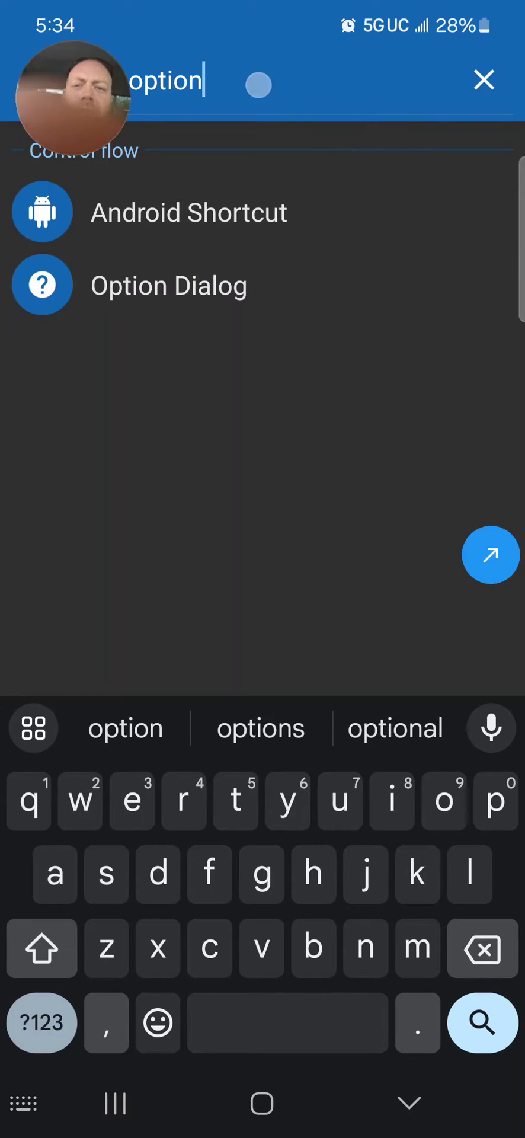
Enter 'Choose from below' as the Option Dialog message and scroll to further settings.
key("Backspace")
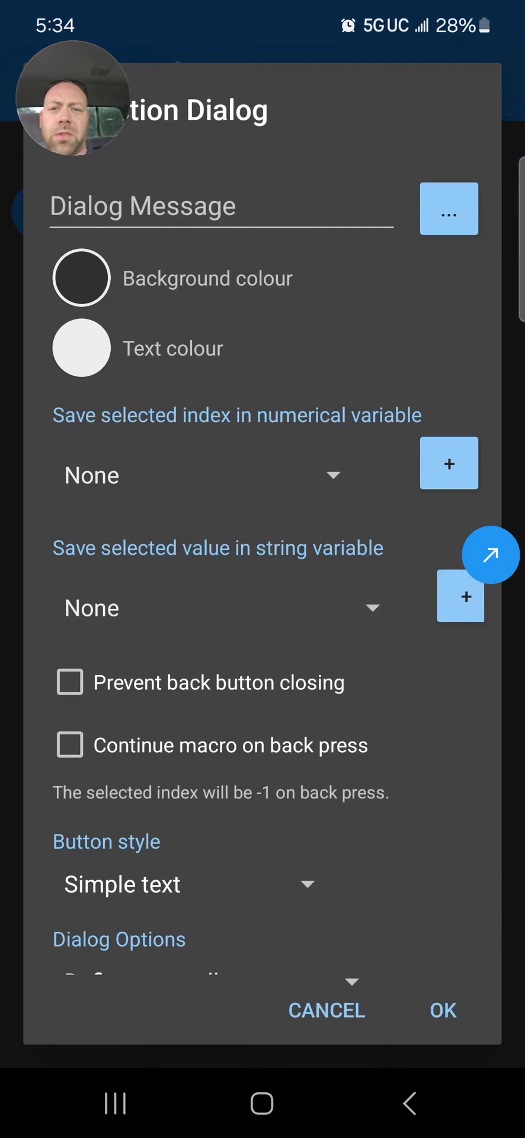
left_click(220, 207)
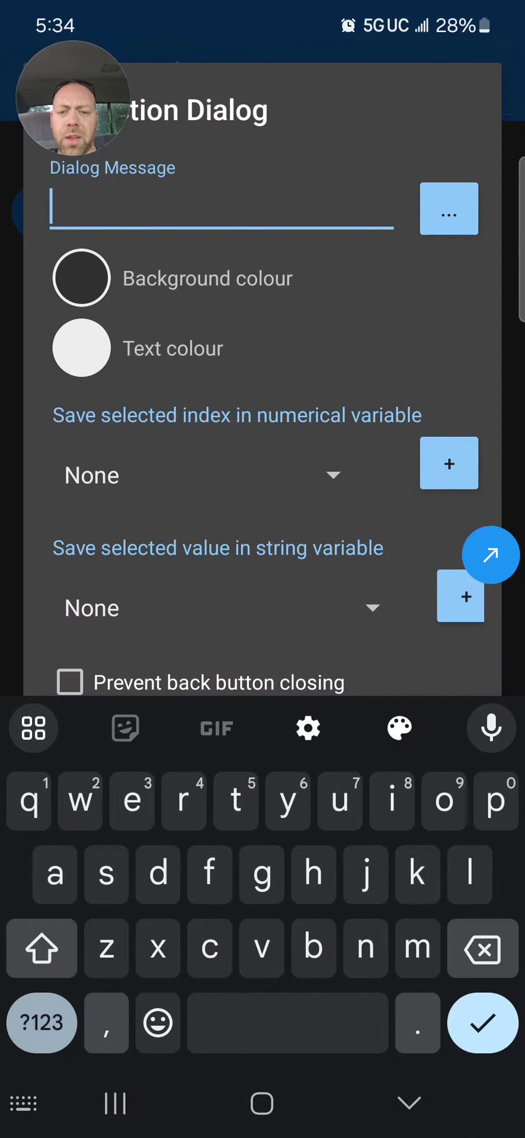
type("Choose f")
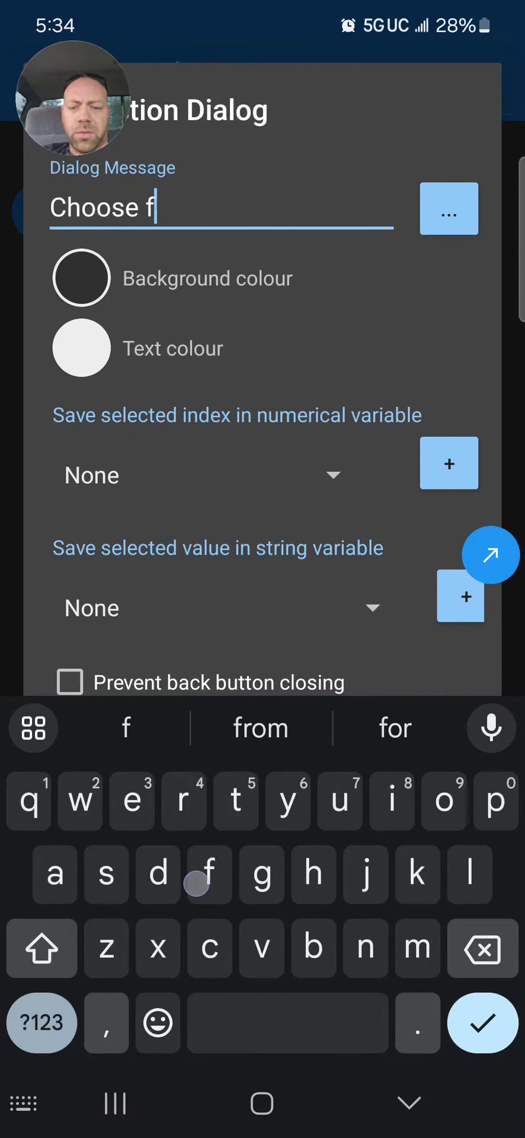
type("rom below")
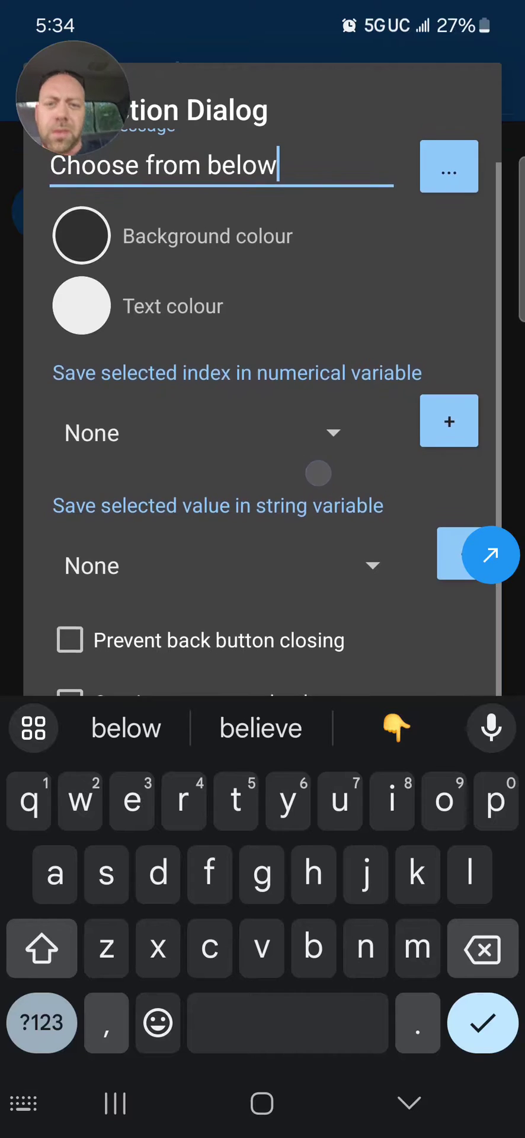
scroll("down", 3)
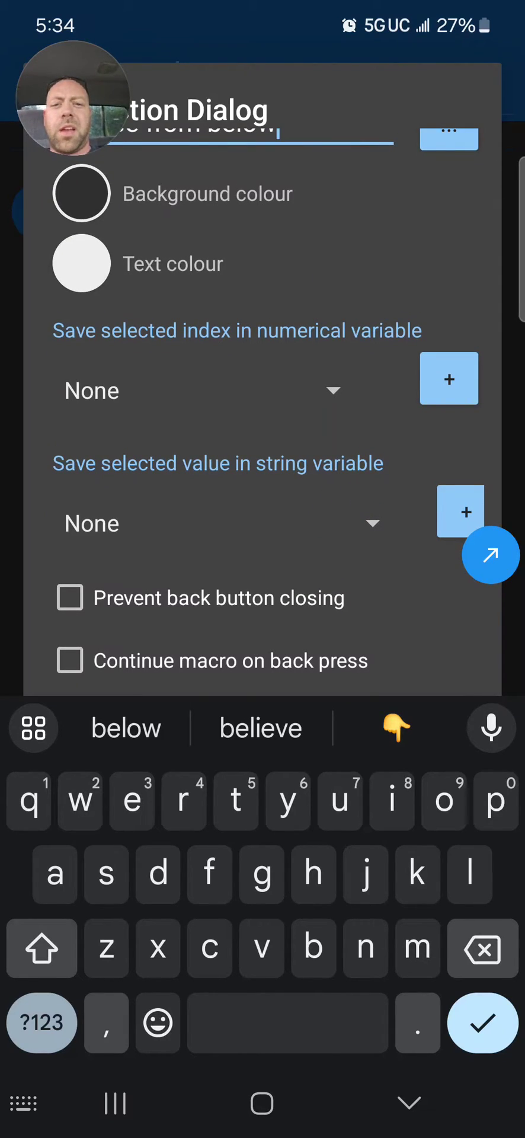
scroll("down", 3)
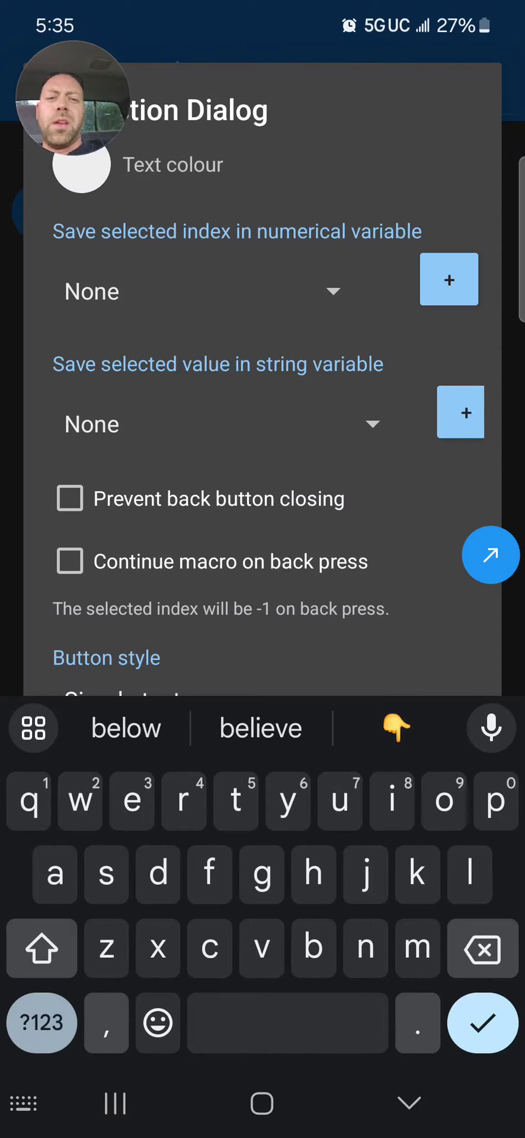
Create a local string variable 'selection' to hold the chosen option's value.
left_click(449, 280)
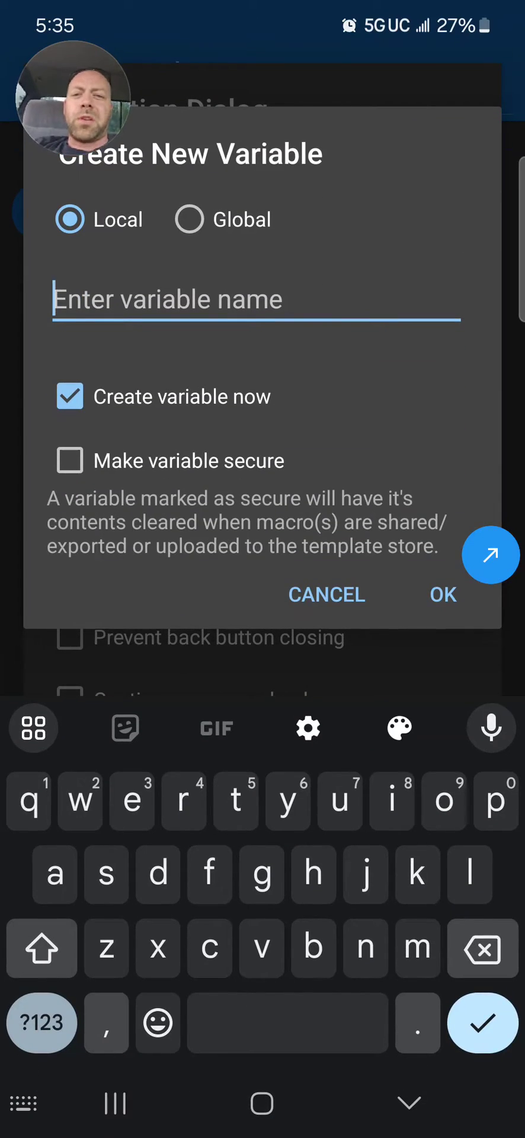
type("selecti")
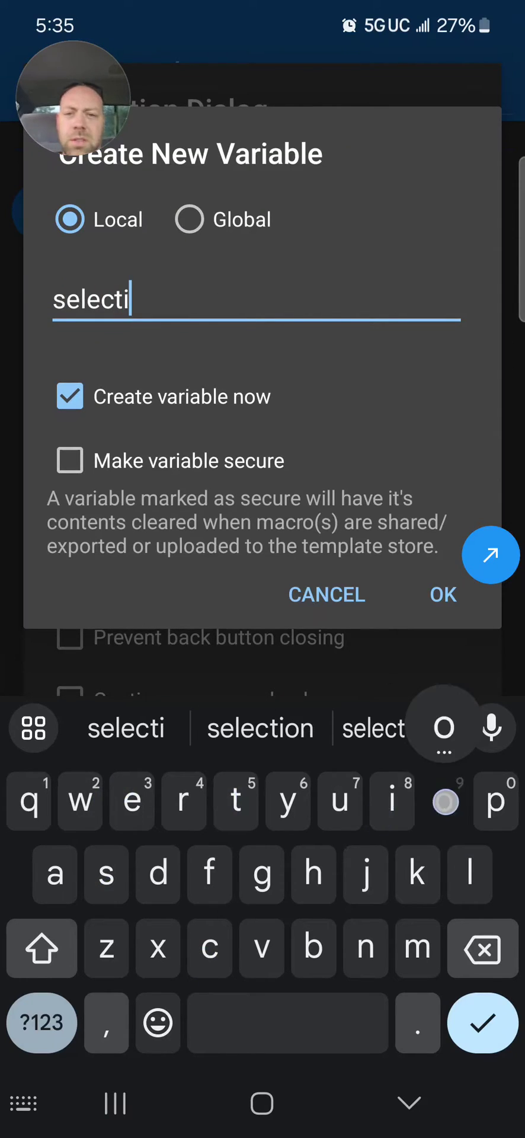
left_click(443, 595)
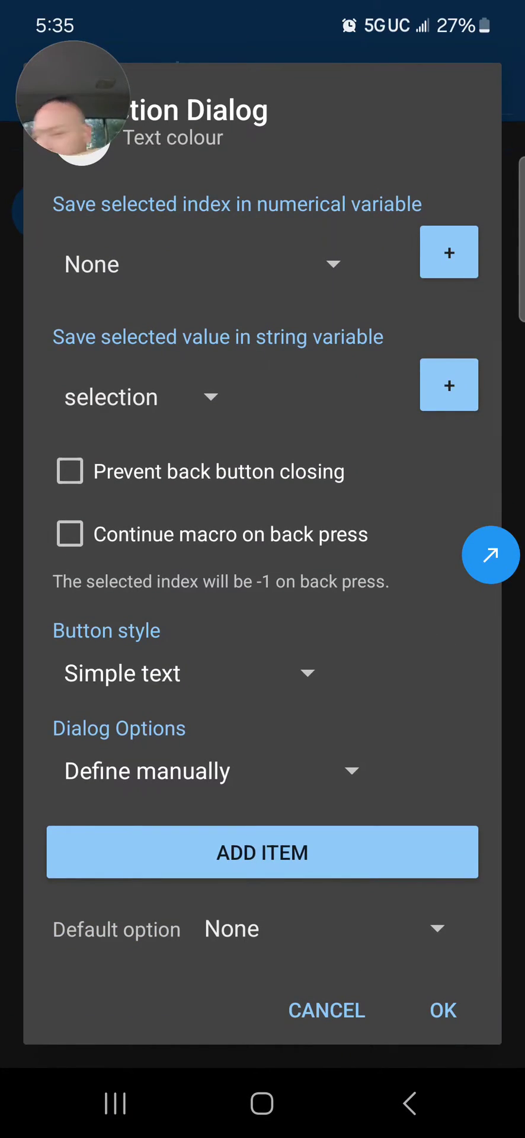
Add a first dialog item 'Weather' and give it a colour.
left_click(262, 854)
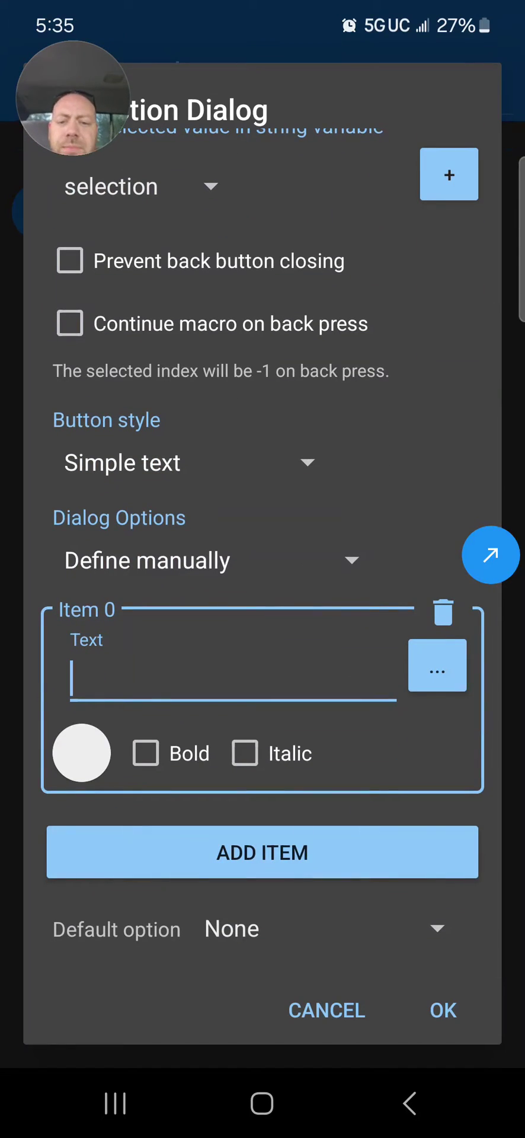
left_click(232, 682)
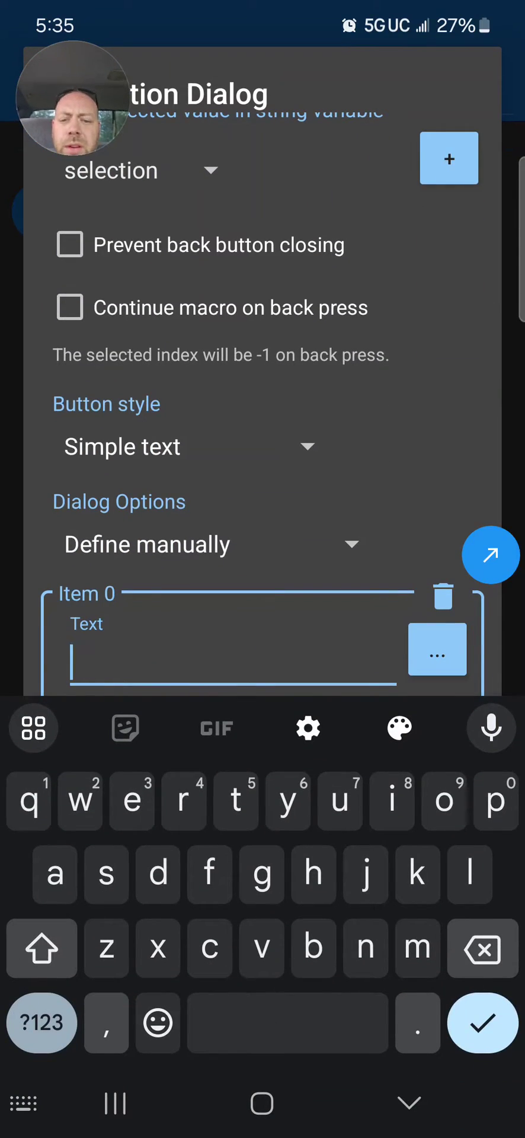
type("Weathe")
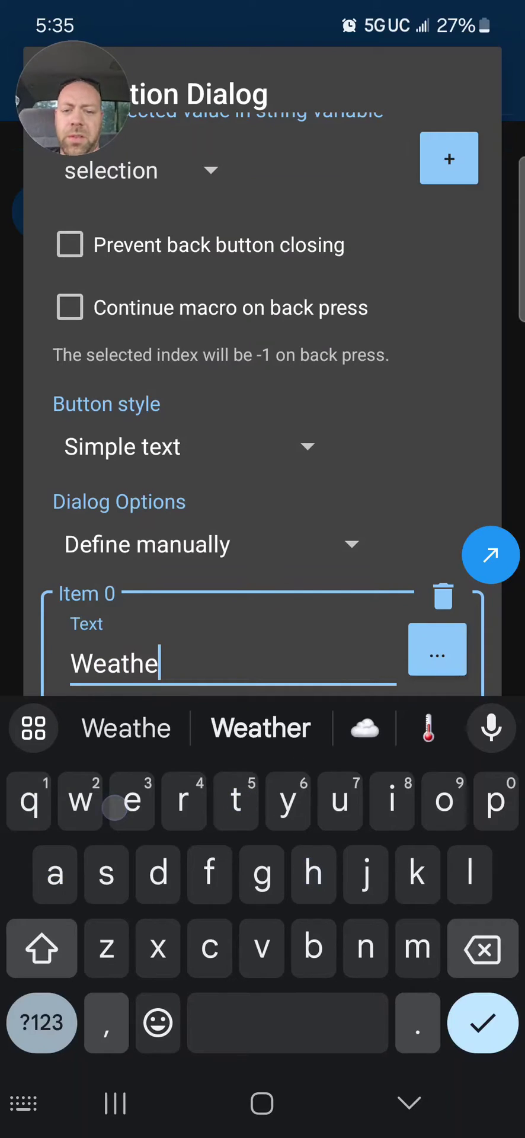
left_click(260, 728)
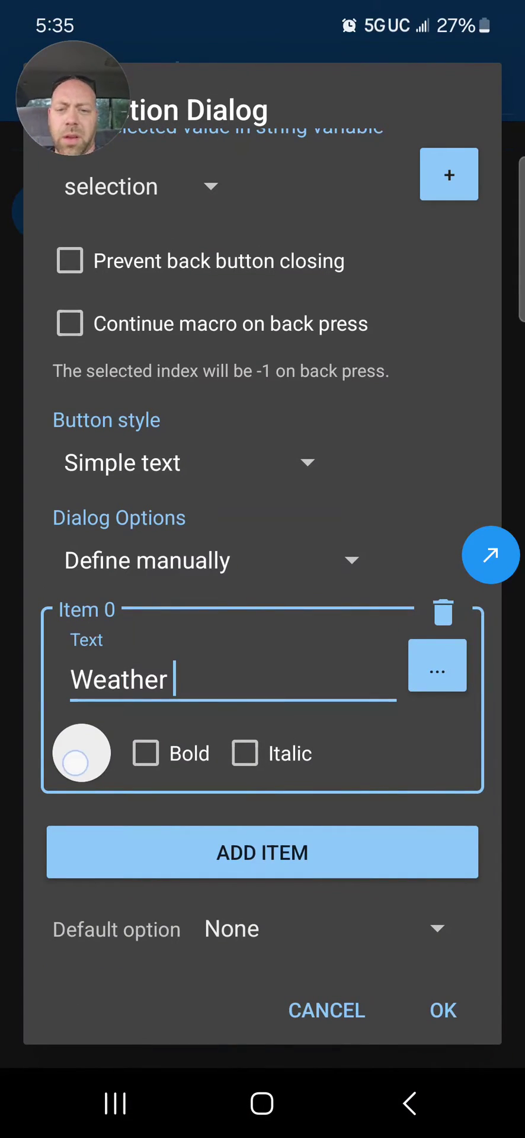
left_click(82, 754)
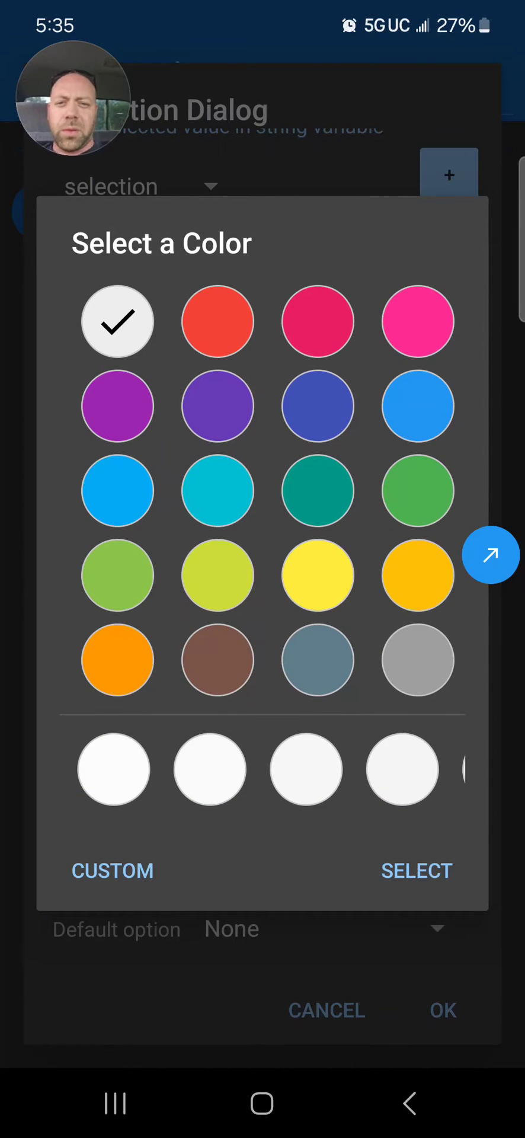
left_click(317, 661)
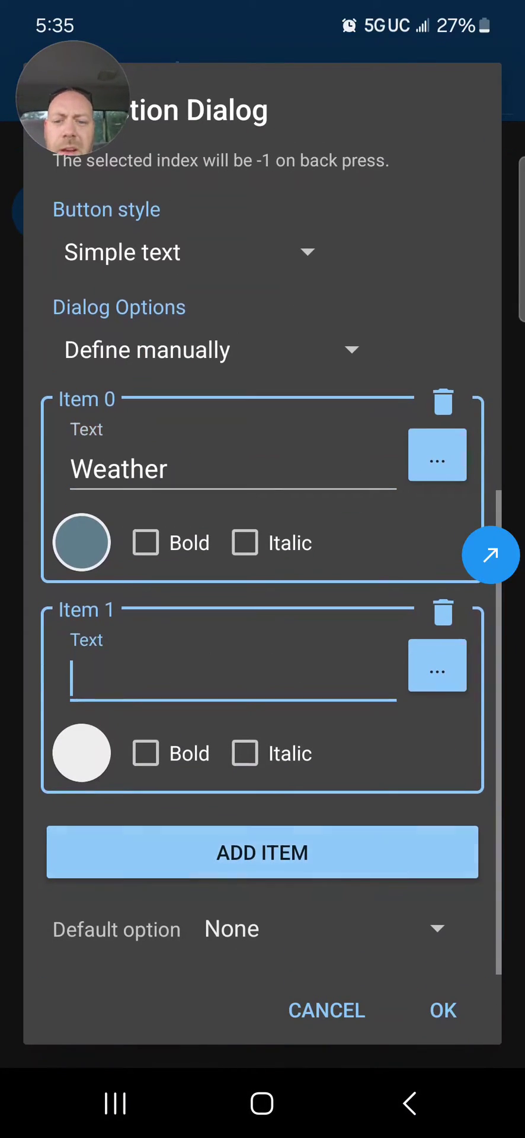
Label the next item 'Spotify' and open its colour choices.
left_click(232, 682)
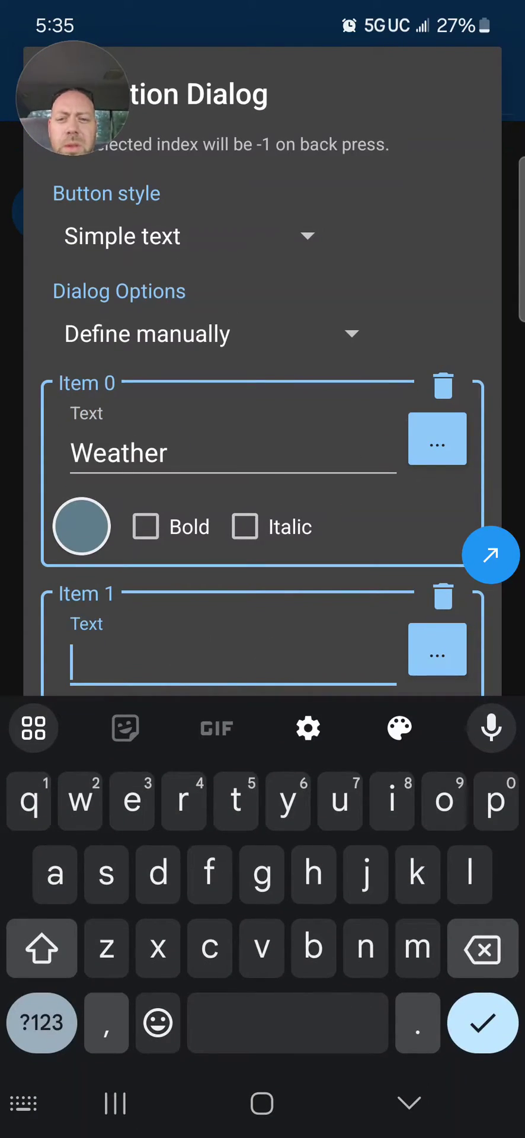
type("Spotify")
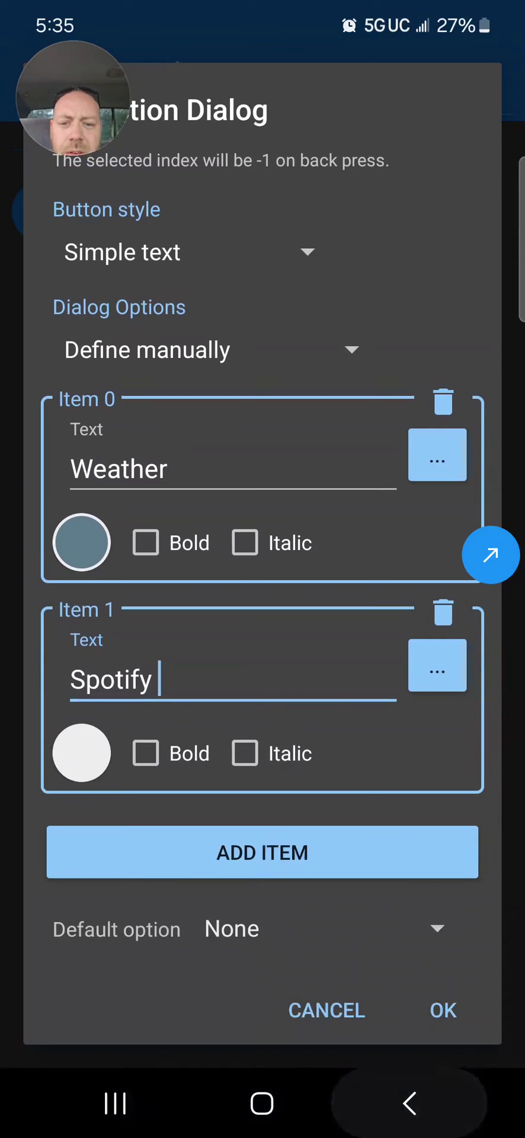
left_click(82, 754)
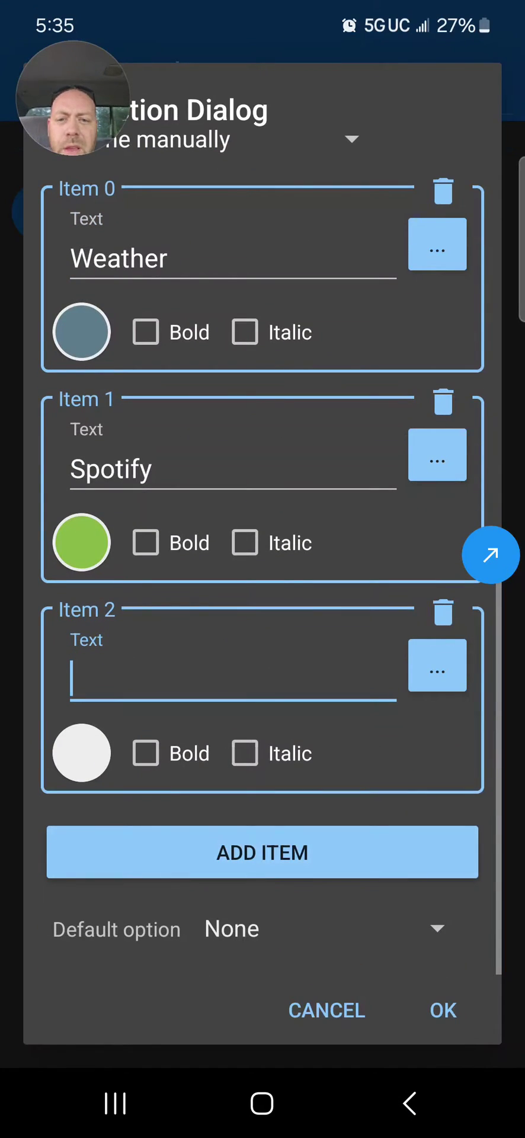
Label the third item 'Test Macro' and make it blue.
left_click(231, 679)
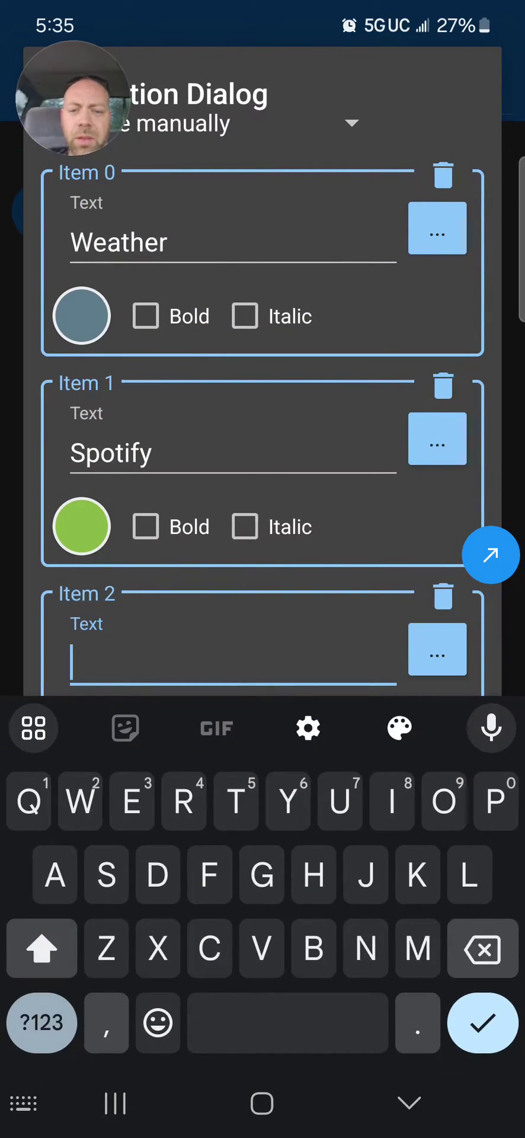
type("Test ma")
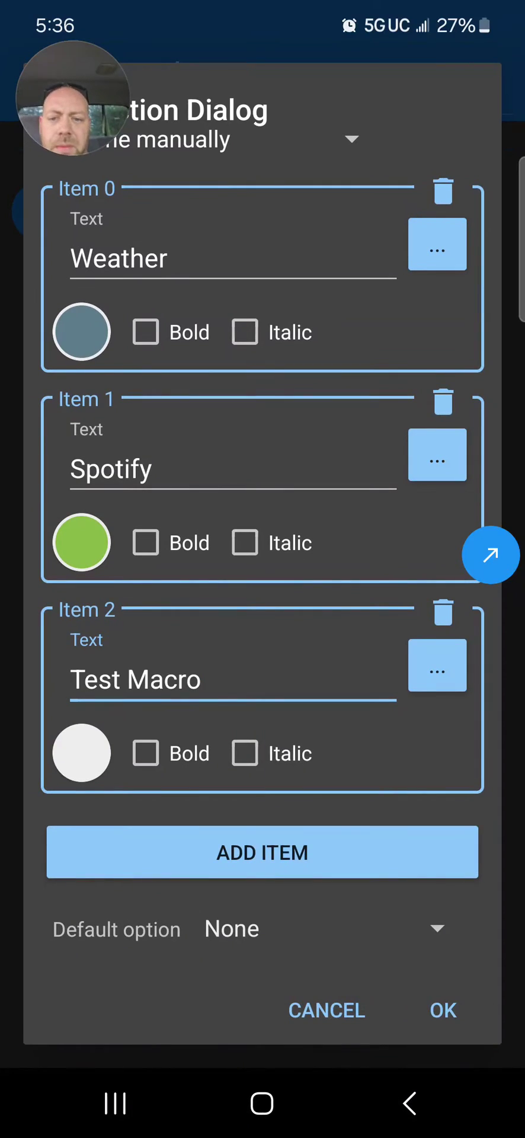
left_click(82, 332)
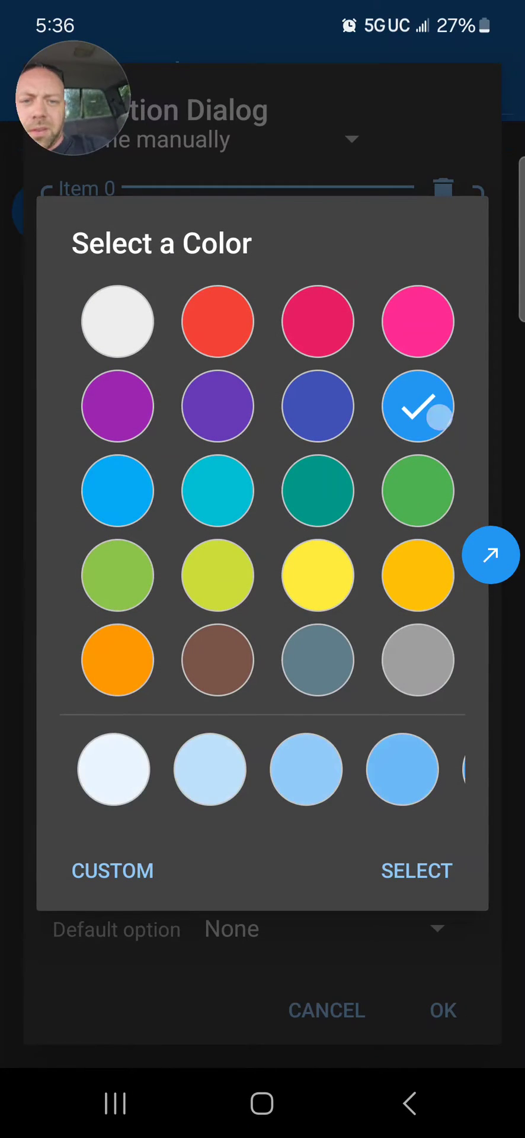
left_click(416, 872)
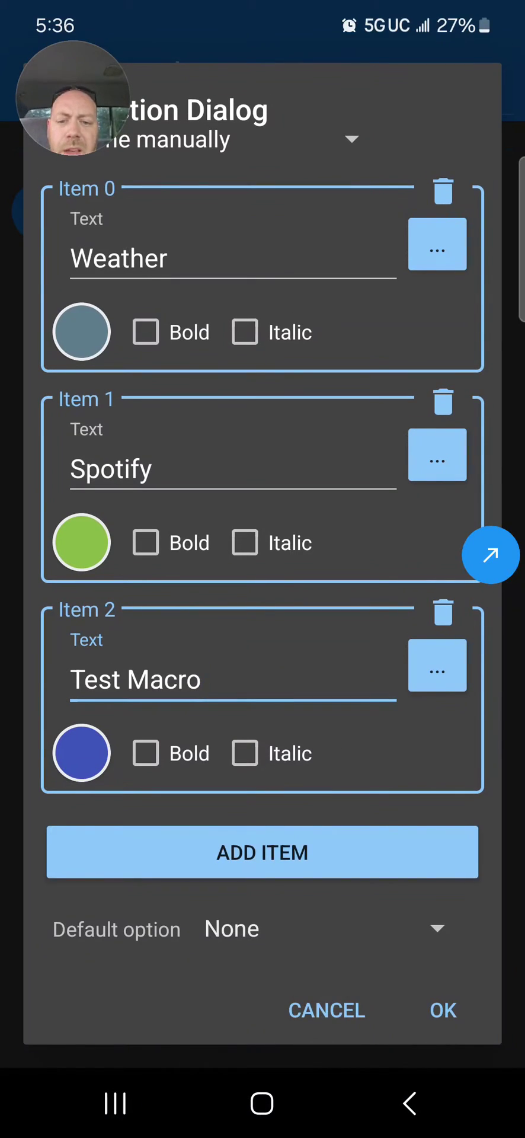
Add a fourth item labelled 'Cancel macro'.
left_click(261, 853)
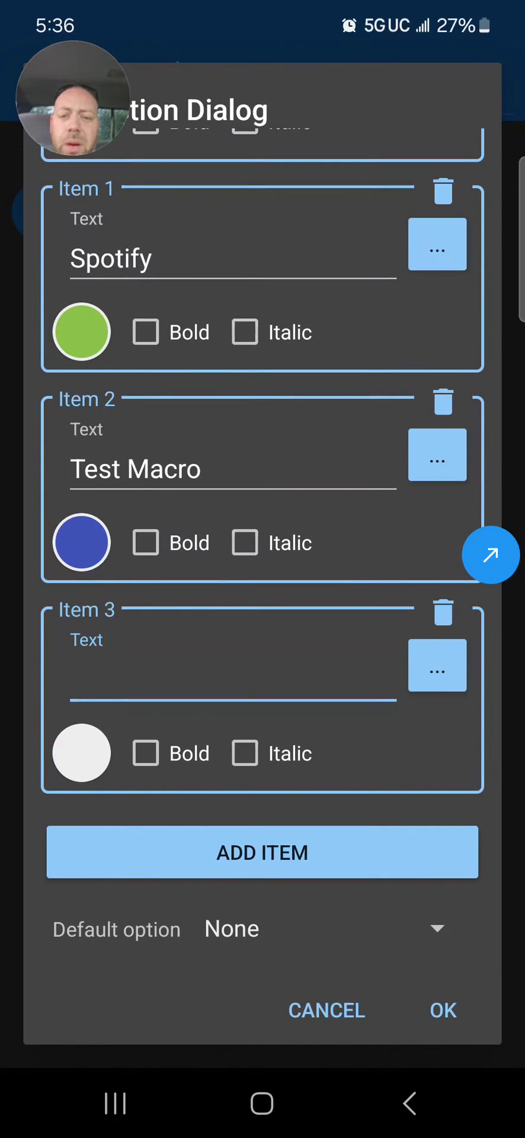
left_click(232, 670)
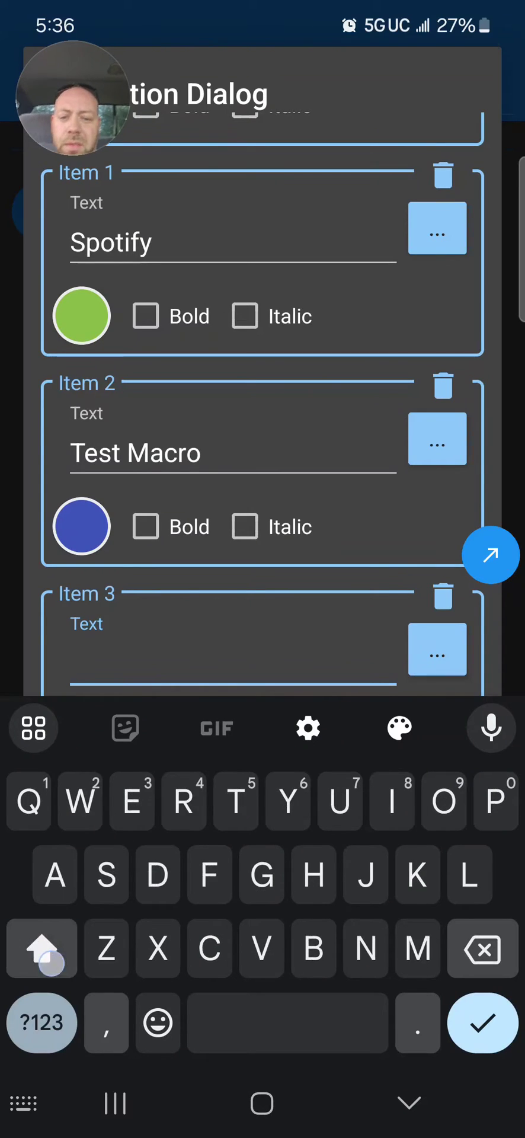
type("Cancel macro")
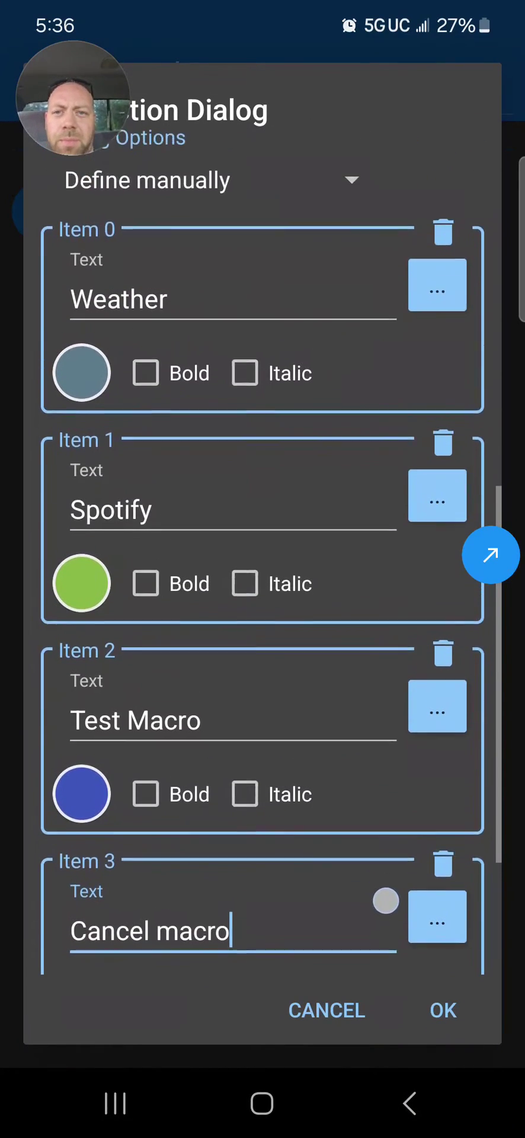
scroll("down", 3)
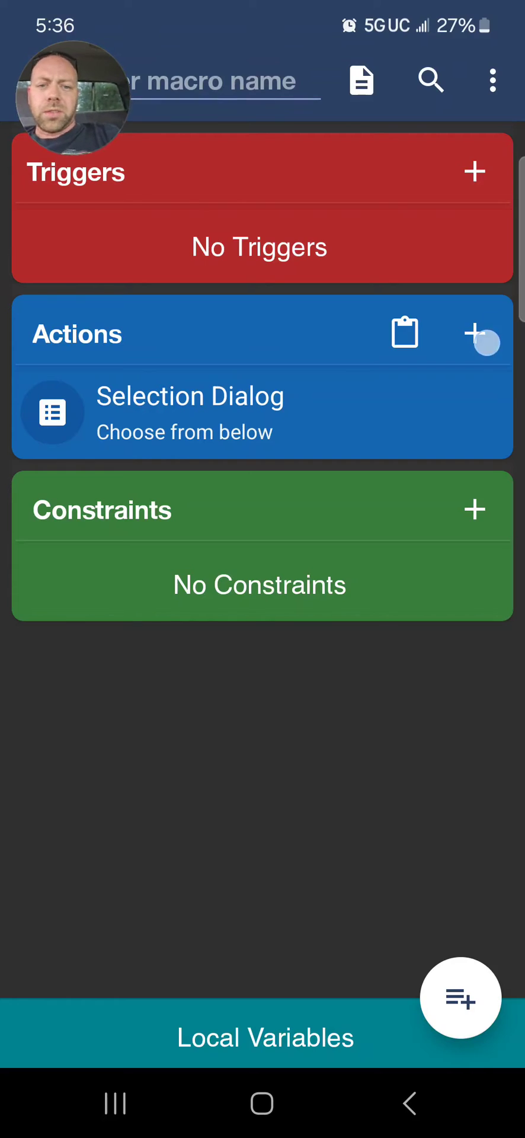
Add an If clause with the MacroDroid Variable condition selection = 'Weather'.
left_click(474, 334)
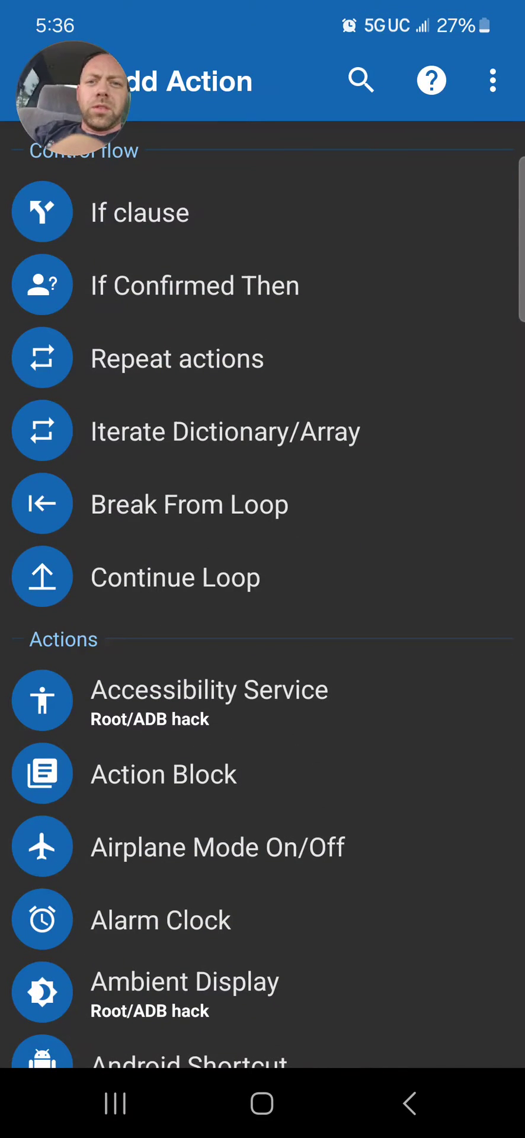
left_click(361, 80)
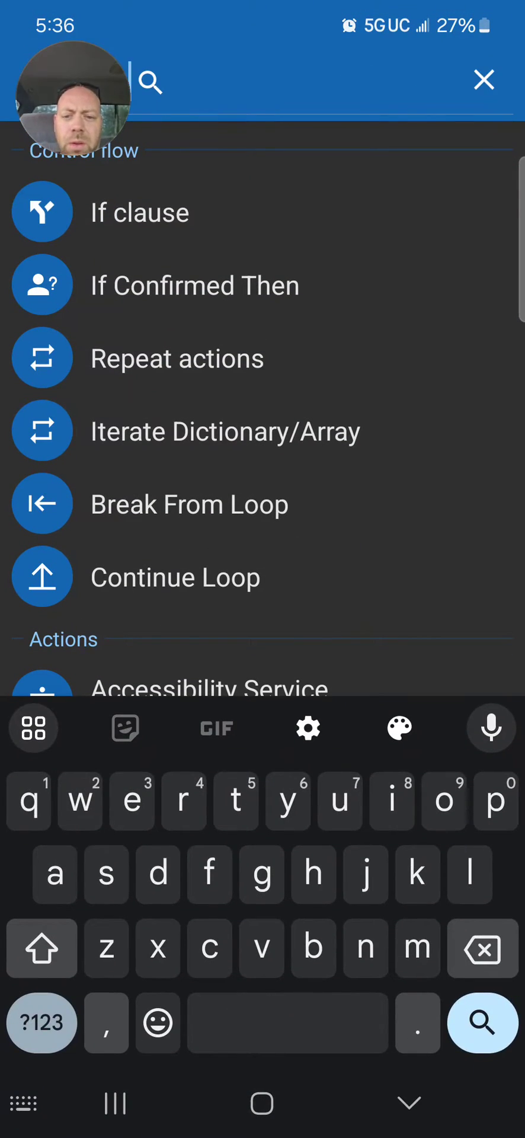
type("i")
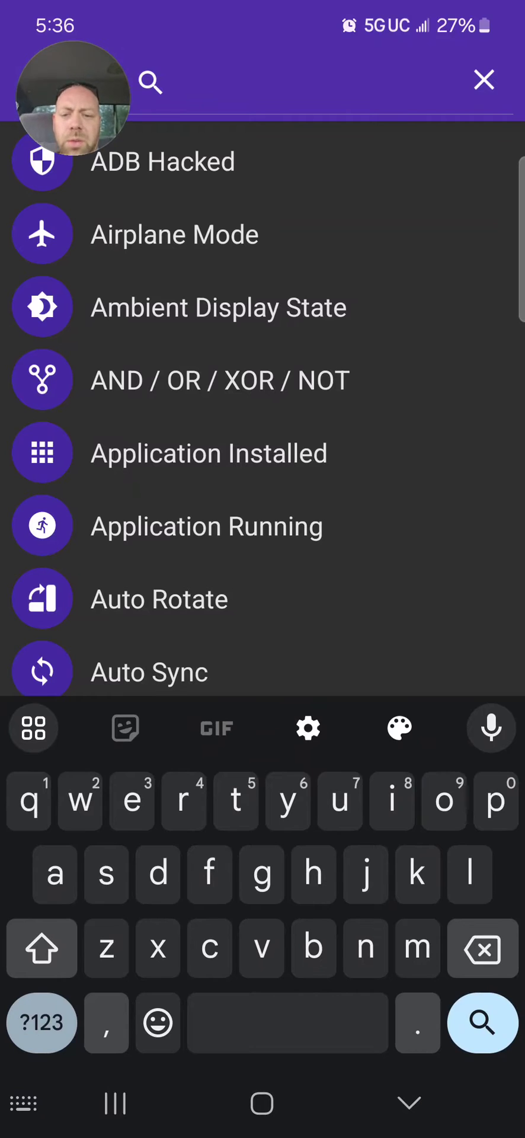
type("macro")
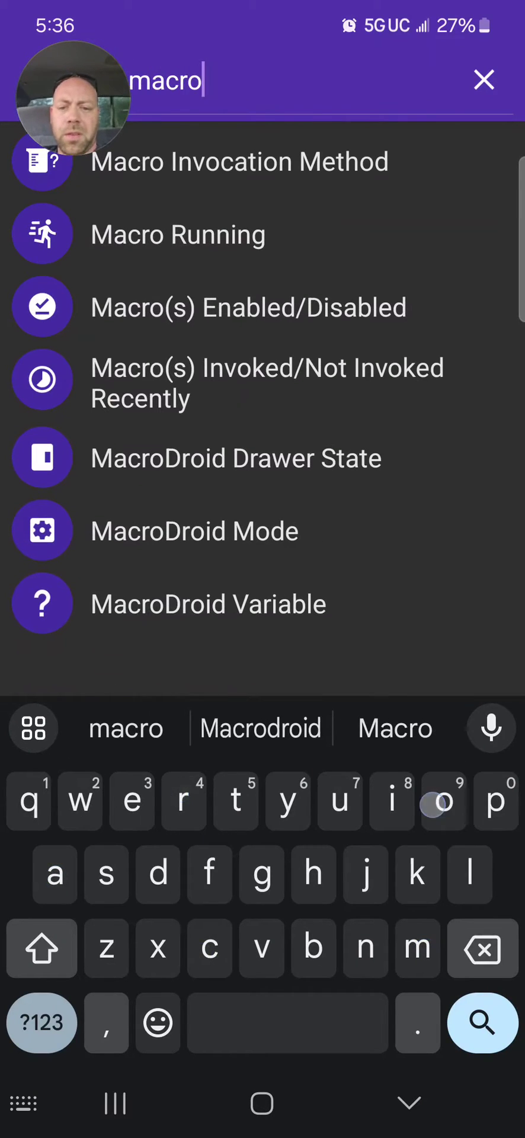
left_click(208, 605)
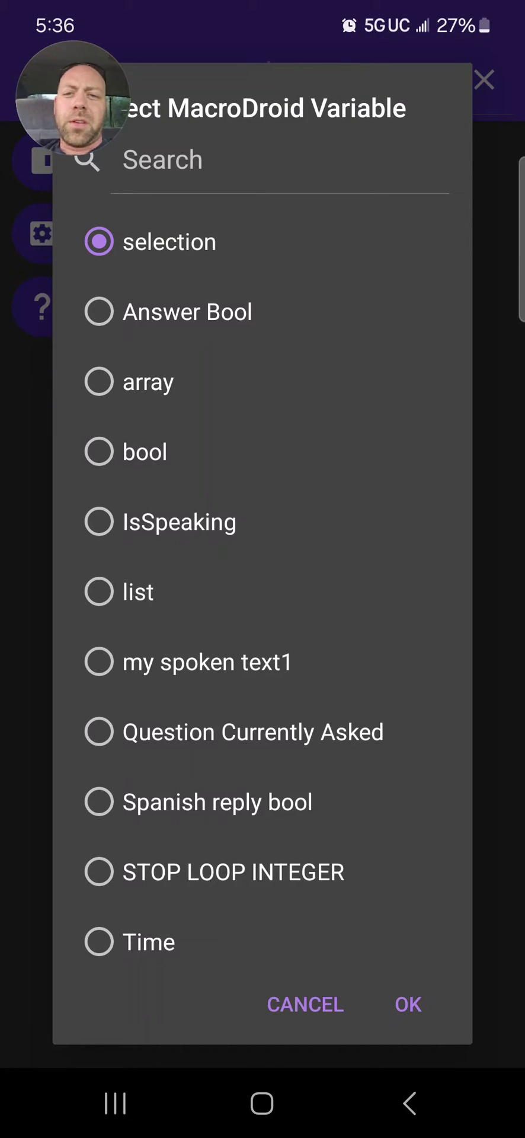
left_click(408, 1005)
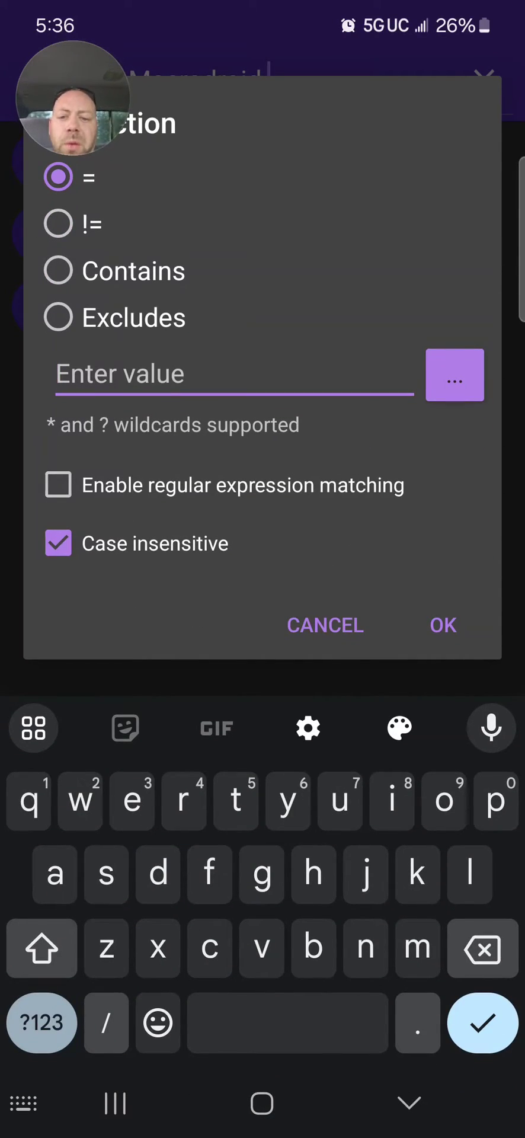
type("Weather")
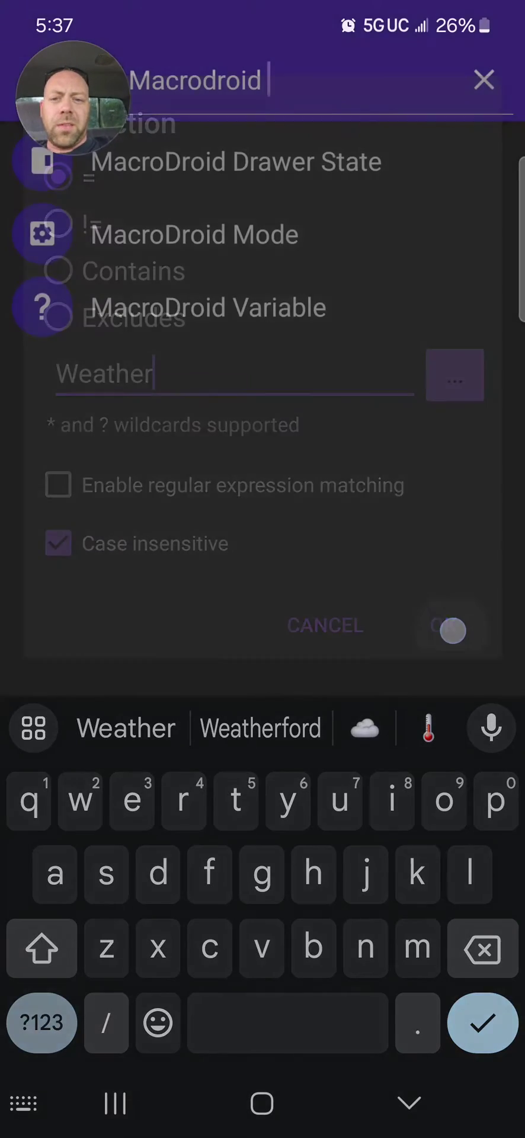
left_click(450, 631)
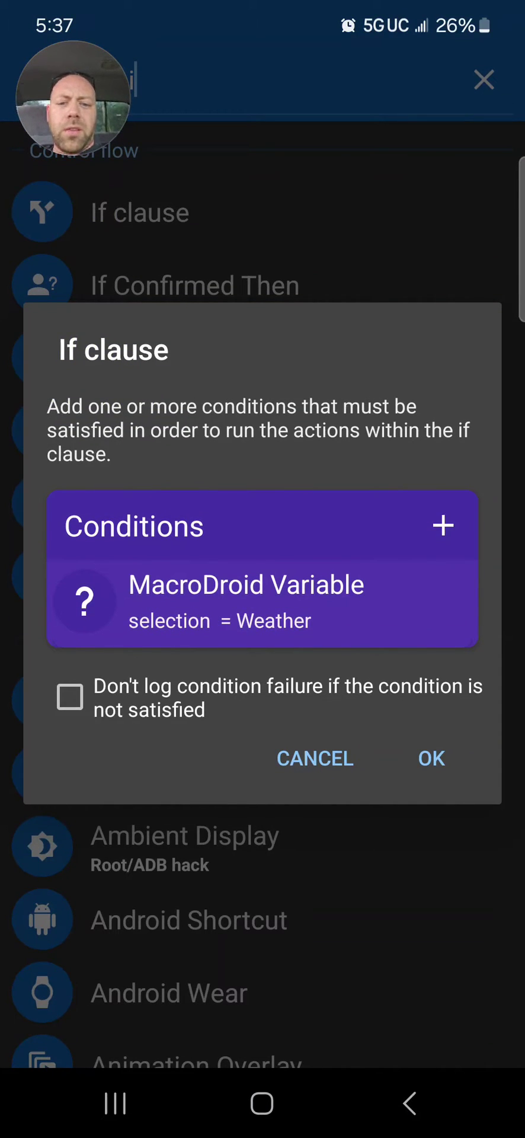
left_click(432, 760)
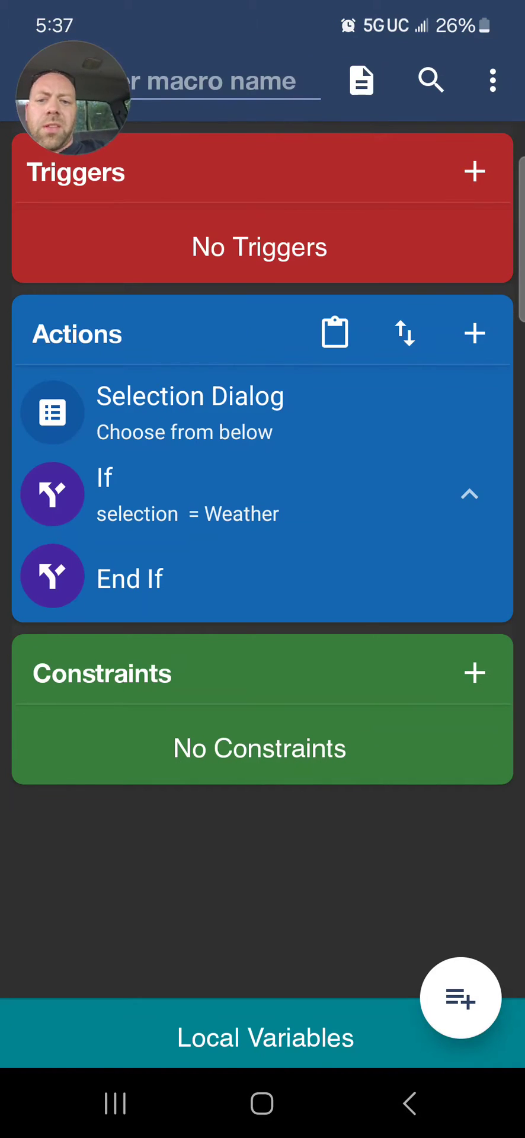
Add a Speak Text action saying 'it is currently' plus clock_weather_temperature.
left_click(265, 1038)
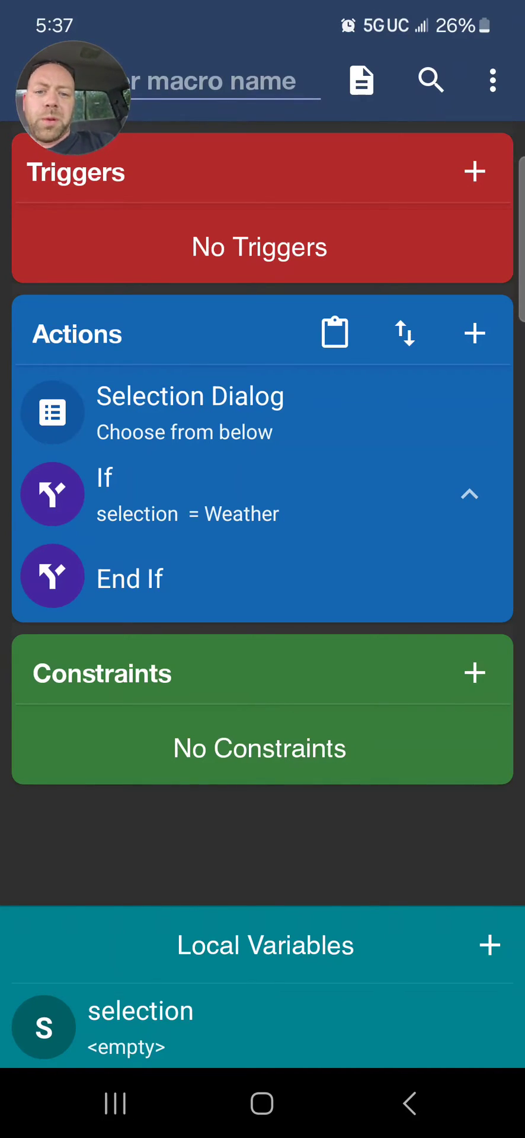
left_click(474, 332)
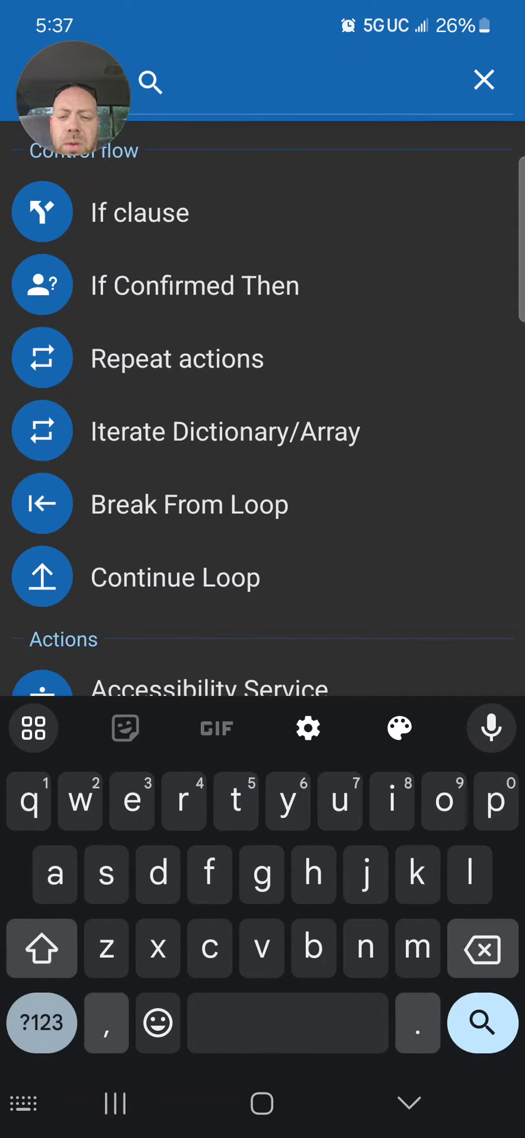
type("spea")
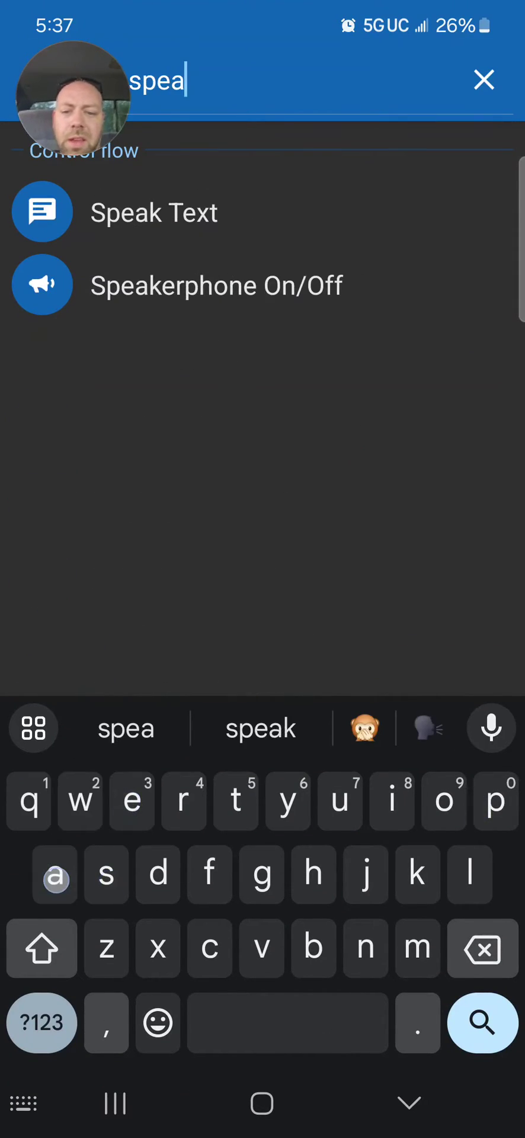
left_click(154, 212)
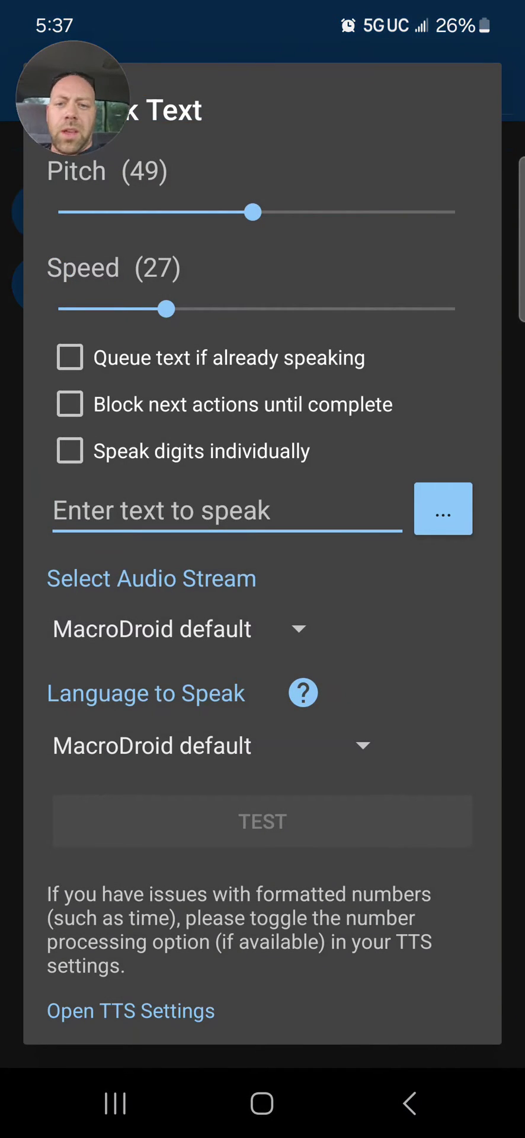
type("it i")
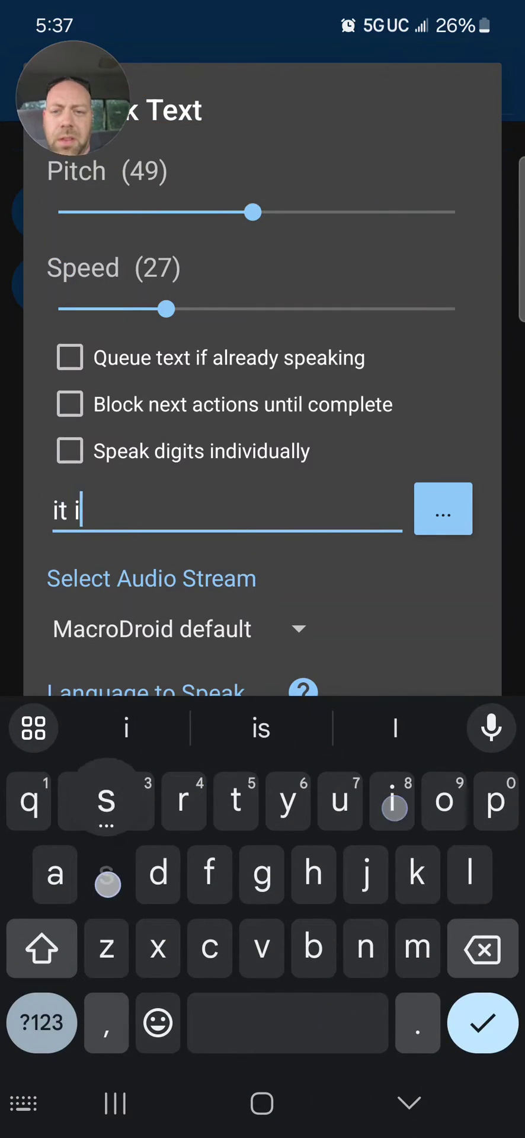
type("s c")
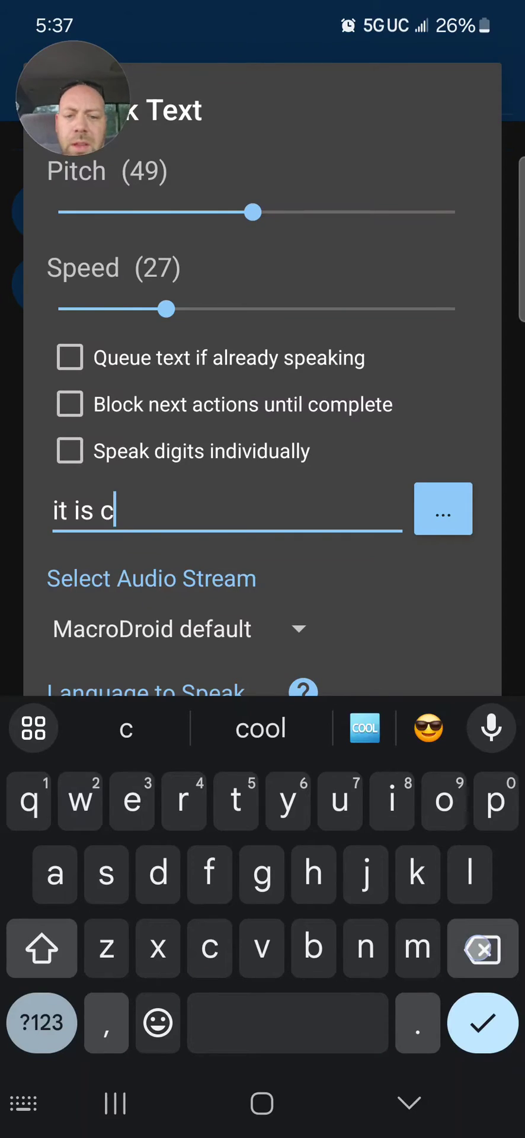
type("urrently")
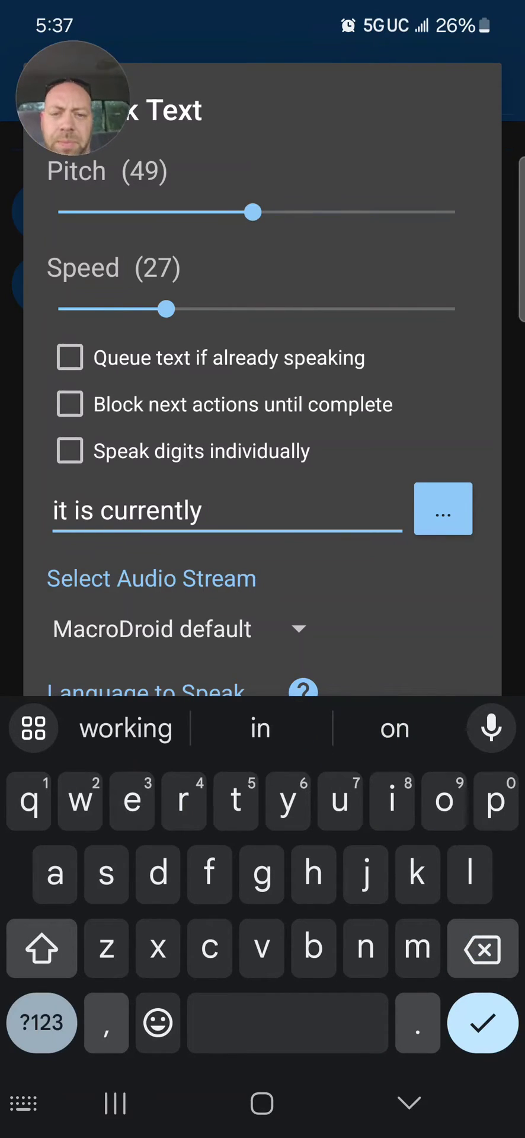
left_click(443, 509)
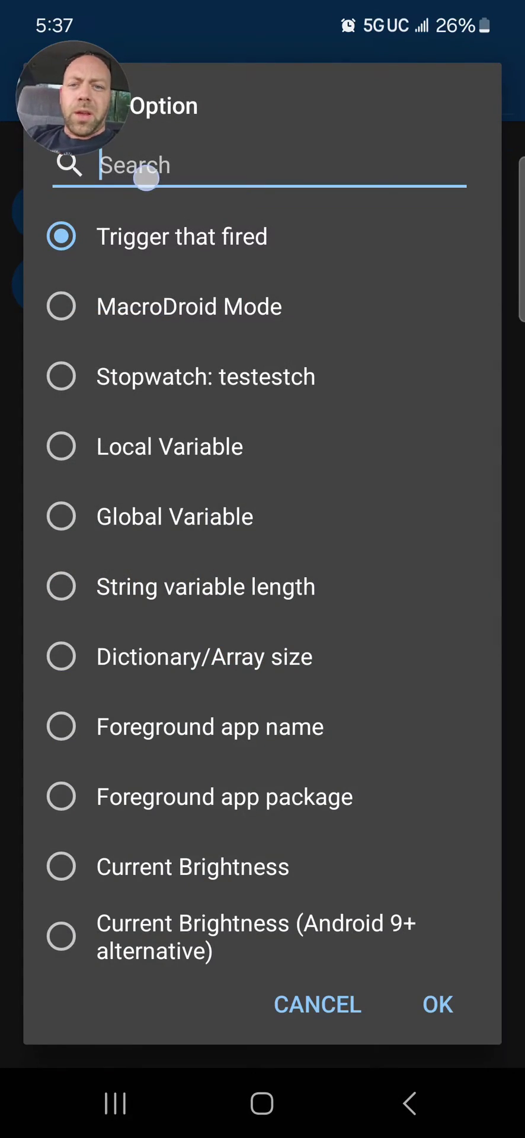
type("weath")
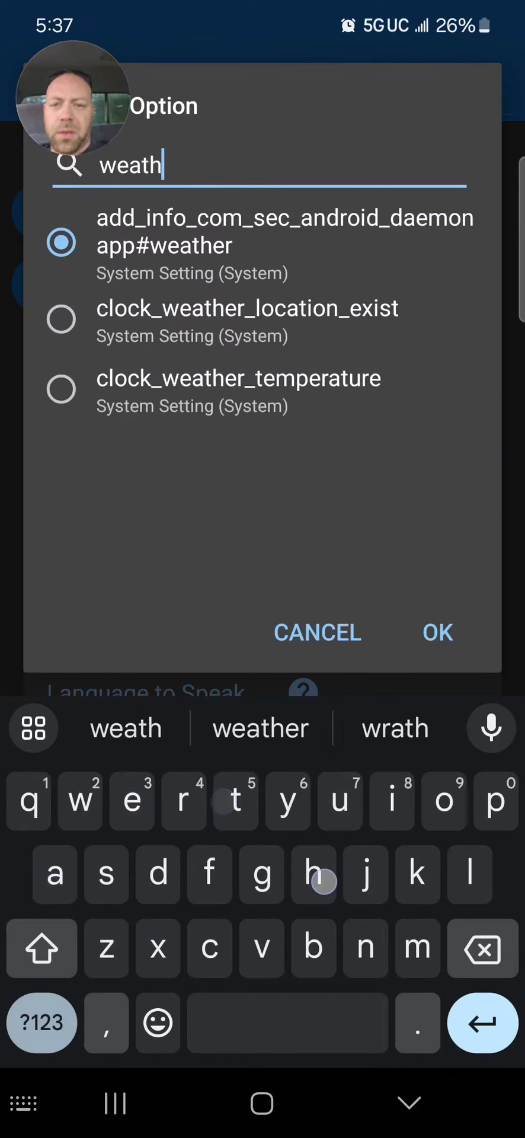
left_click(62, 389)
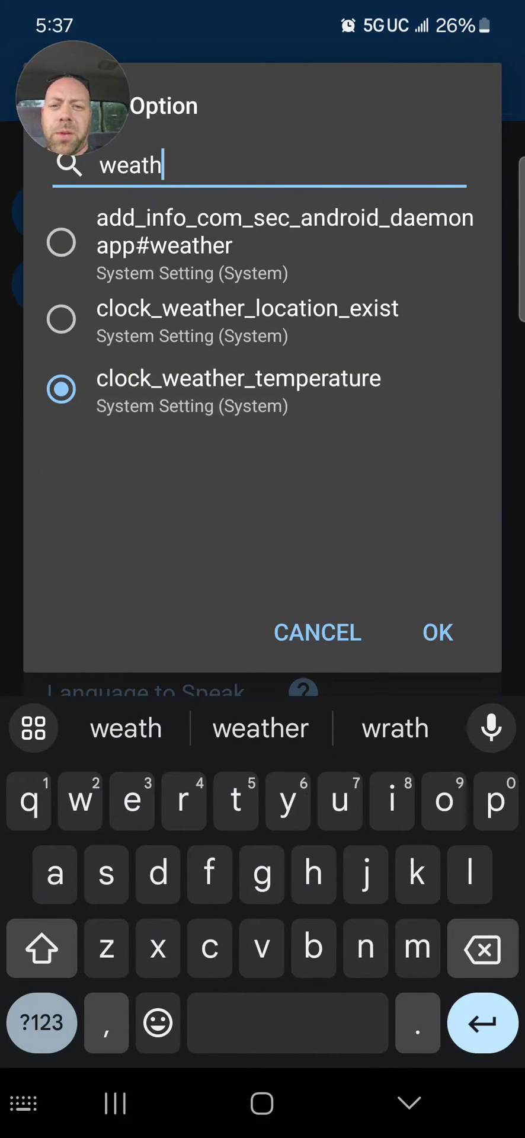
left_click(437, 633)
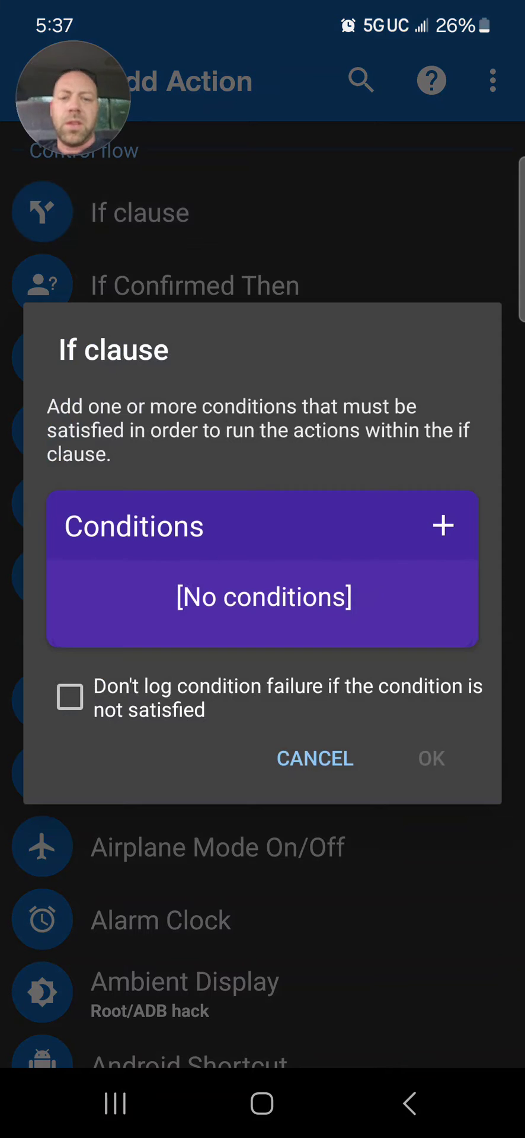
Give the new If clause the MacroDroid Variable condition selection = 'Spotify'.
left_click(444, 525)
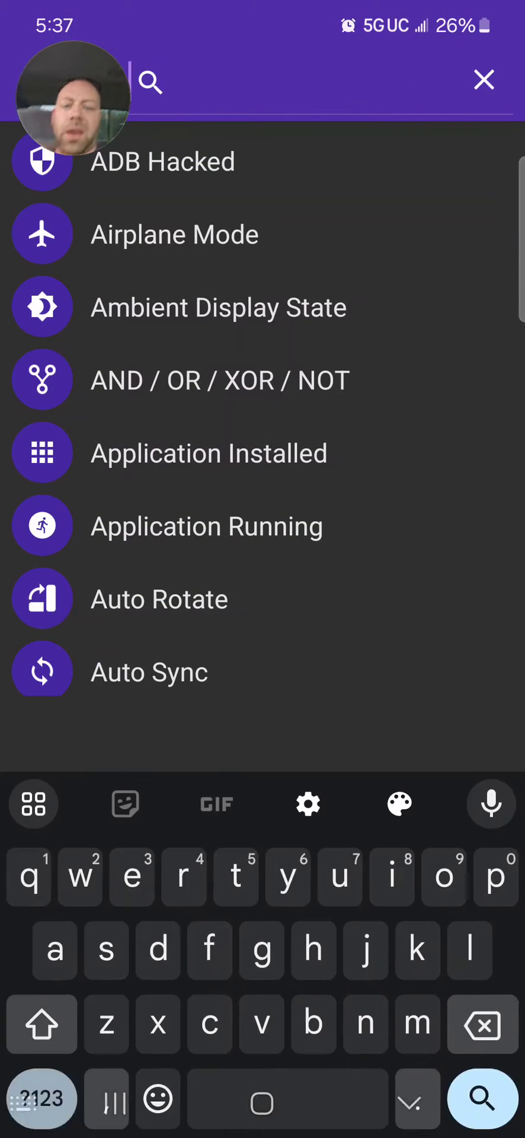
type("macro")
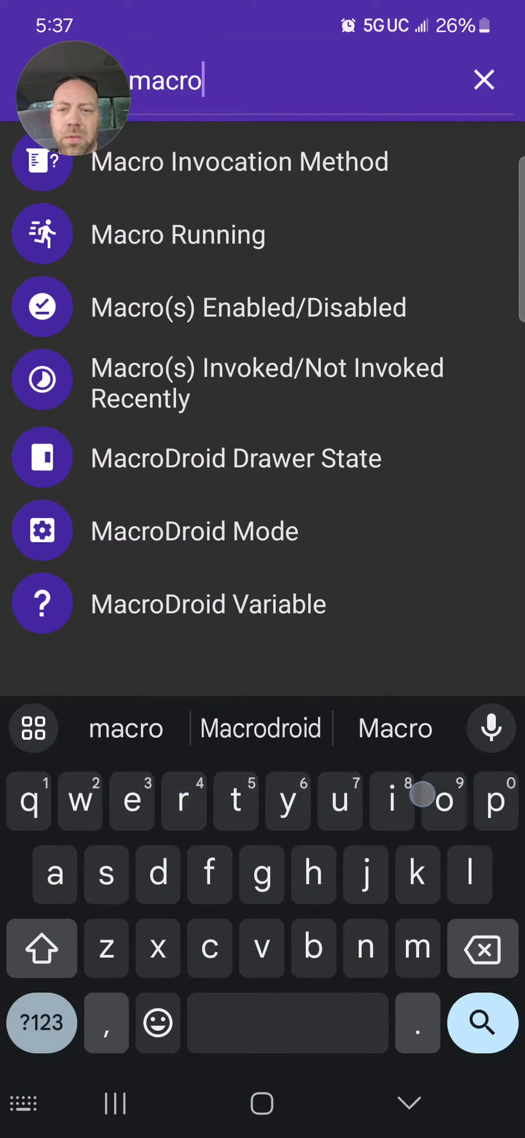
left_click(208, 605)
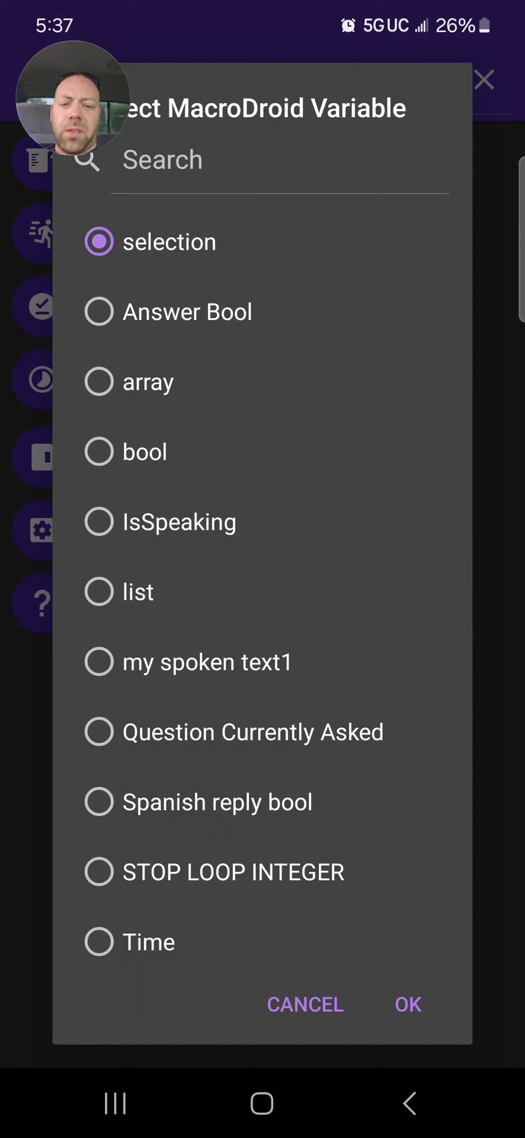
left_click(407, 1006)
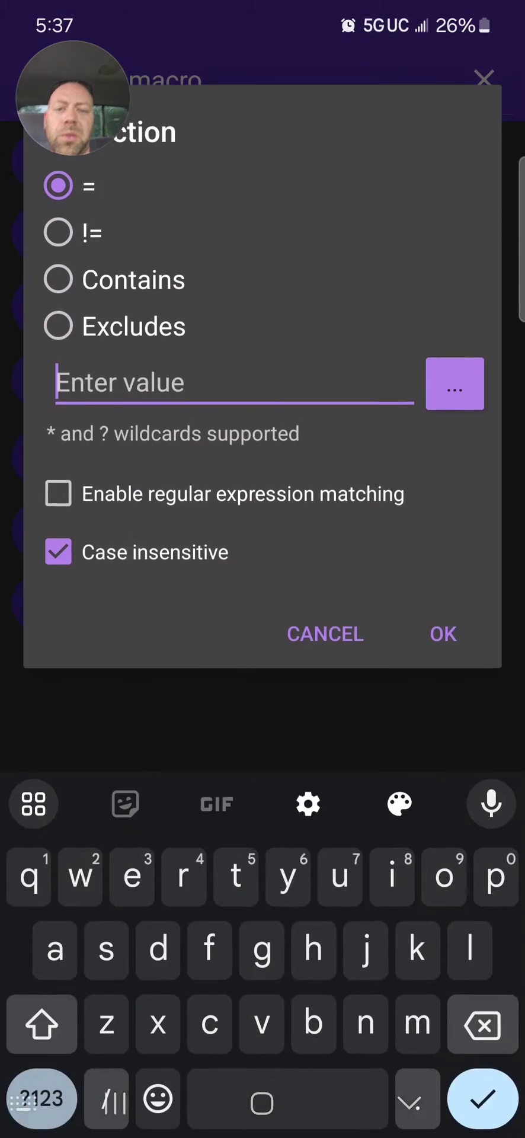
type("Spot")
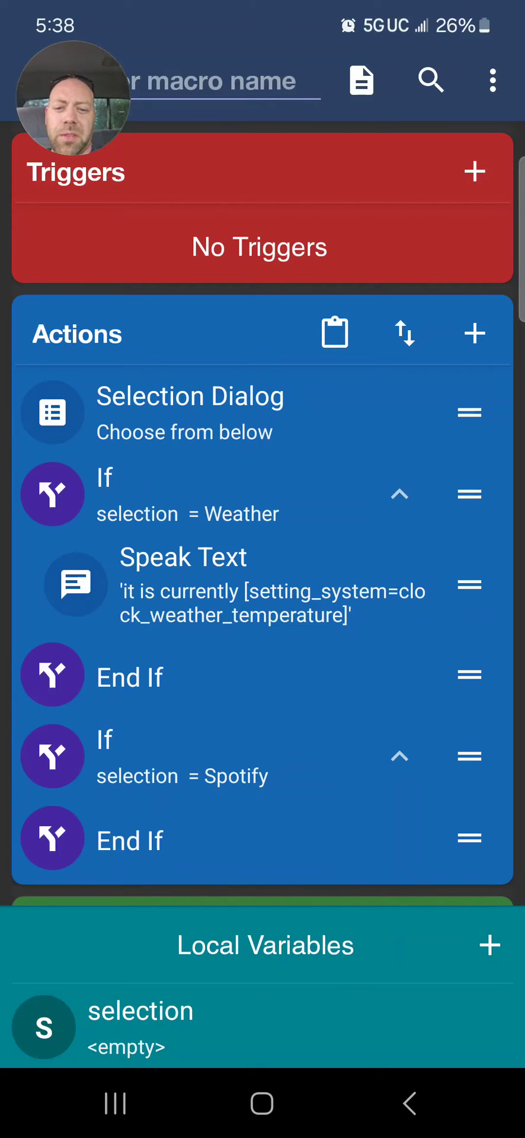
Add a Launch Application action for Spotify, forced new and excluded from recents.
left_click(474, 333)
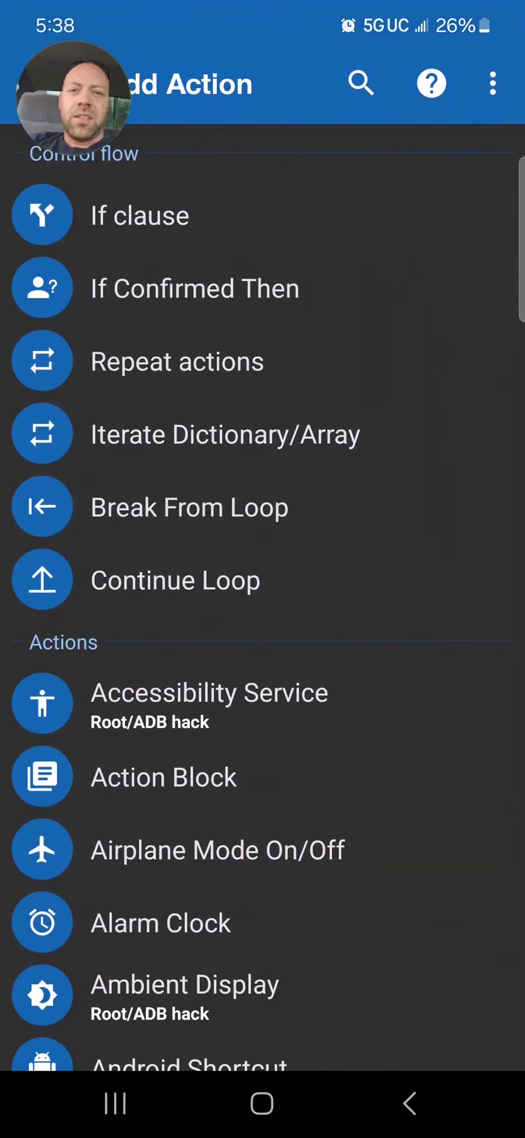
left_click(361, 83)
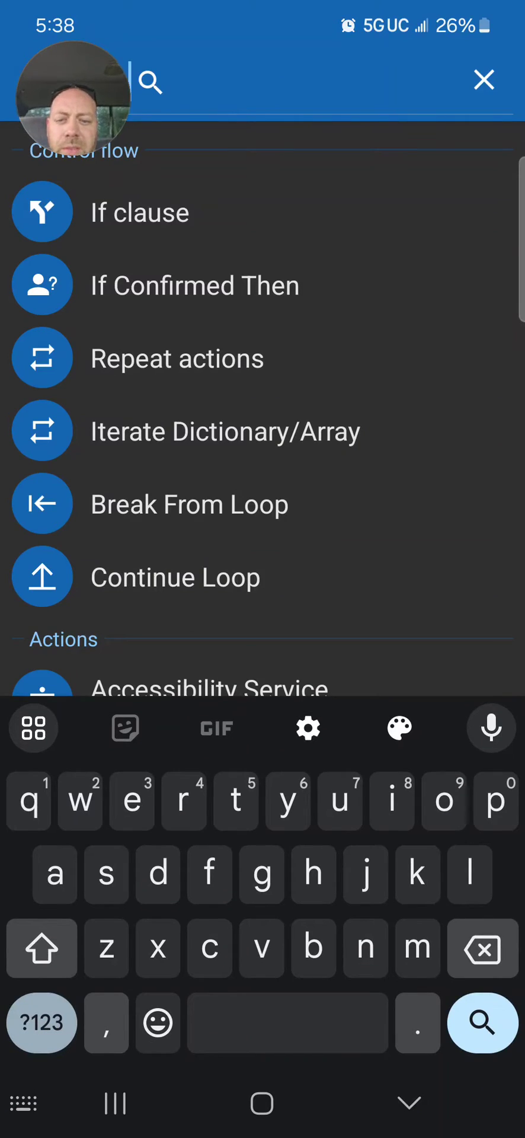
type("lau")
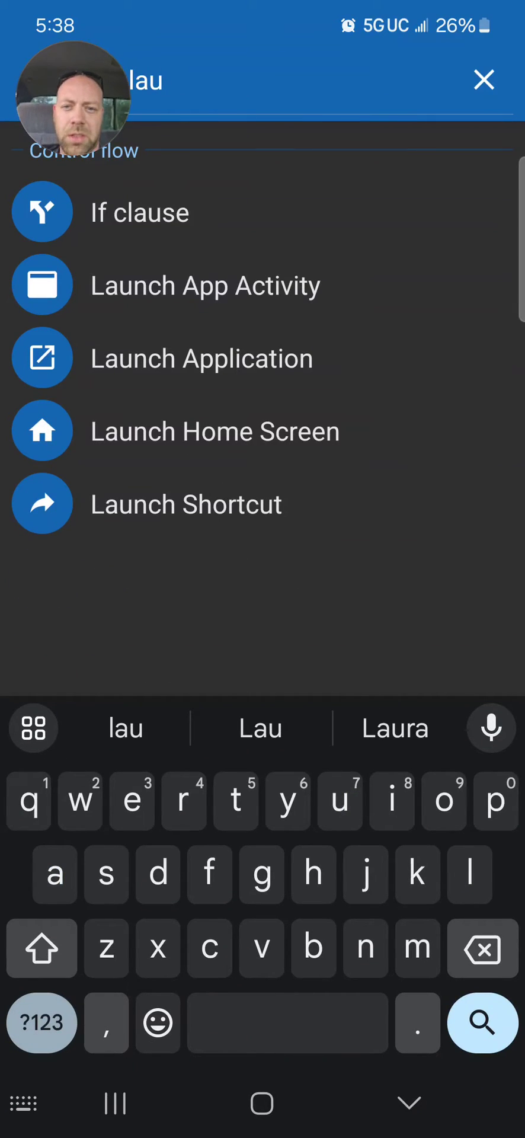
left_click(202, 358)
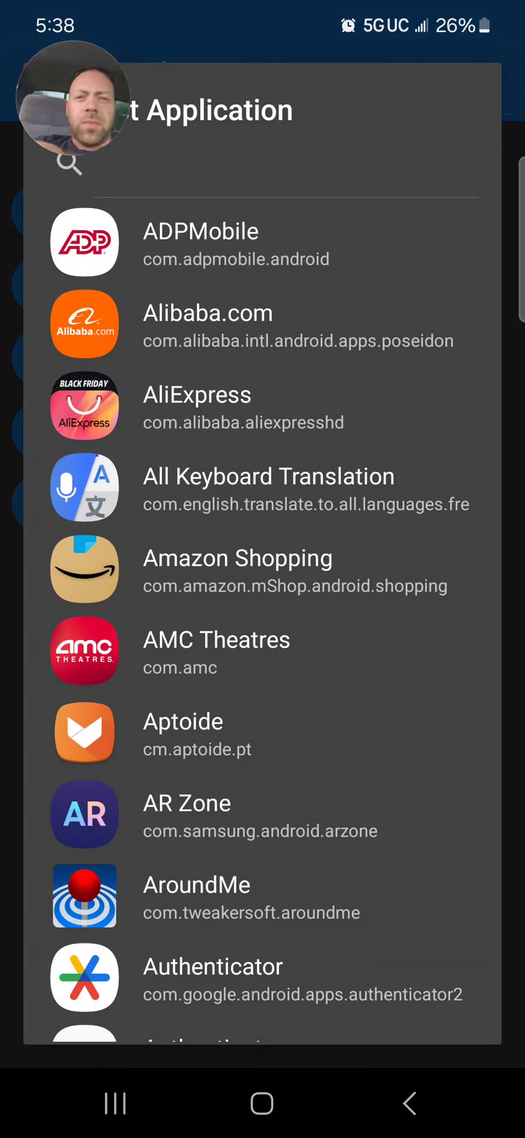
type("spo")
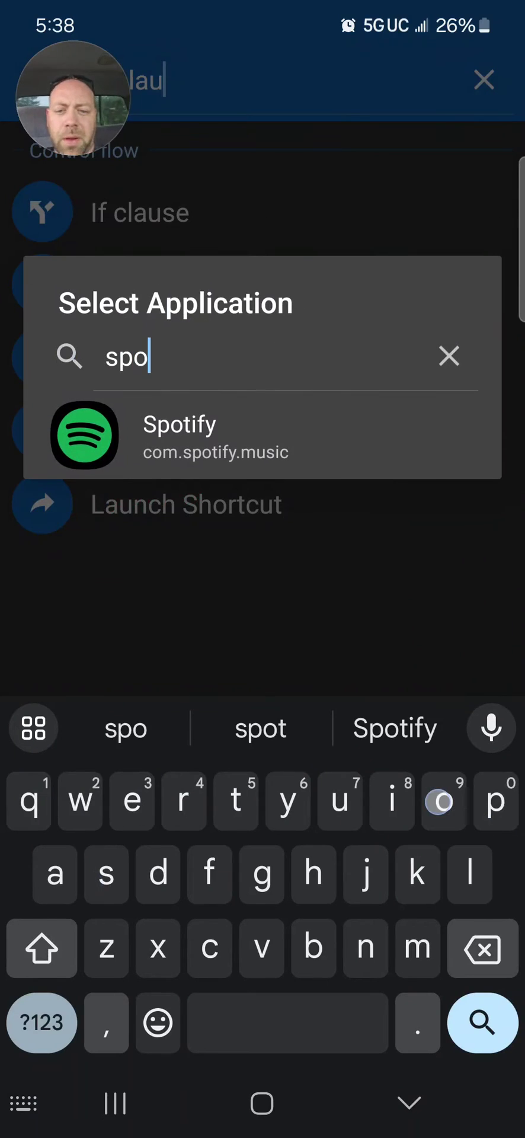
left_click(180, 434)
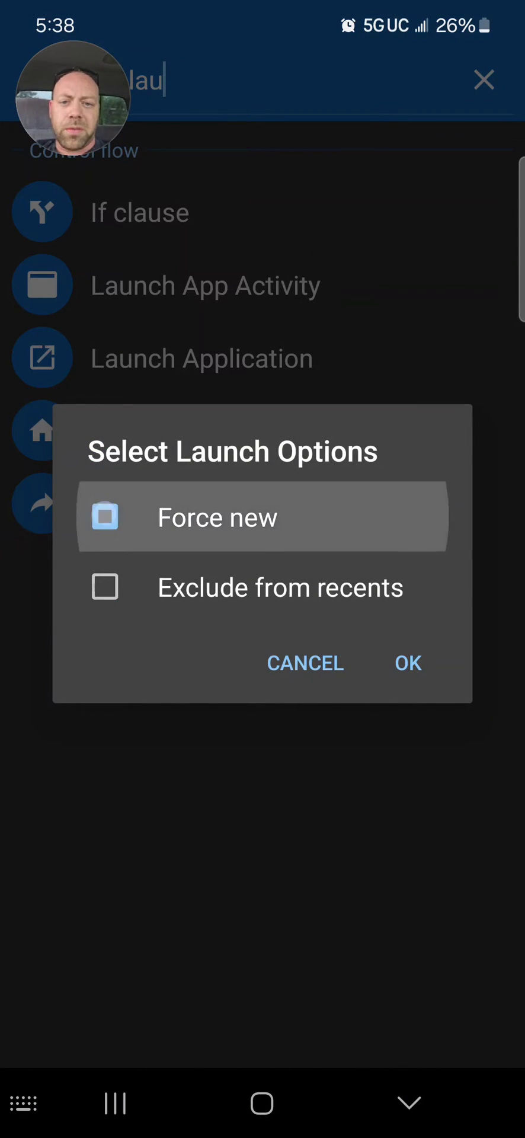
left_click(306, 663)
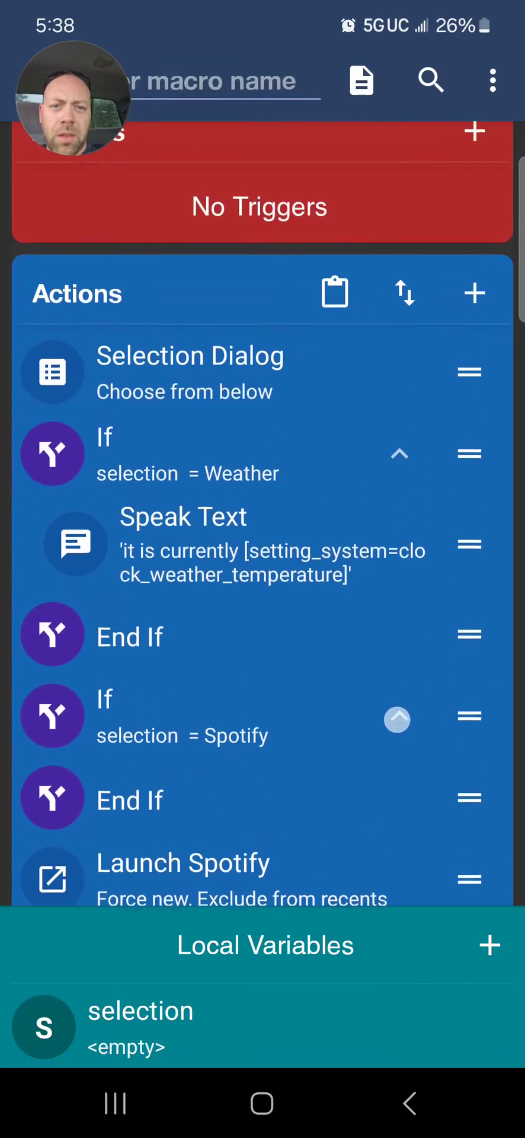
Move the Spotify launch action inside the Spotify If block.
scroll("down", 3)
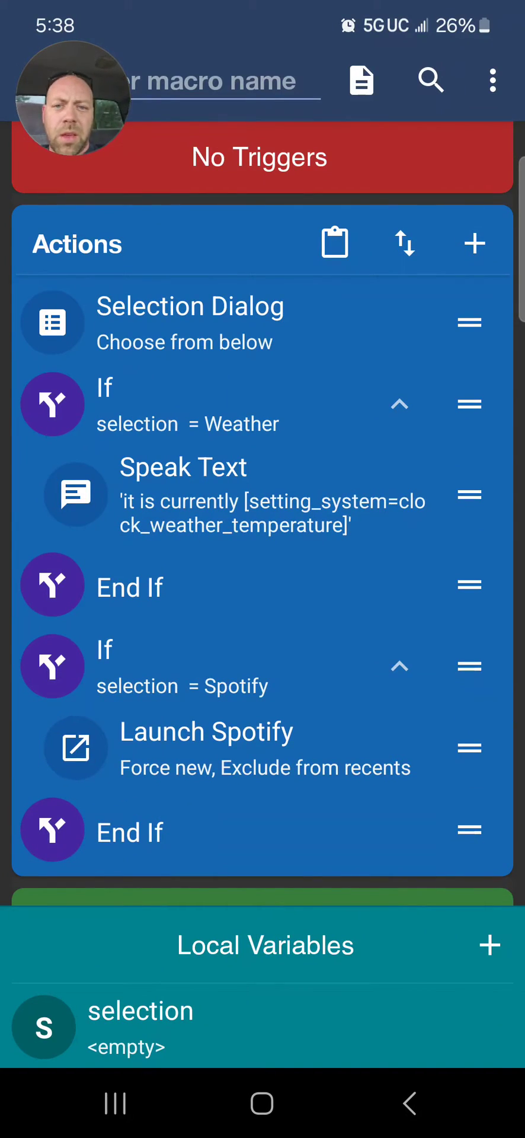
left_click(190, 319)
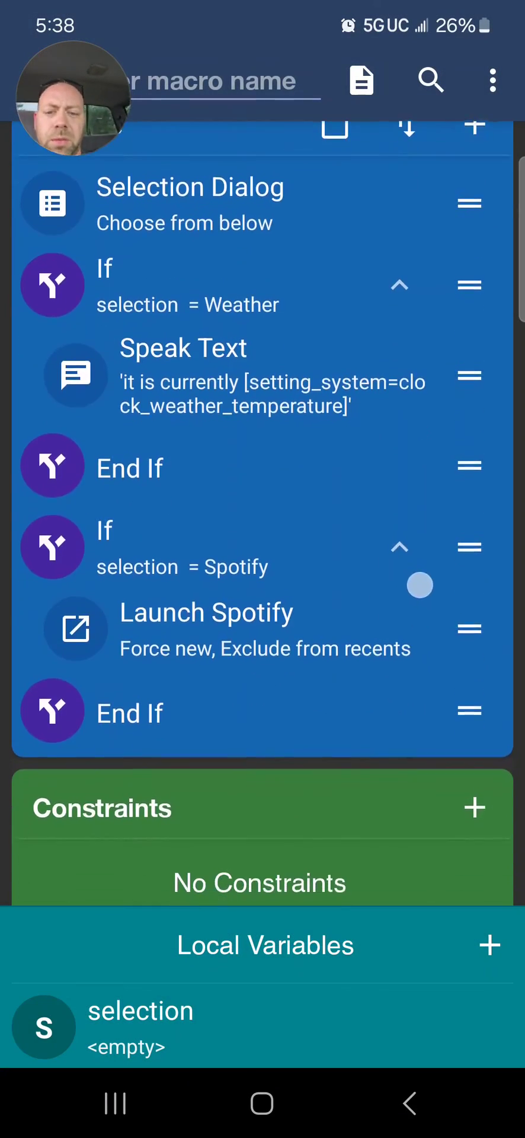
scroll("down", 3)
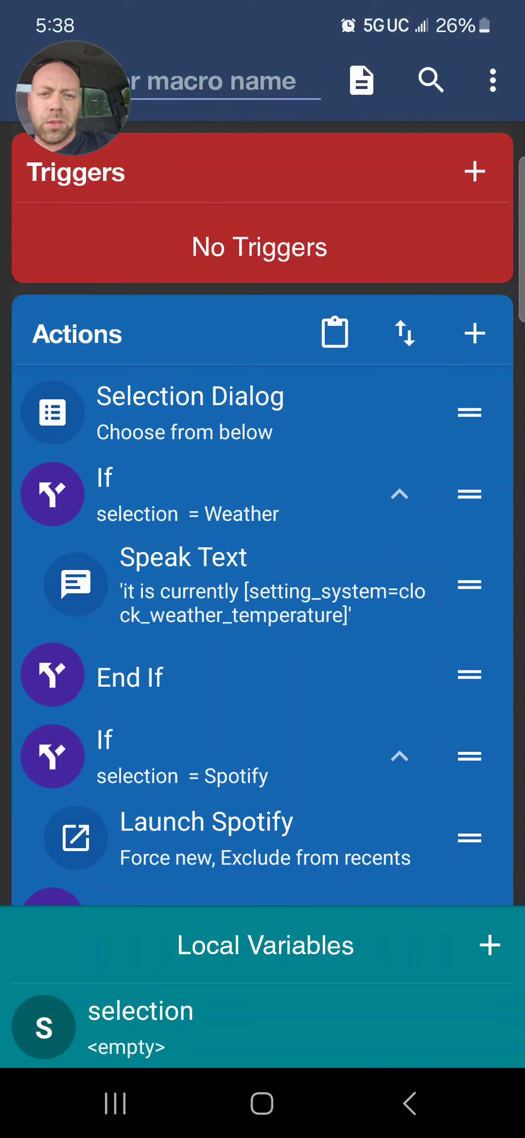
Add an If clause whose condition is selection contains 'Test', case insensitive.
left_click(474, 333)
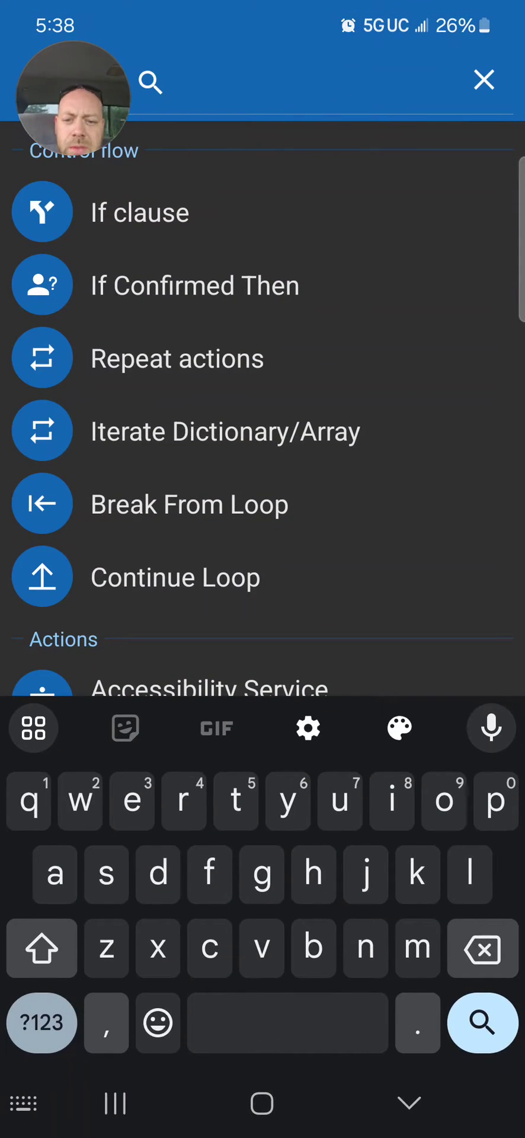
left_click(140, 211)
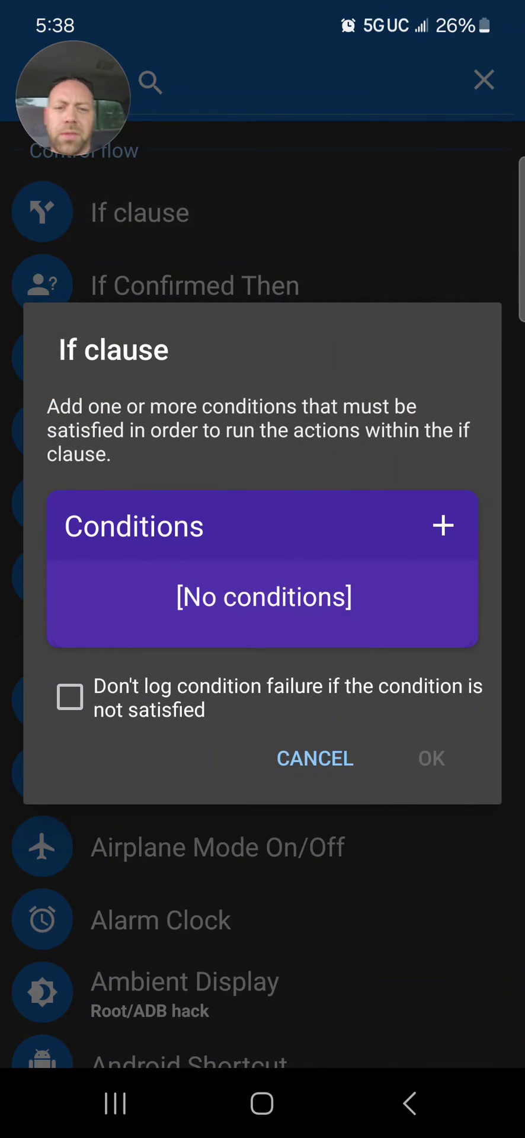
left_click(444, 525)
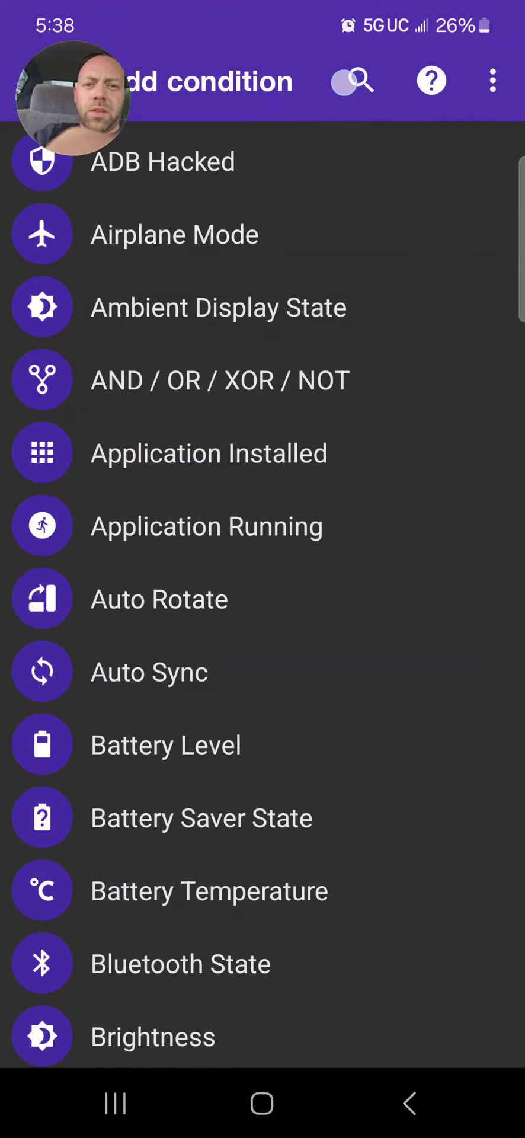
type("vari")
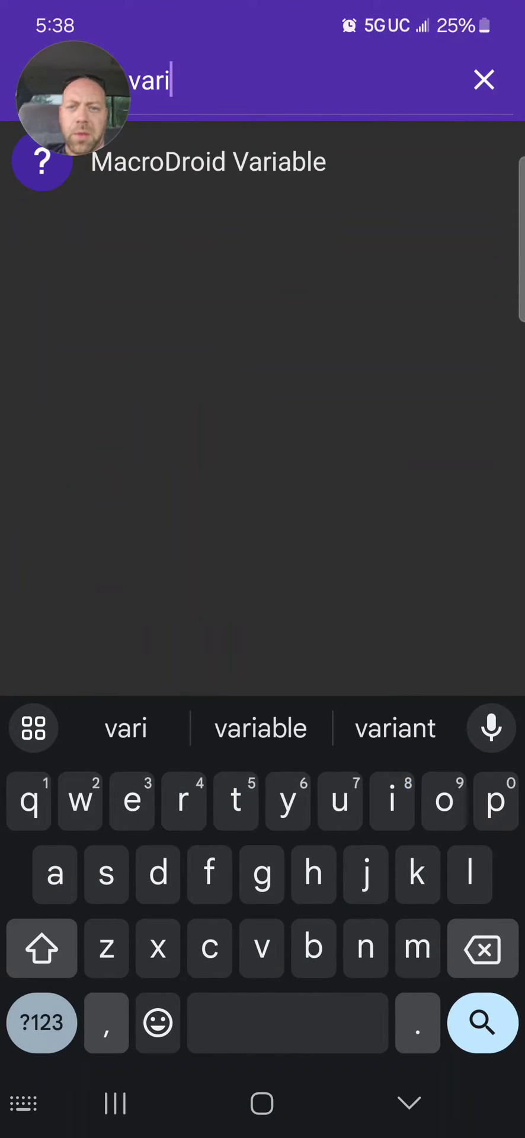
left_click(208, 161)
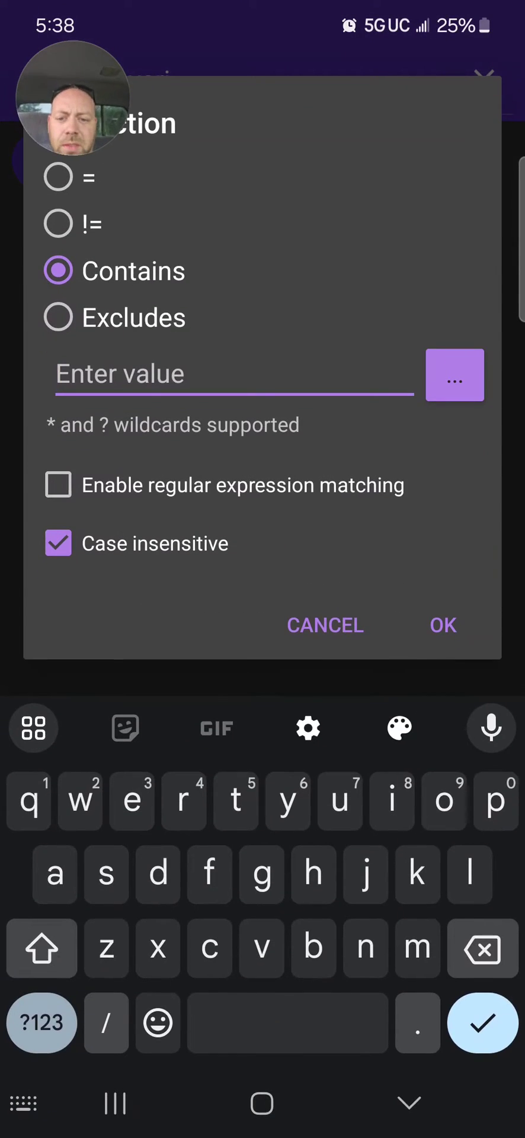
type("Tea")
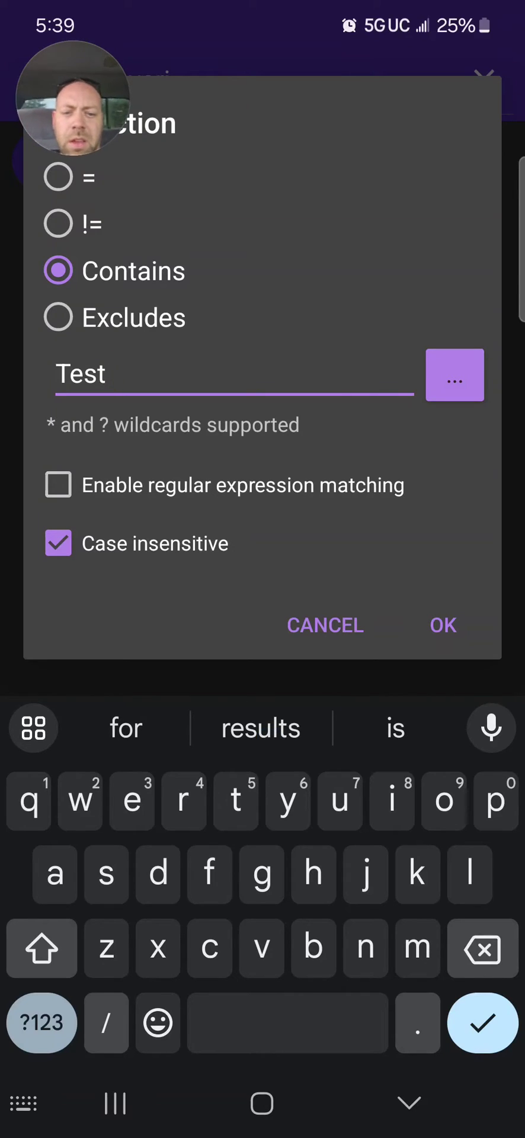
left_click(443, 626)
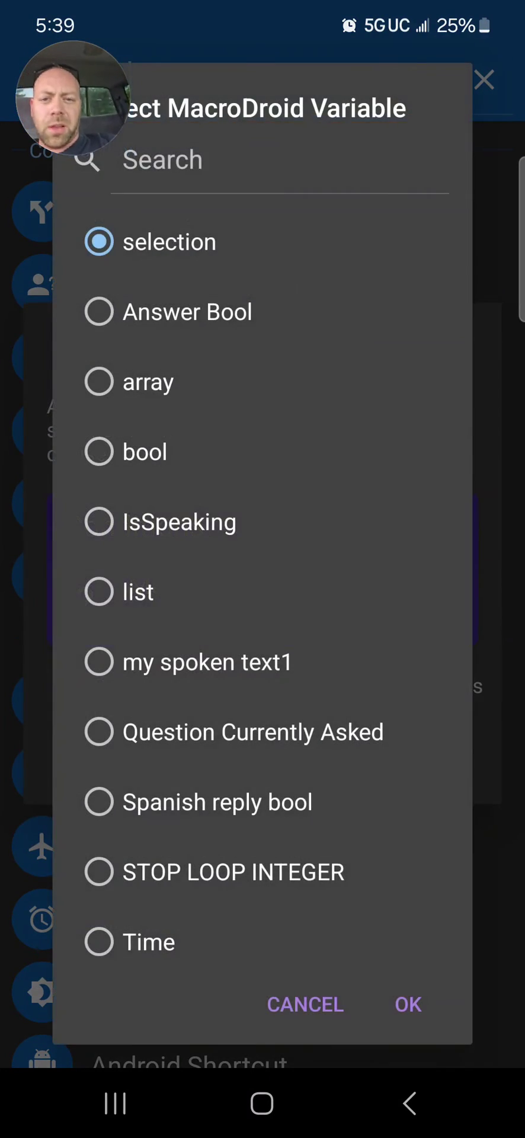
left_click(408, 1005)
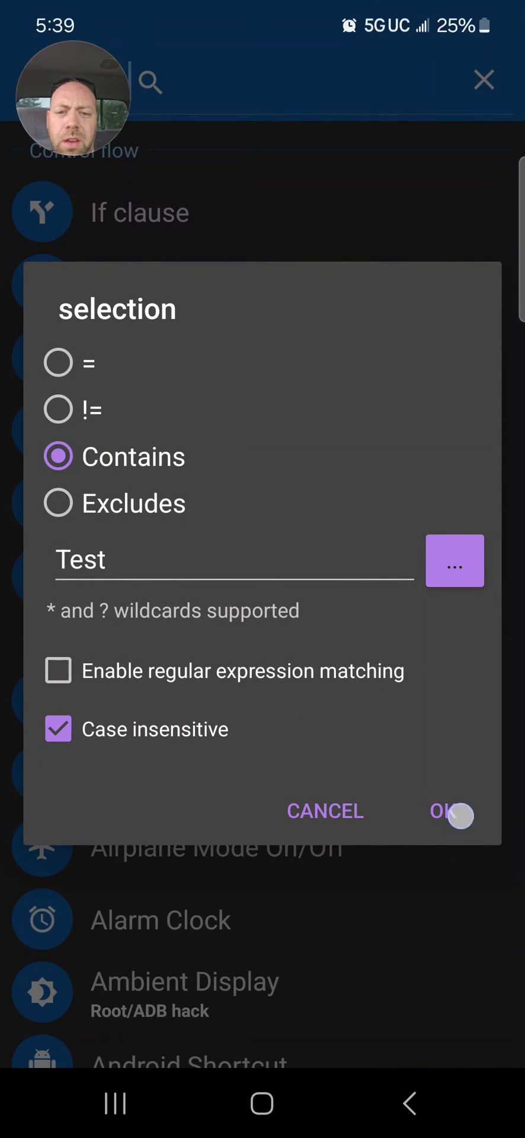
left_click(445, 813)
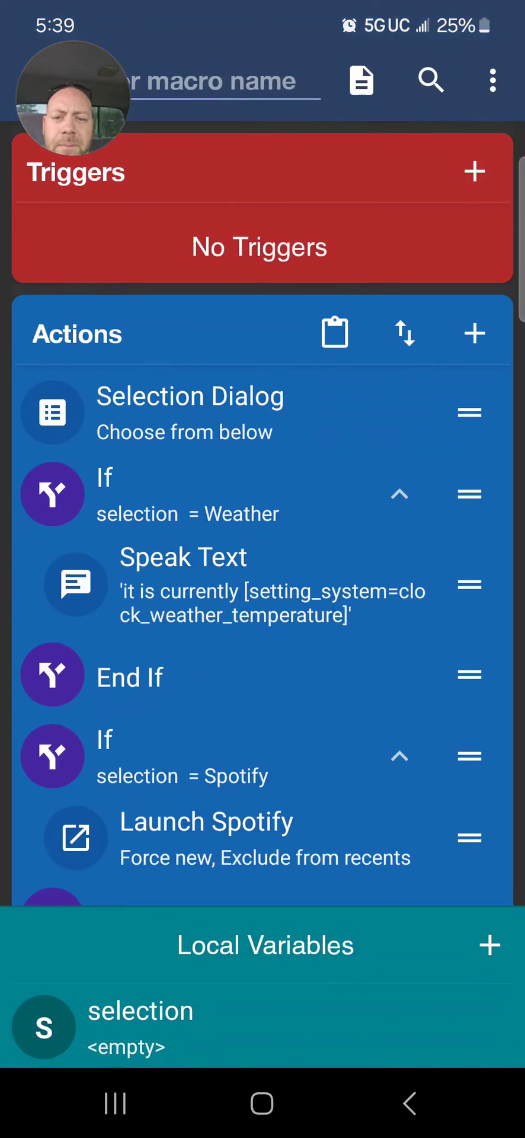
Add an Action Block running 'Test macro' inside the 'selection contains Test' If block.
scroll("down", 3)
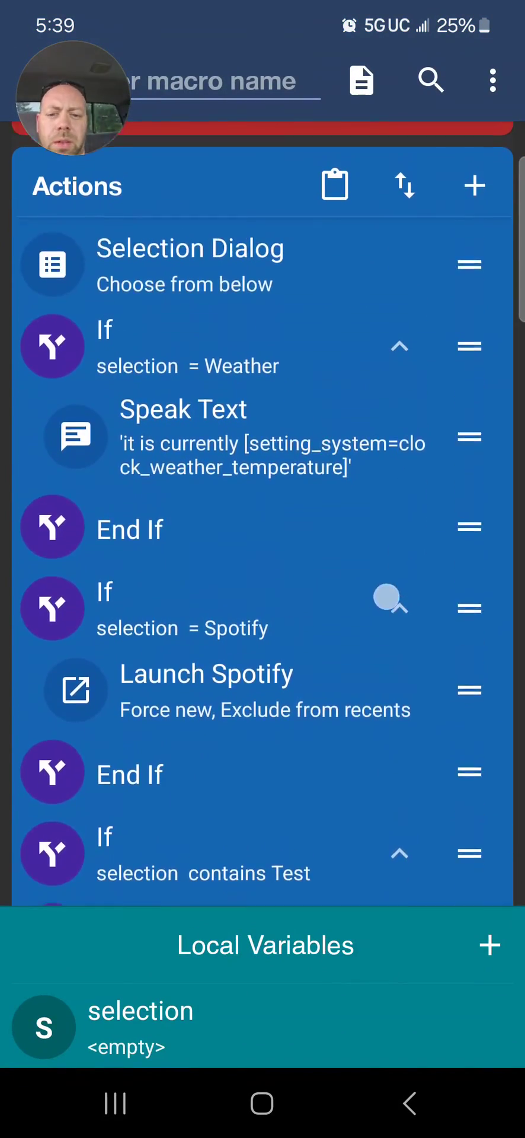
scroll("down", 3)
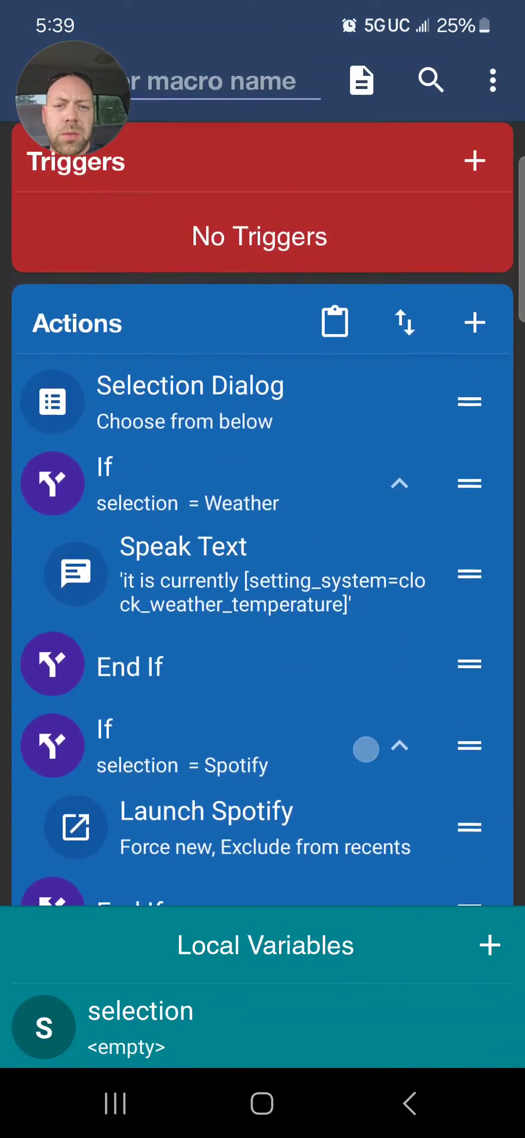
left_click(475, 322)
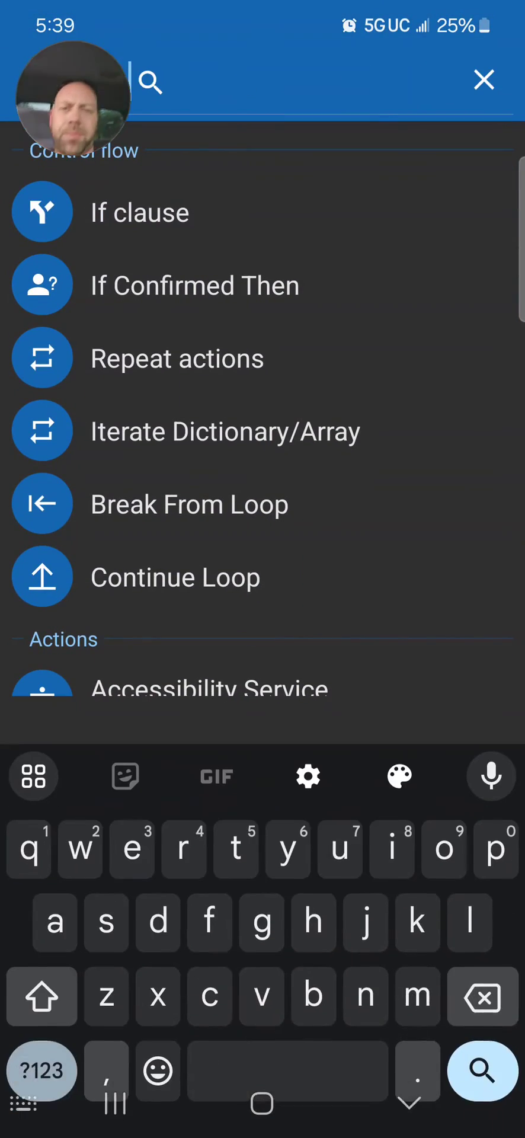
type("acti")
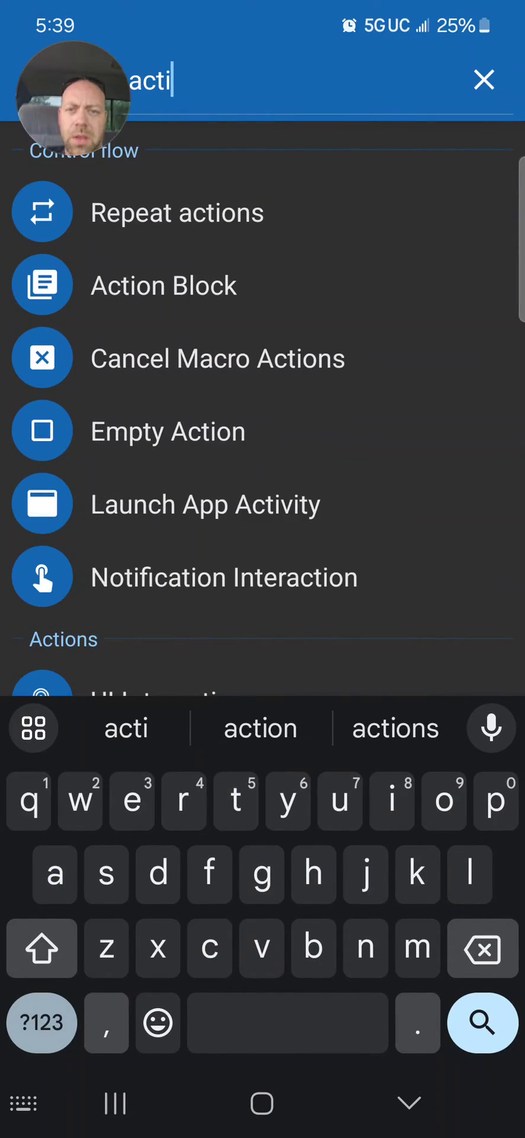
left_click(164, 285)
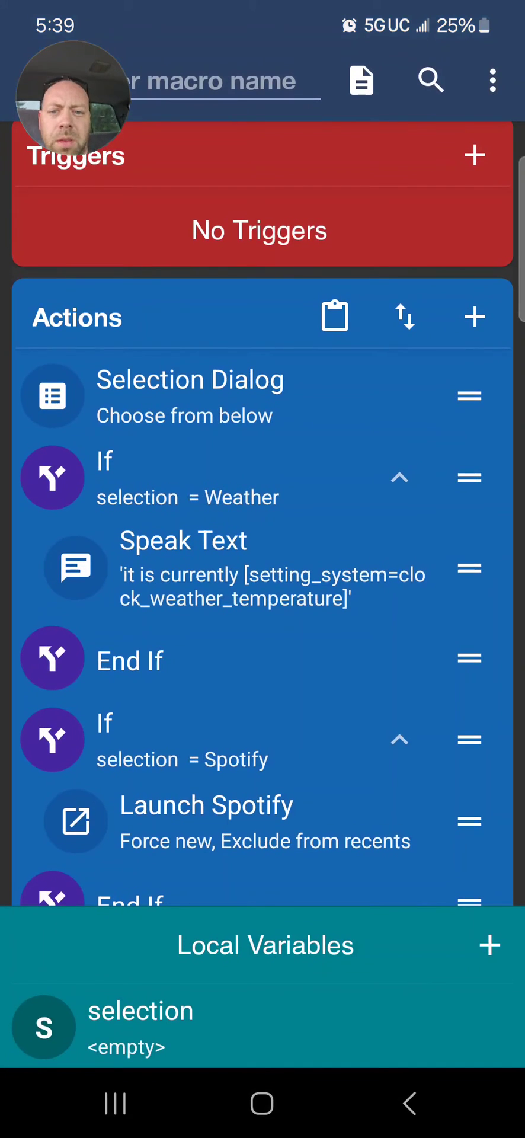
scroll("down", 3)
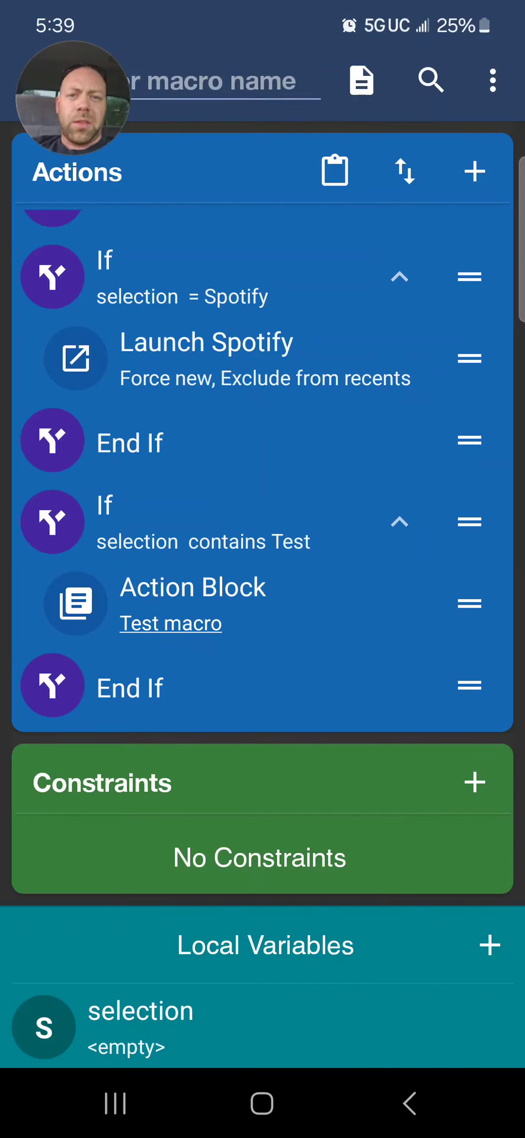
Add a fourth If block whose condition is the selection variable containing 'Cancel'.
scroll("down", 3)
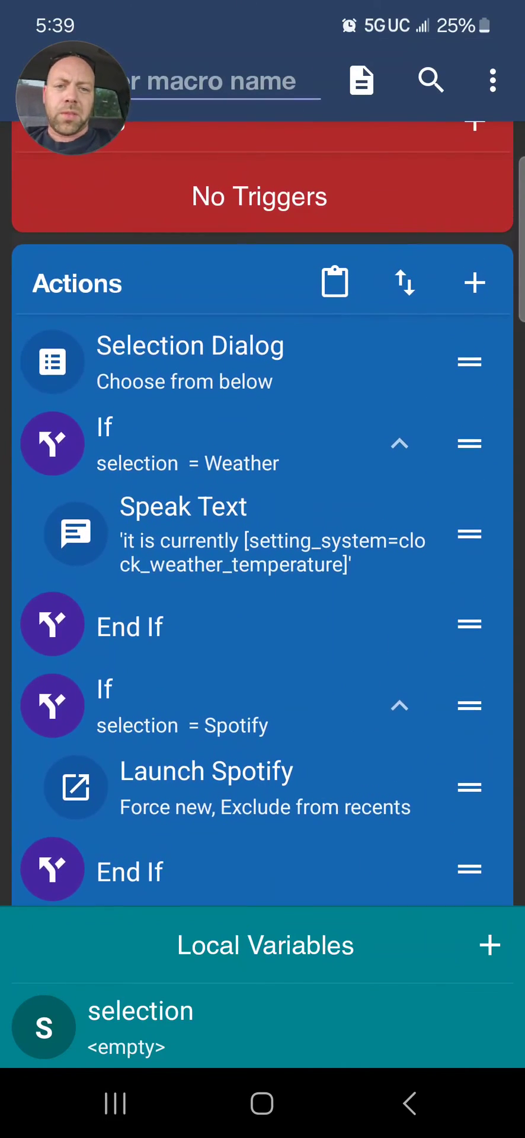
left_click(475, 282)
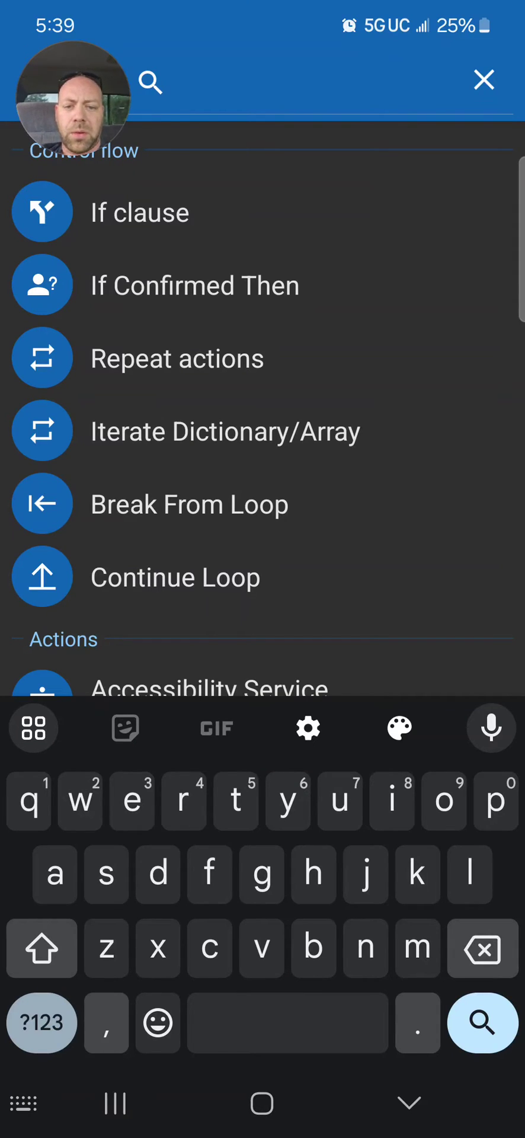
type("if")
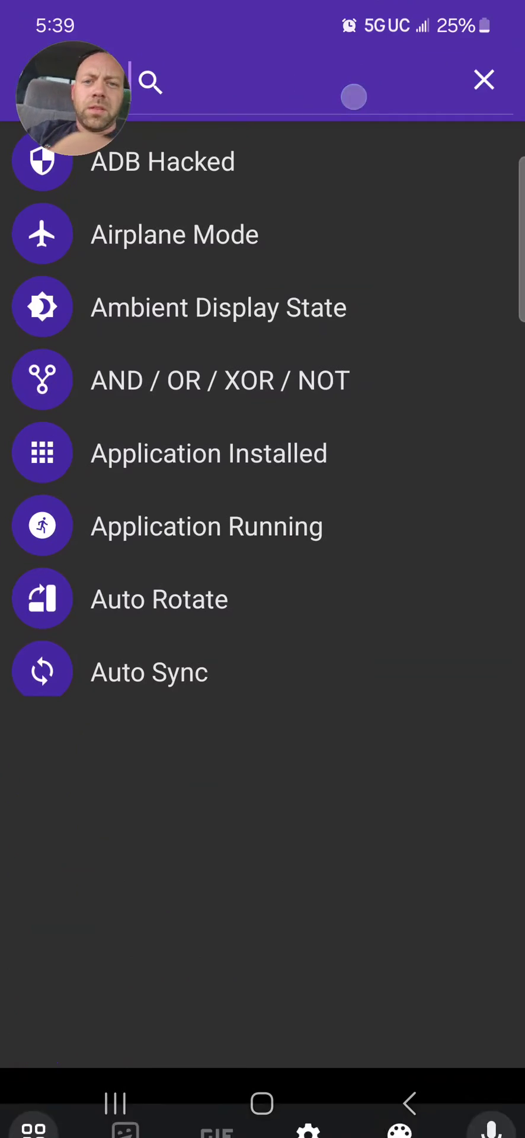
type("sele")
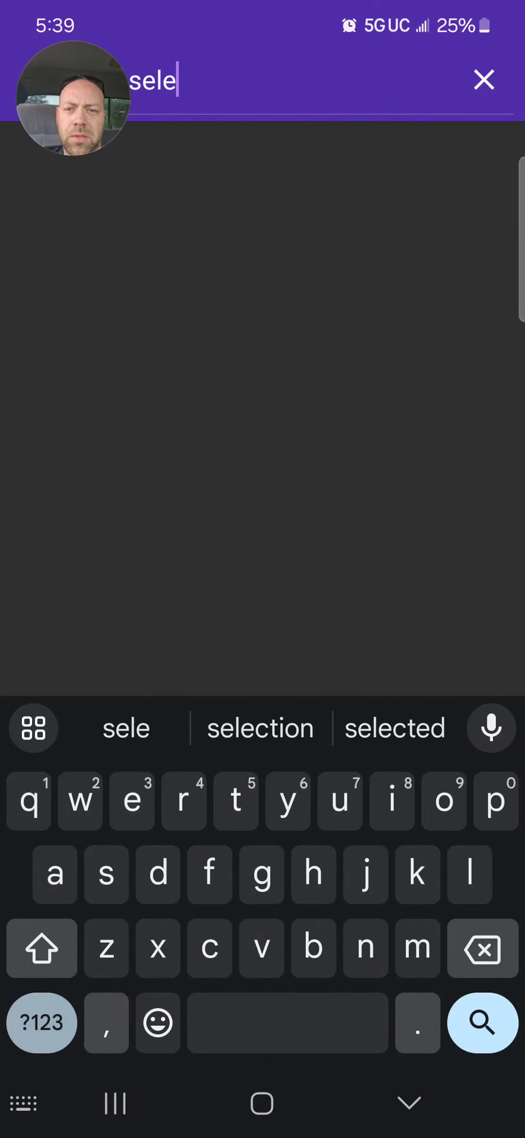
left_click(484, 79)
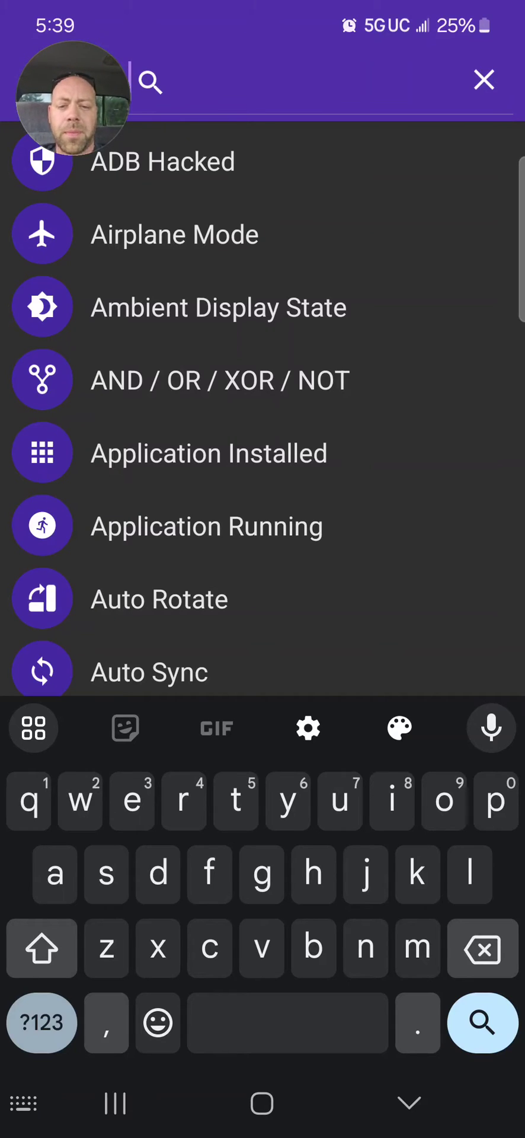
type("var")
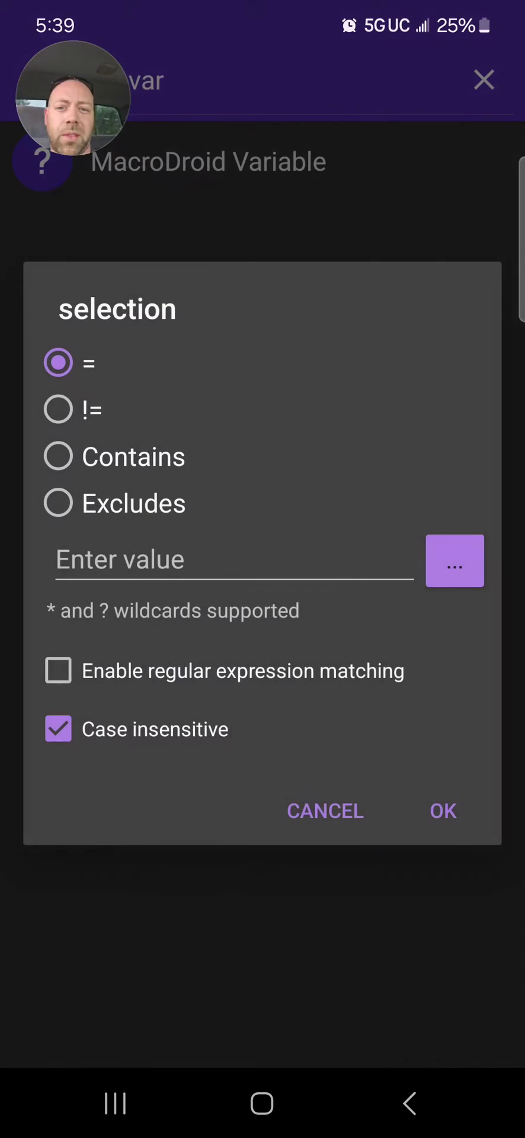
left_click(58, 456)
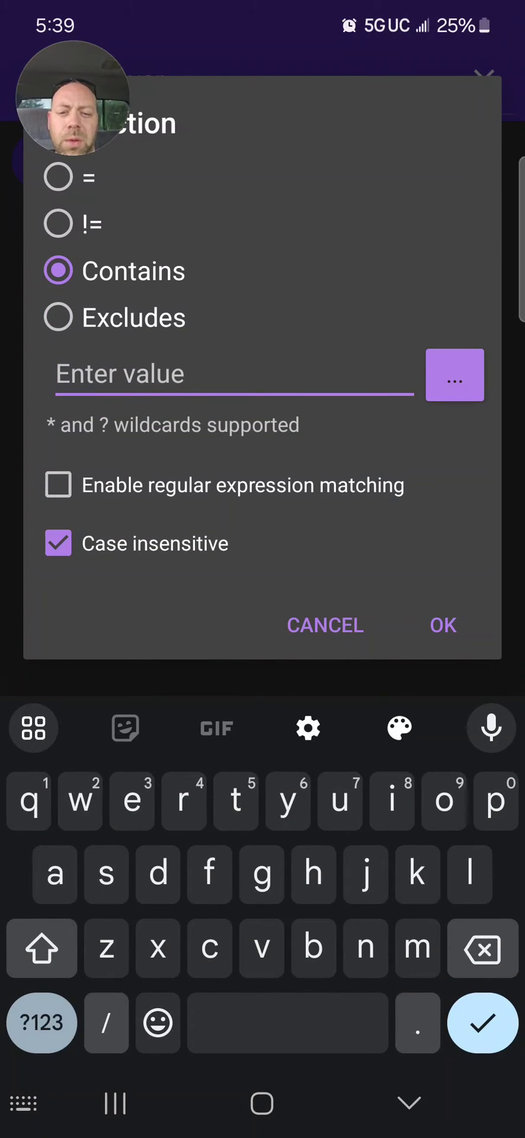
type("cean")
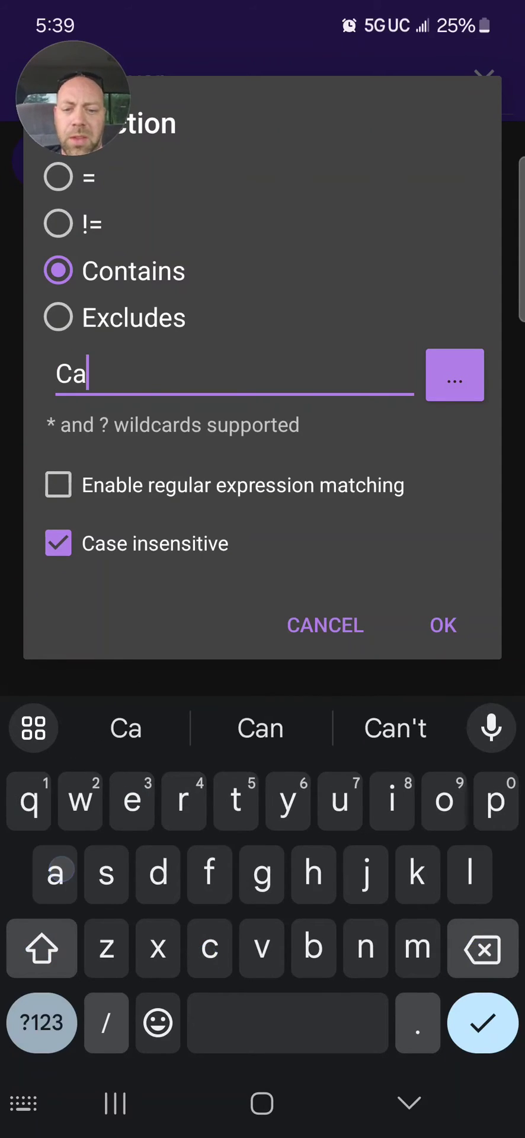
type("ncel")
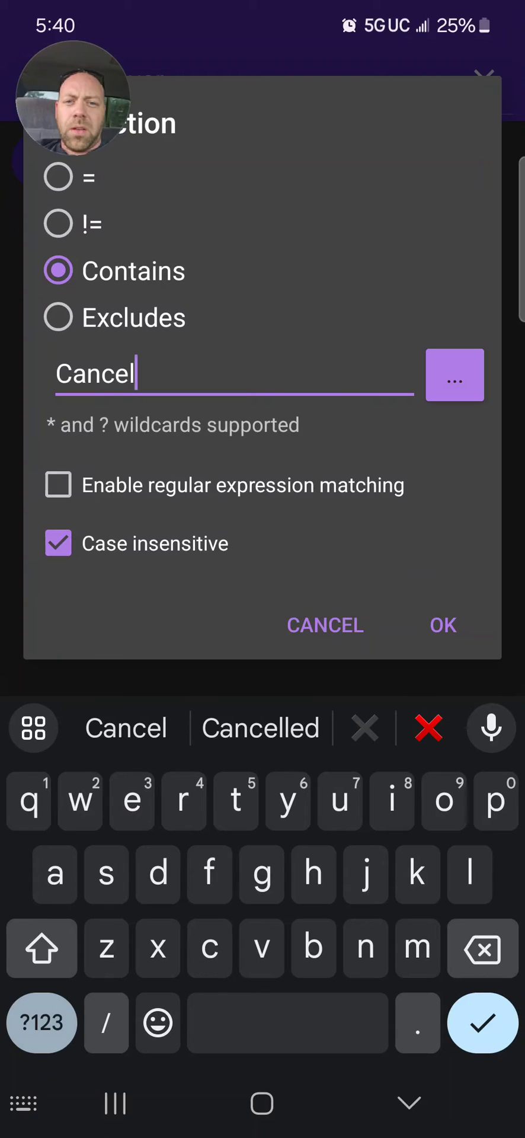
left_click(443, 626)
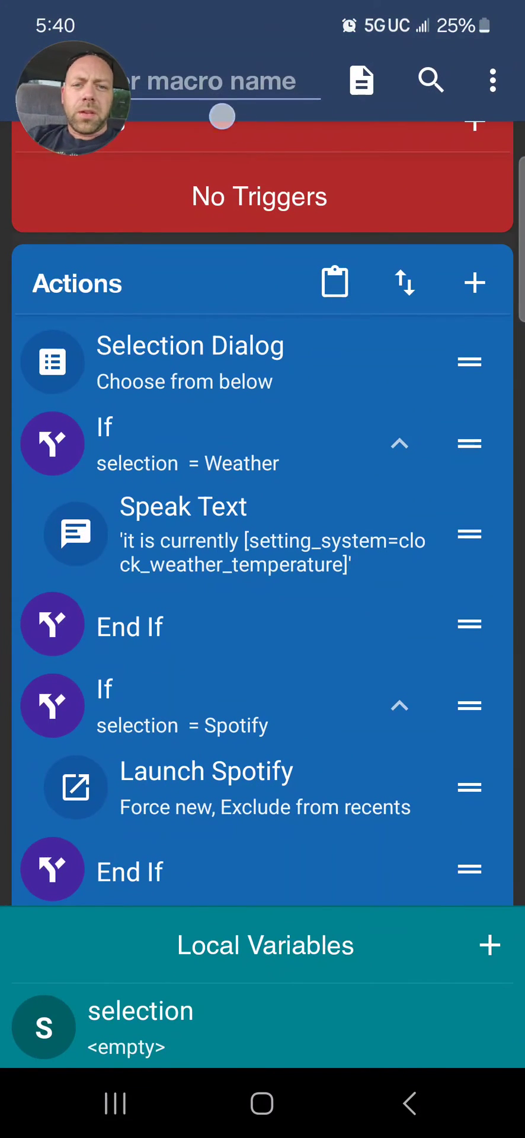
scroll("down", 3)
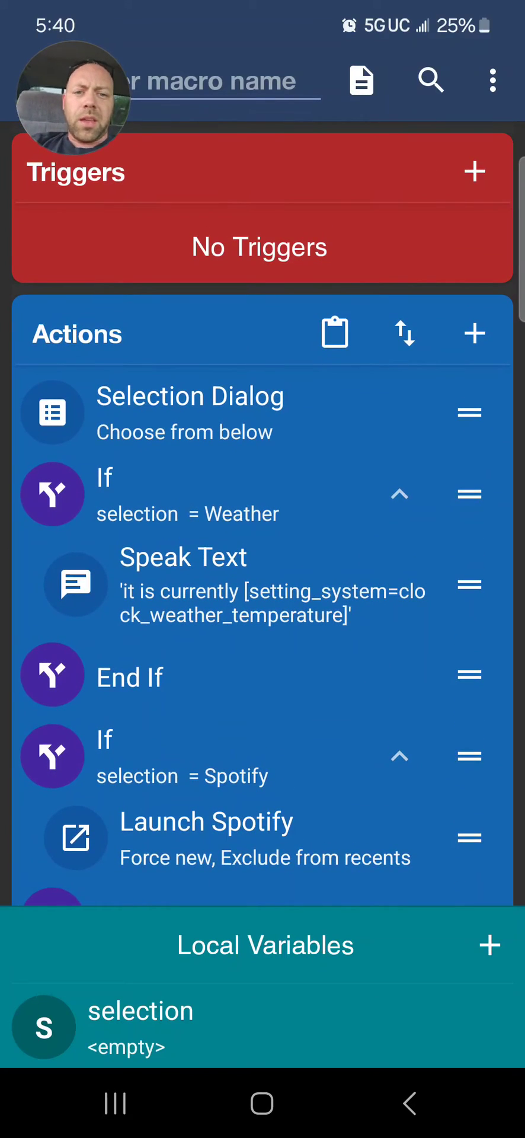
Add a Cancel Macro Actions step targeting [This Macro] below the Cancel If block.
left_click(474, 333)
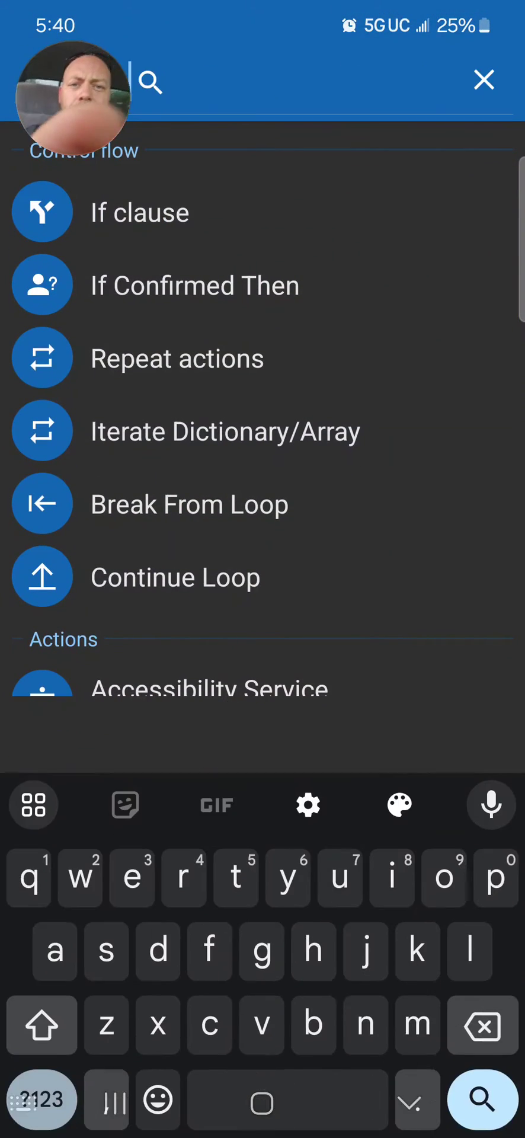
type("macro")
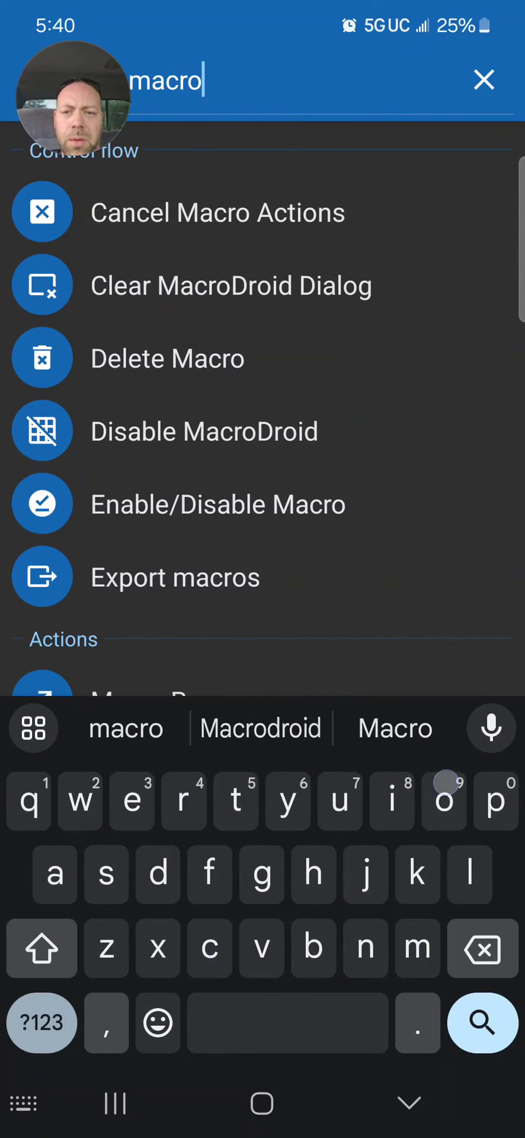
scroll("down", 3)
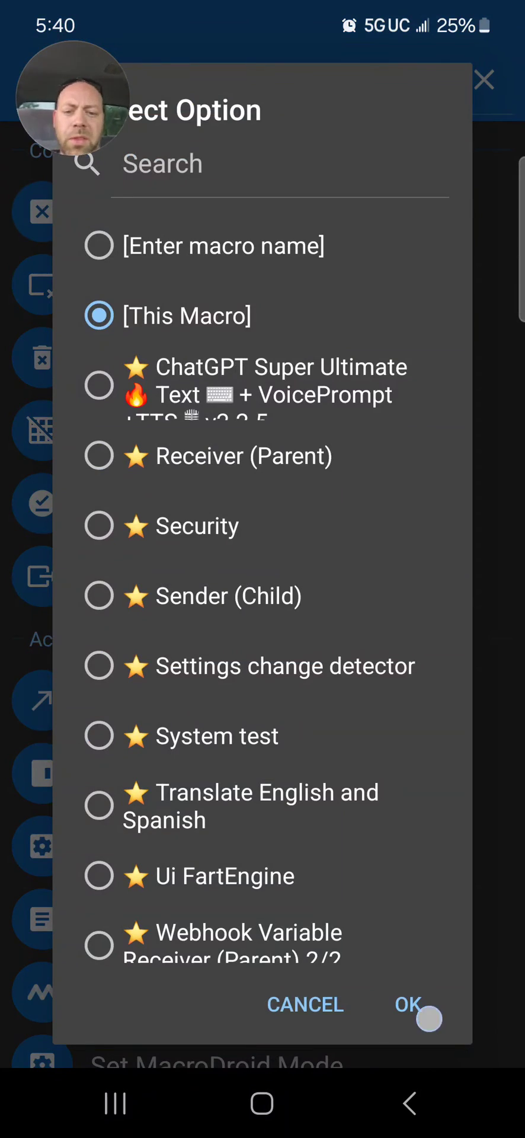
left_click(409, 1004)
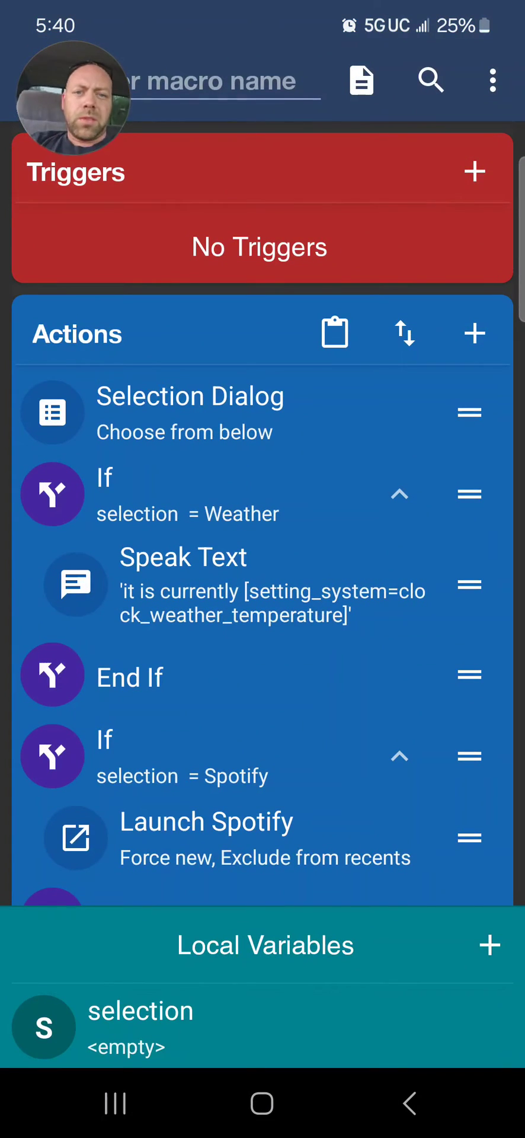
Begin adding another action by searching the list for 'pop'.
left_click(475, 172)
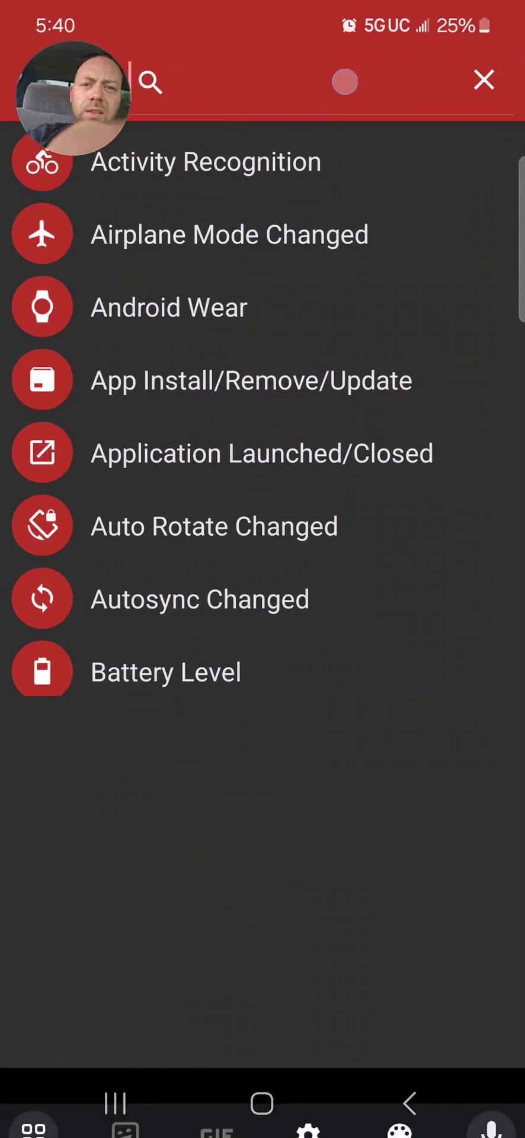
type("pop")
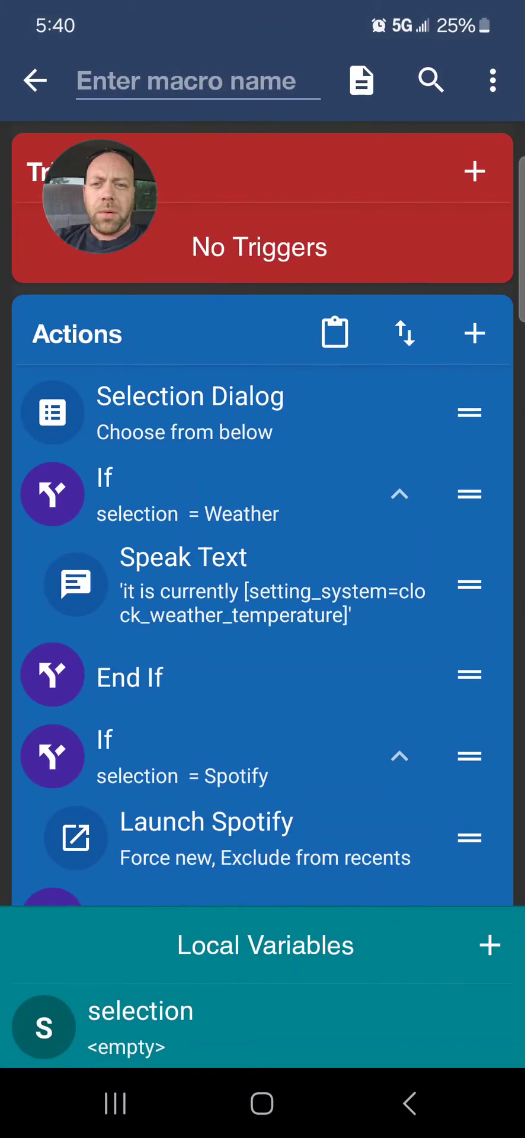
scroll("down", 3)
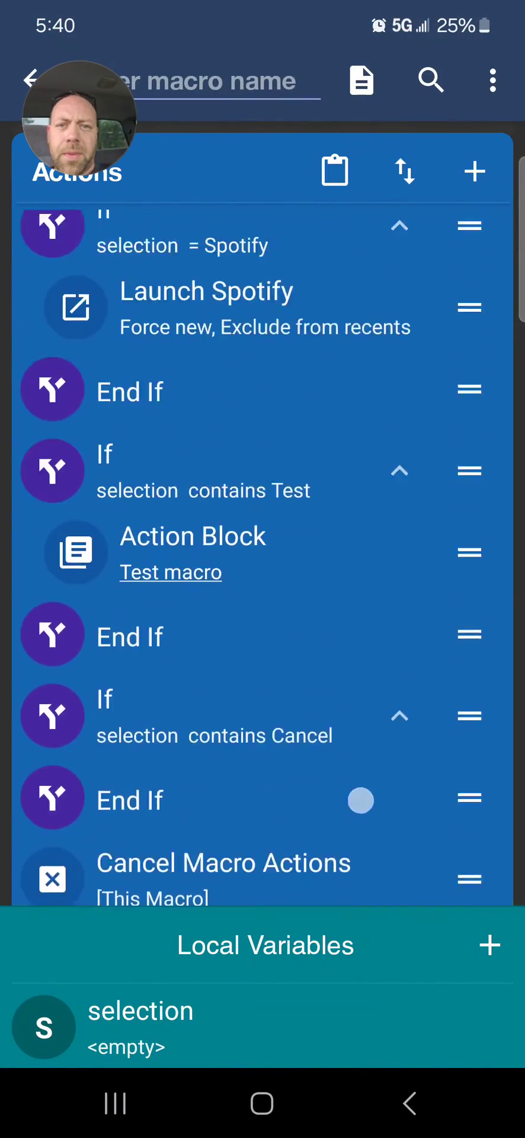
Add a Popup Message reading 'Macro cancelled' to the Cancel branch.
left_click(475, 171)
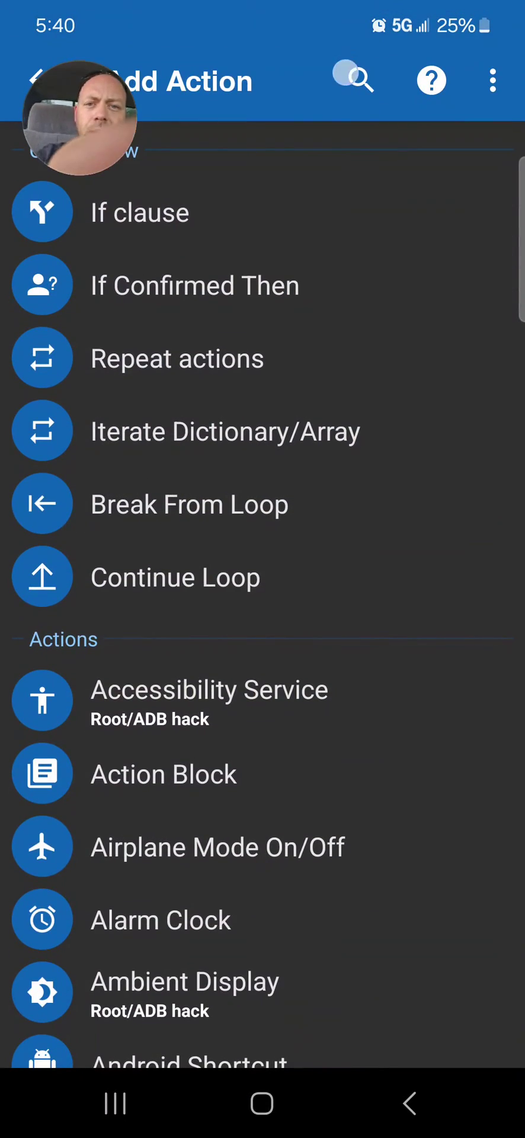
type("pop")
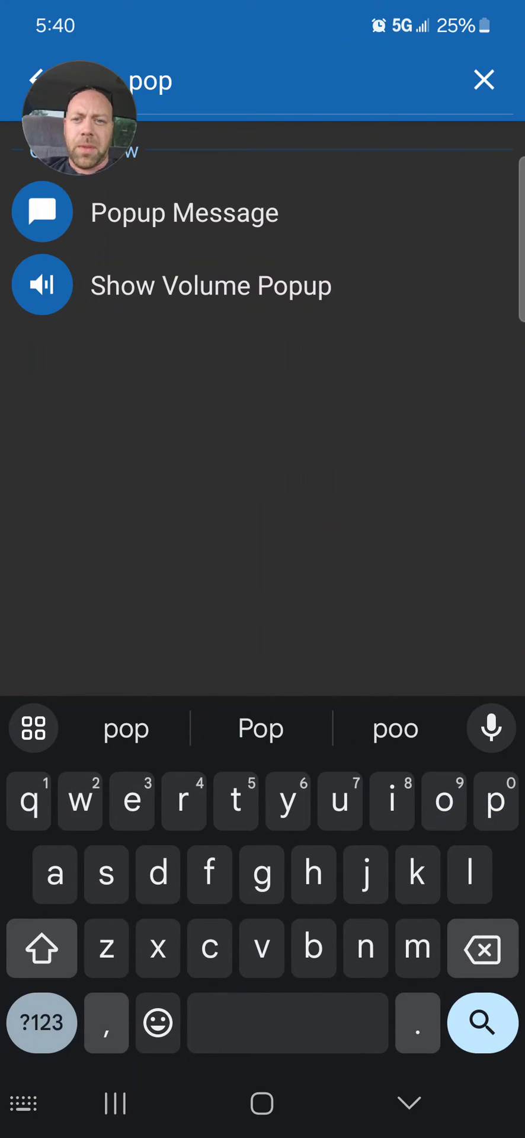
left_click(183, 211)
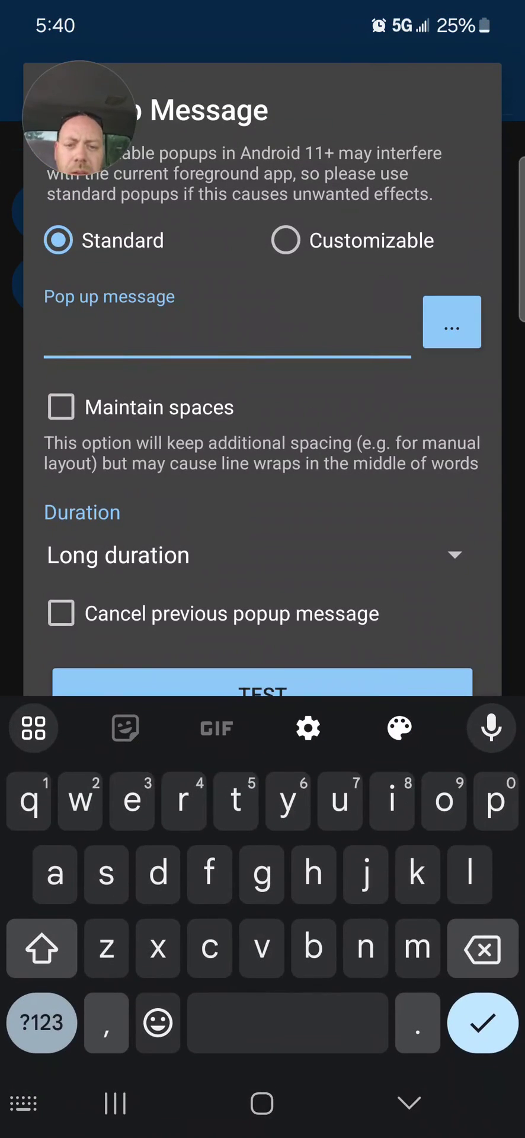
type("Macro")
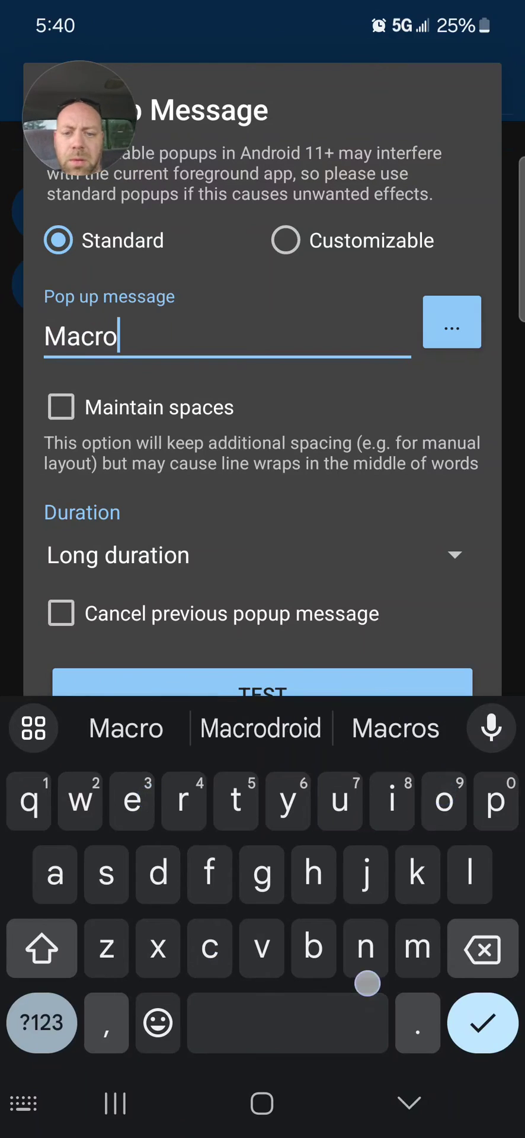
type("cancelled")
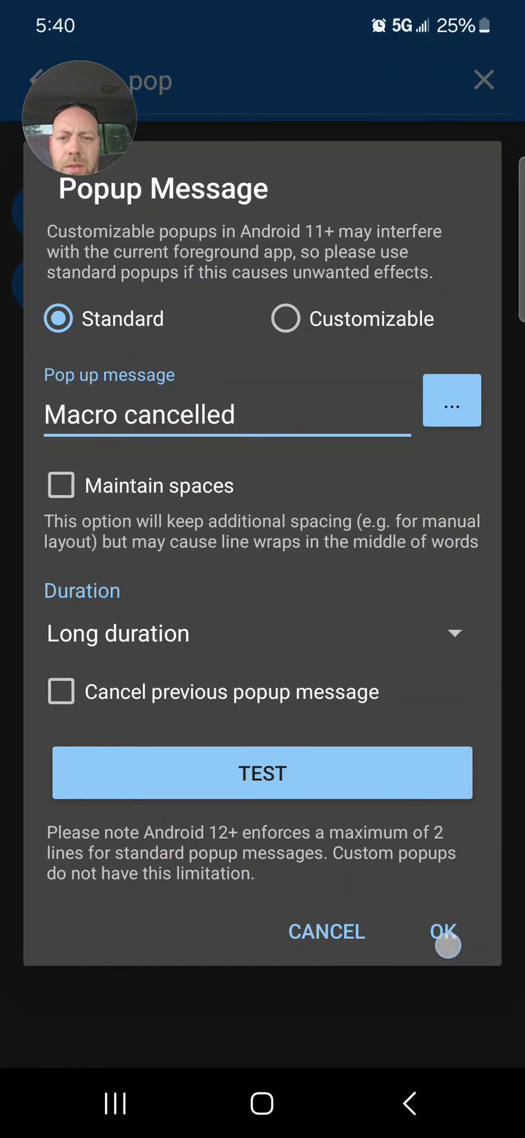
left_click(444, 933)
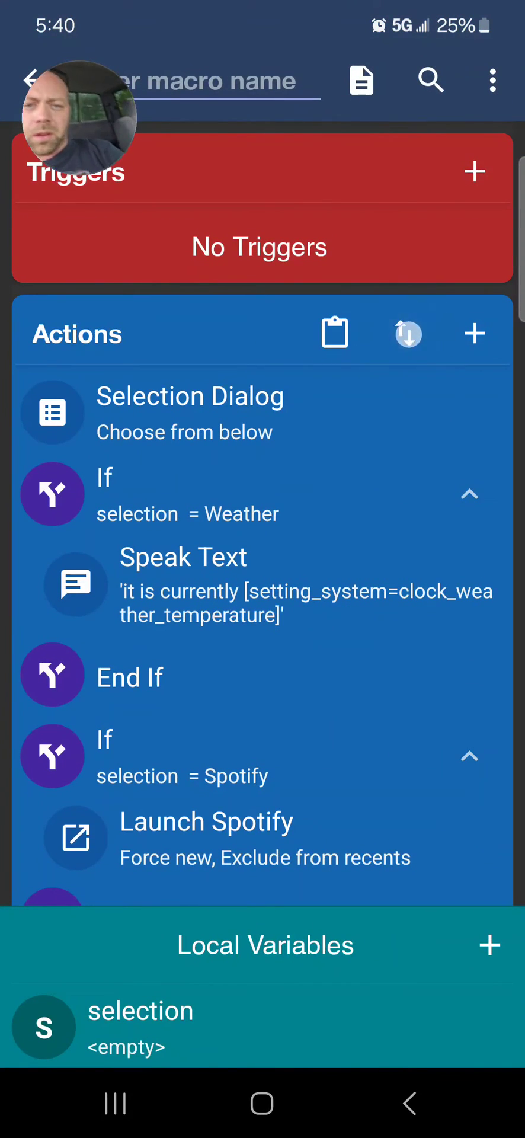
scroll("down", 3)
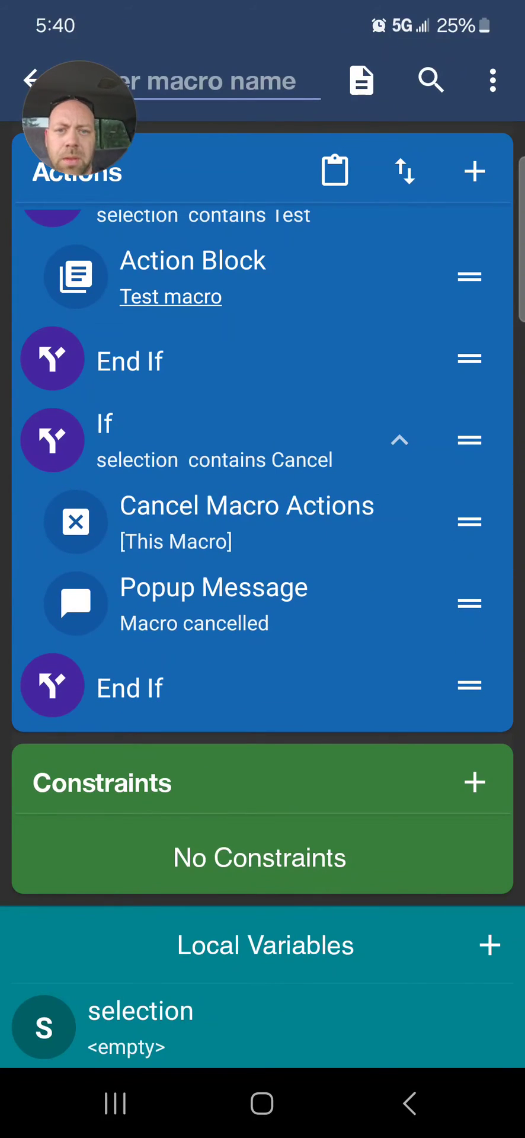
scroll("down", 3)
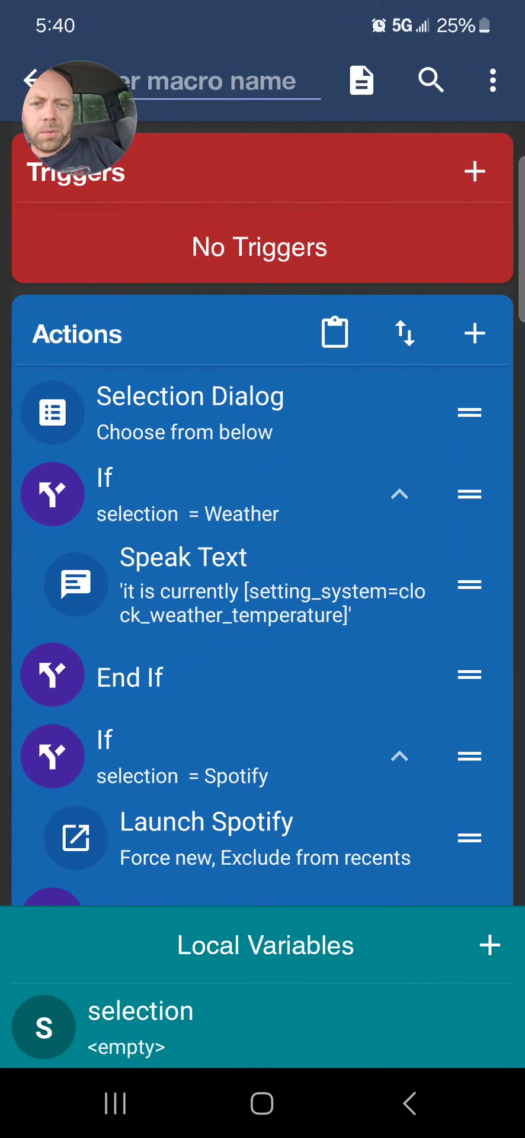
Start a Floating Button trigger with identifier 'Selection', a new icon and small size.
left_click(474, 172)
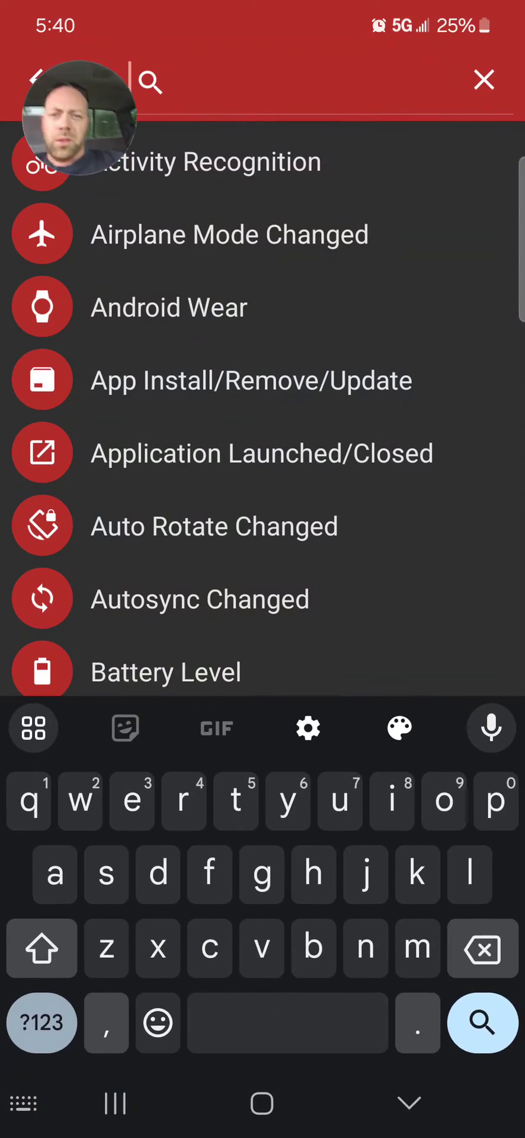
type("flo")
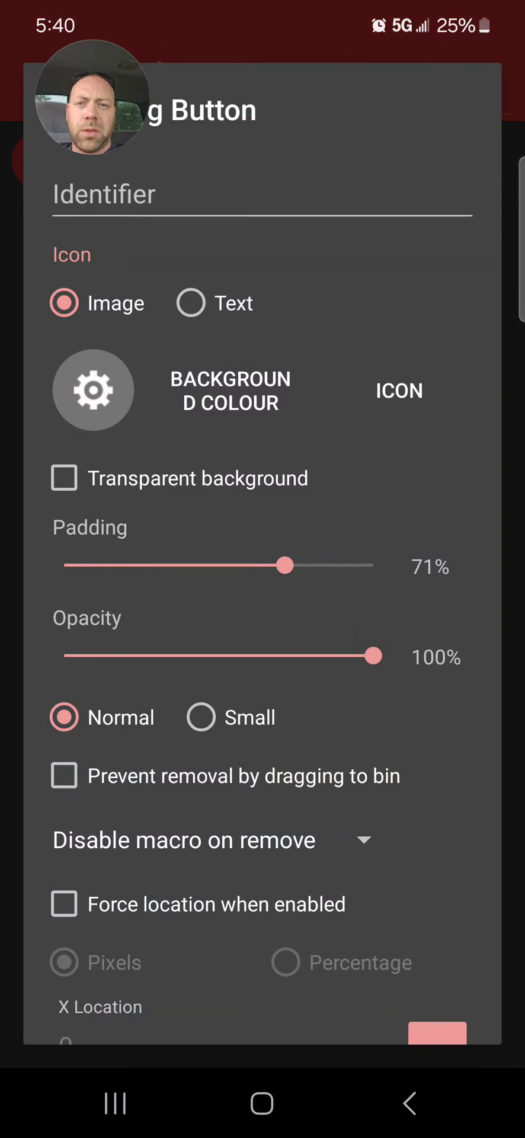
type("Selection")
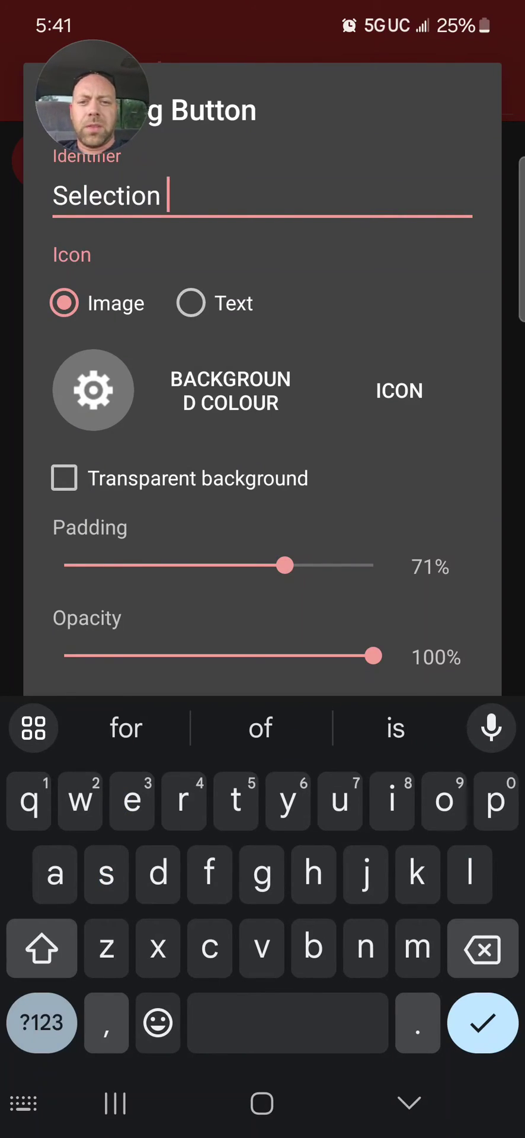
left_click(408, 408)
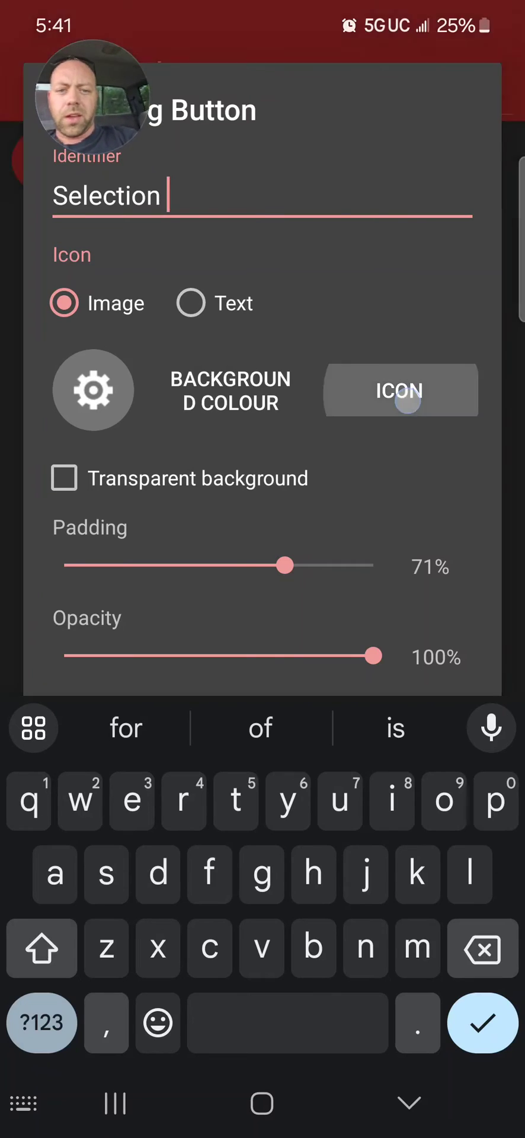
left_click(400, 390)
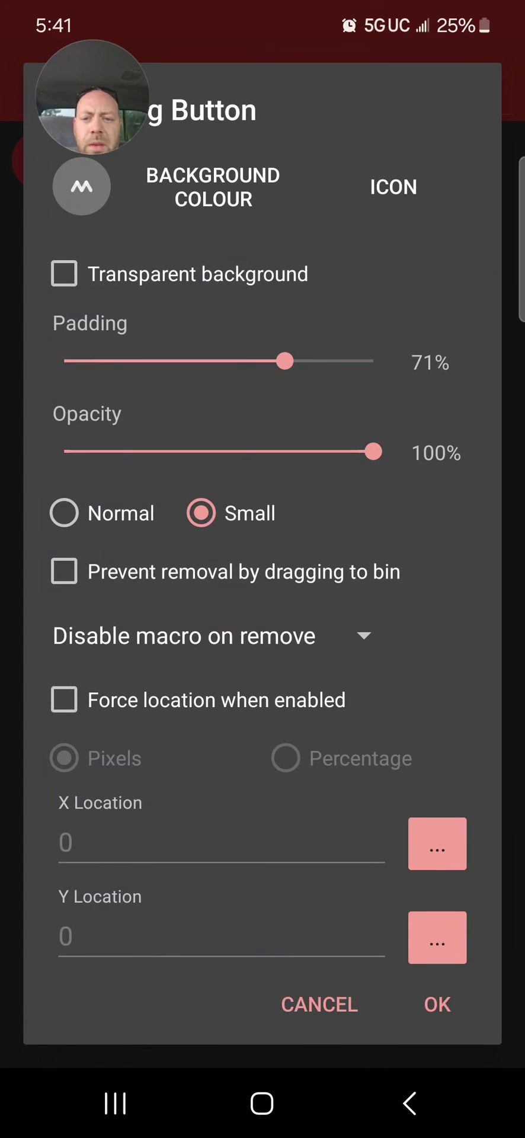
Force the floating button's location in pixels to X 1000, Y 0, and save the trigger.
left_click(64, 700)
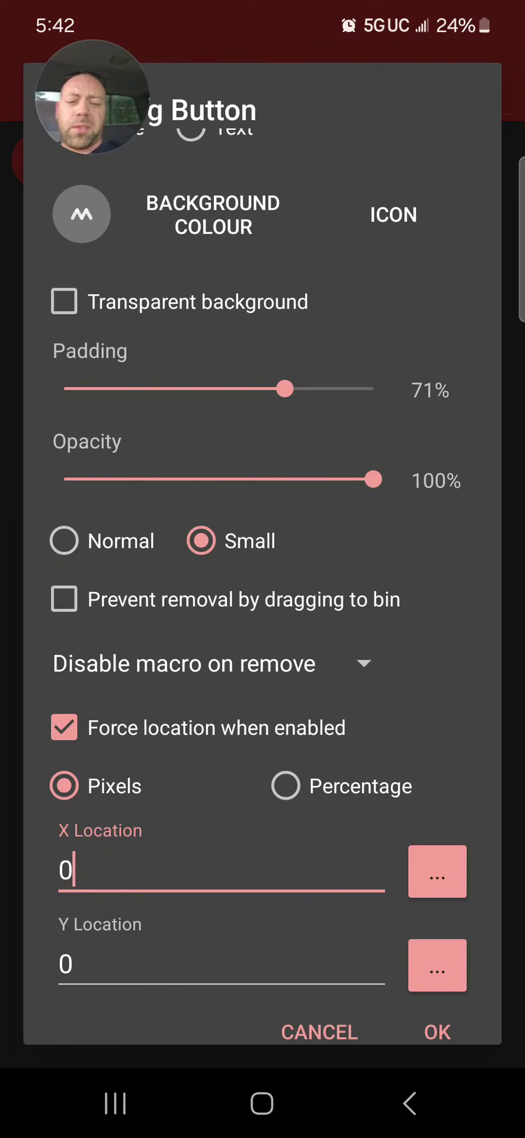
type("1000")
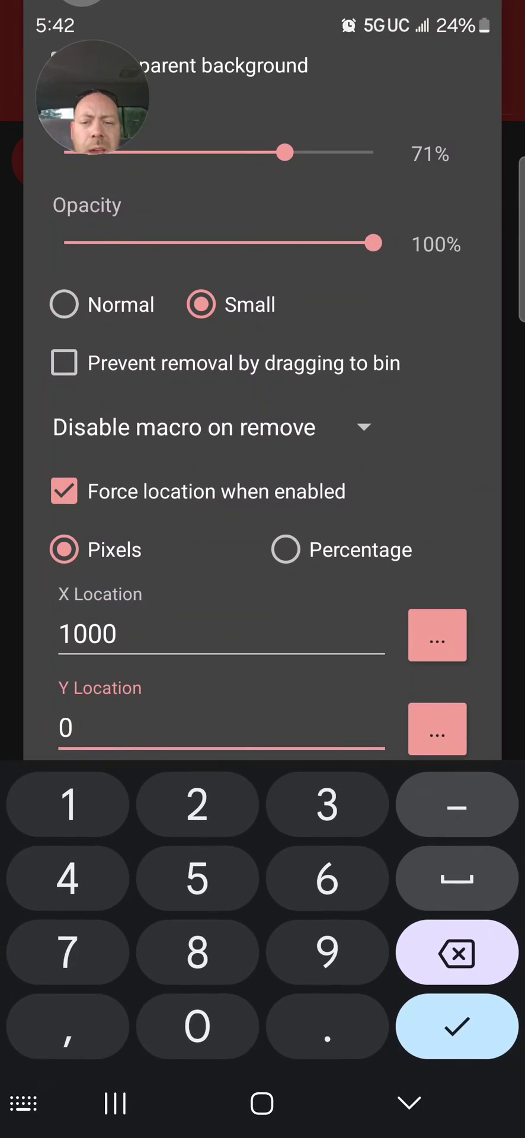
type("1000")
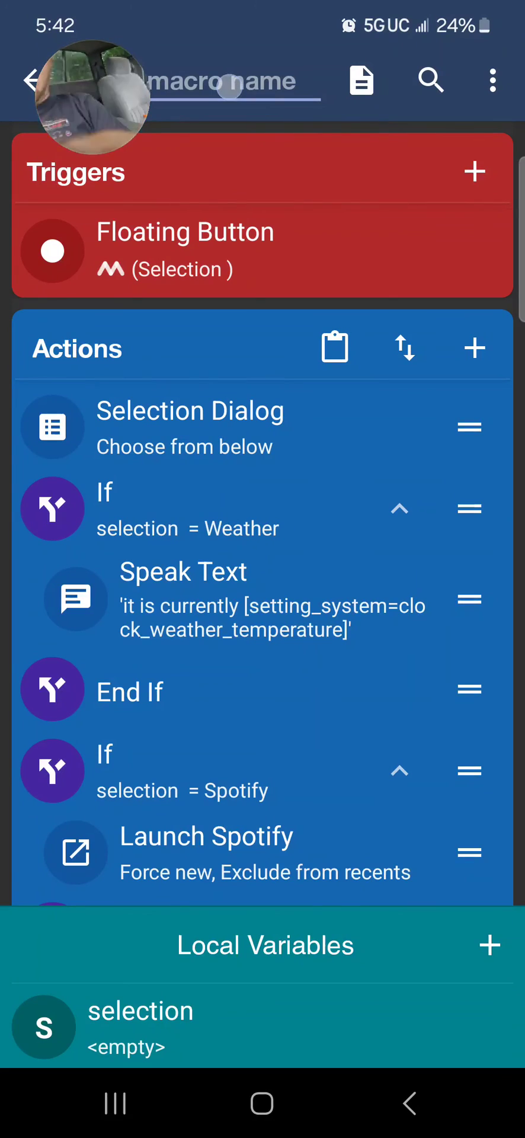
Start naming the macro, then reopen the Weather If clause's conditions.
left_click(229, 81)
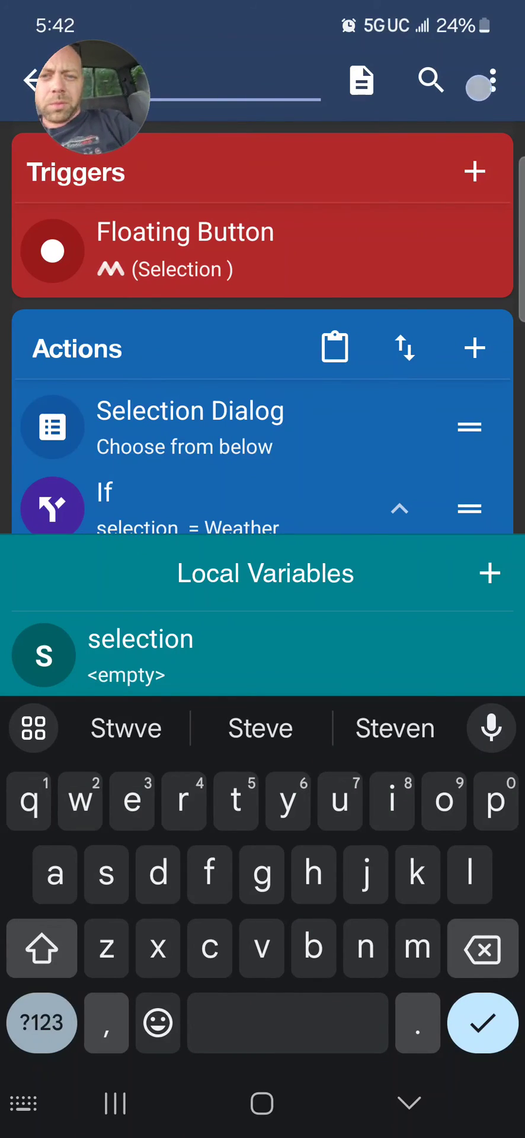
left_click(493, 81)
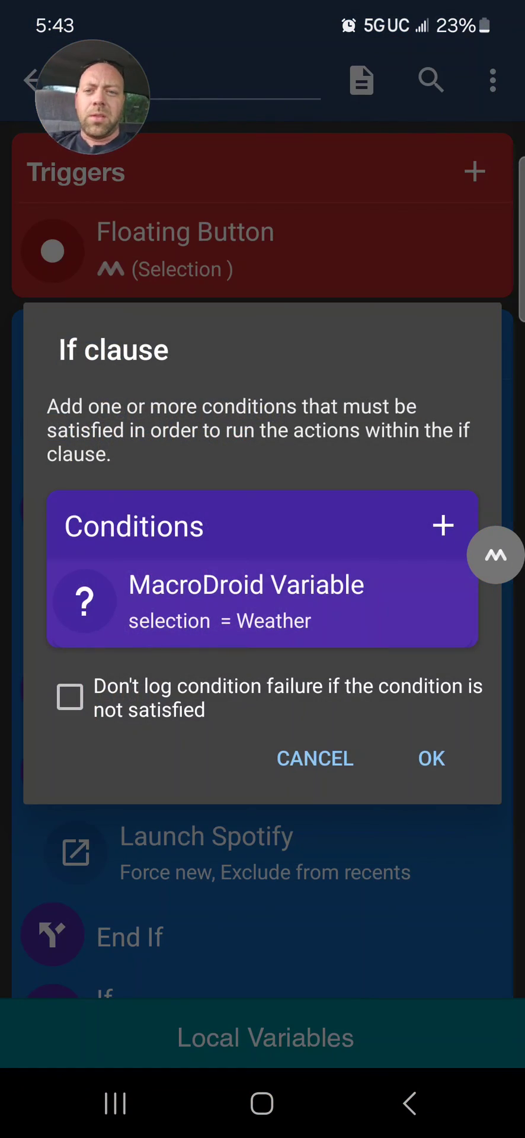
Confirm the Weather selection condition, save the macro and trigger the choice dialog.
left_click(246, 601)
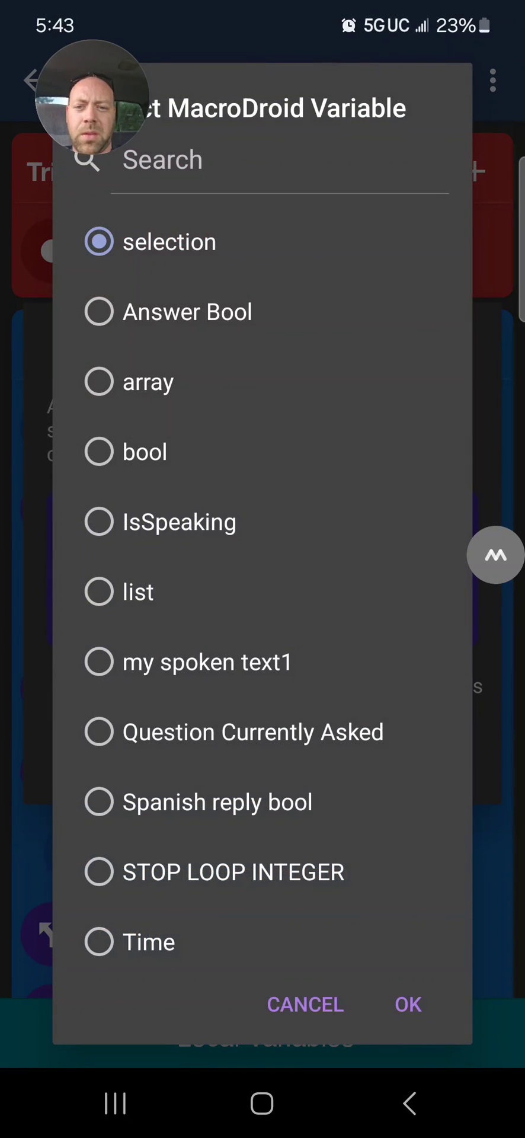
scroll("down", 3)
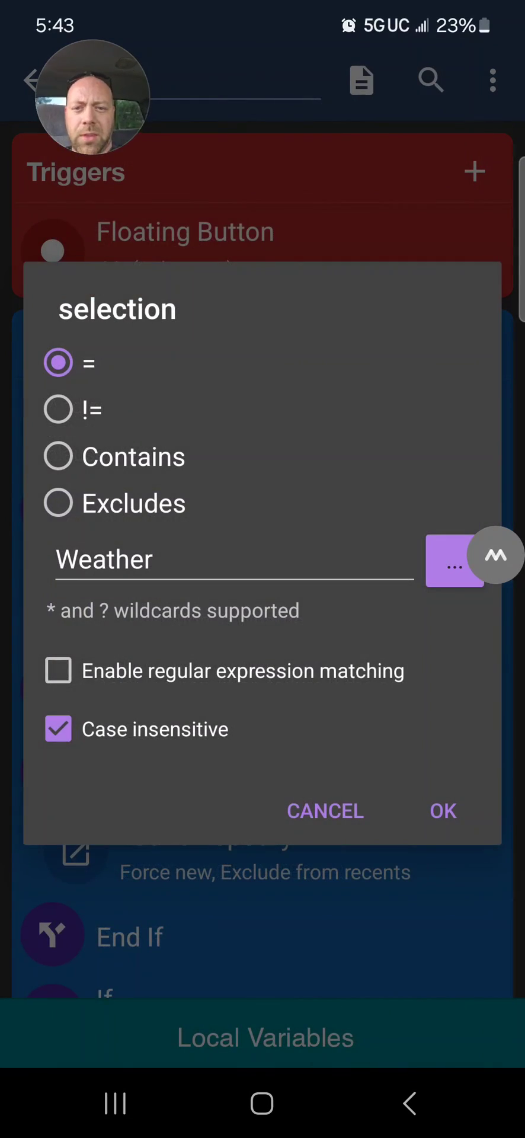
left_click(443, 812)
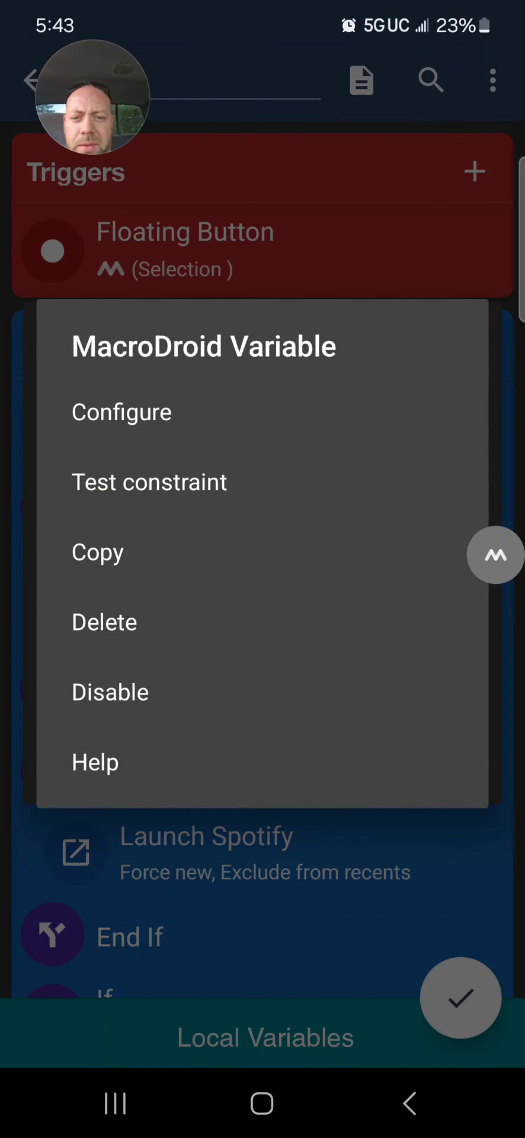
left_click(121, 412)
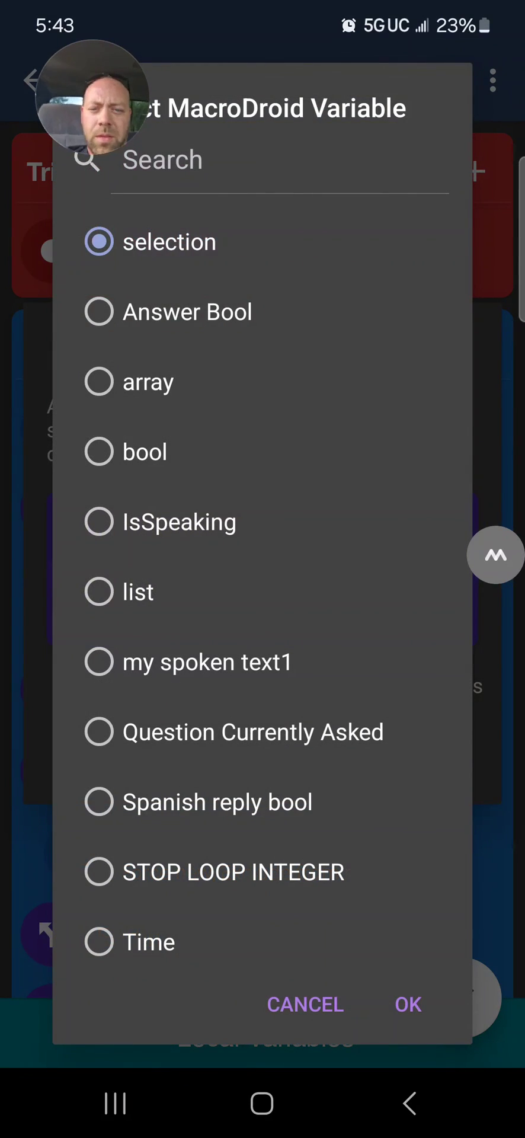
left_click(408, 1005)
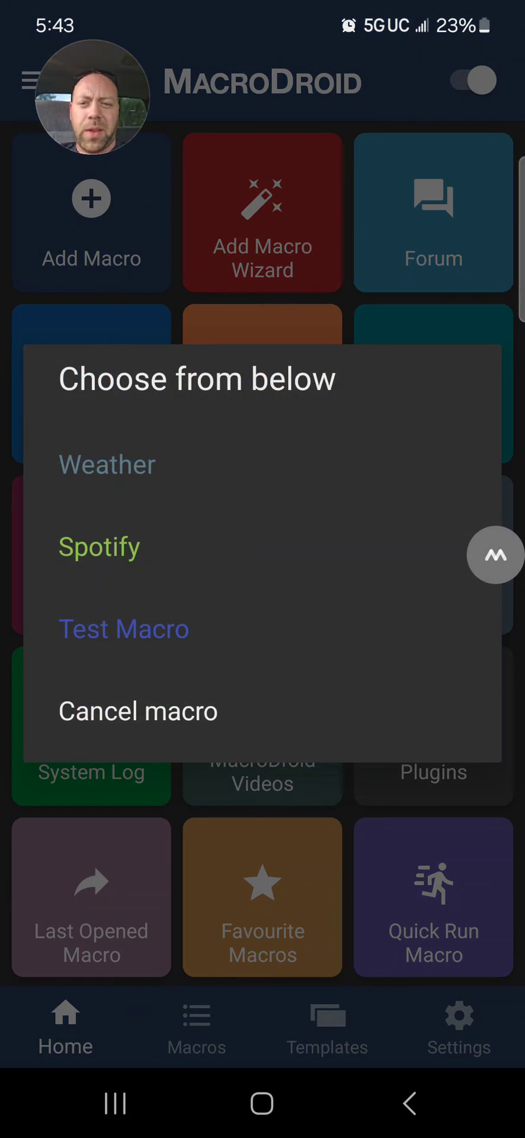
Choose Spotify from the dialog to launch it, then bring the dialog up again.
left_click(99, 547)
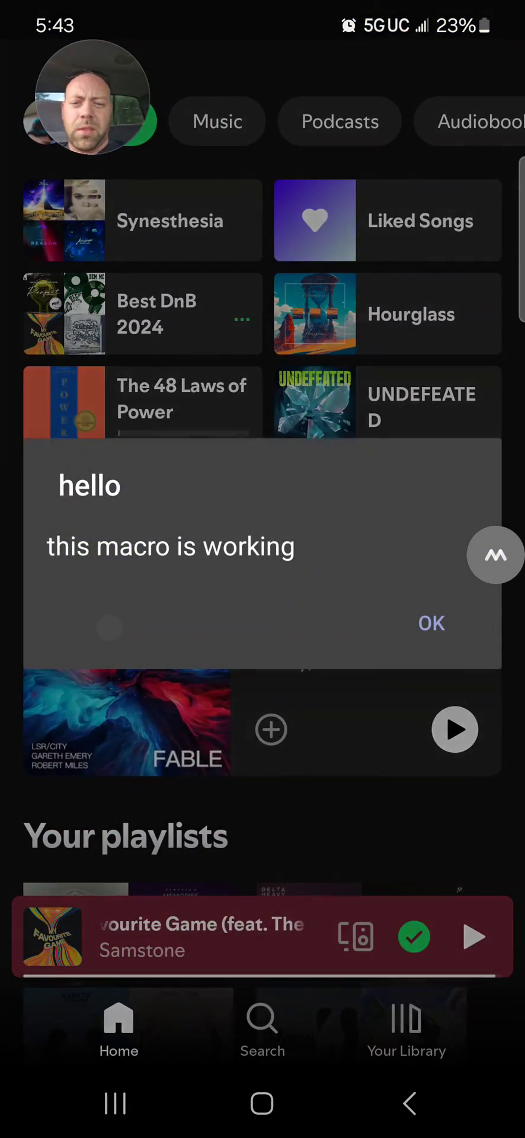
left_click(432, 624)
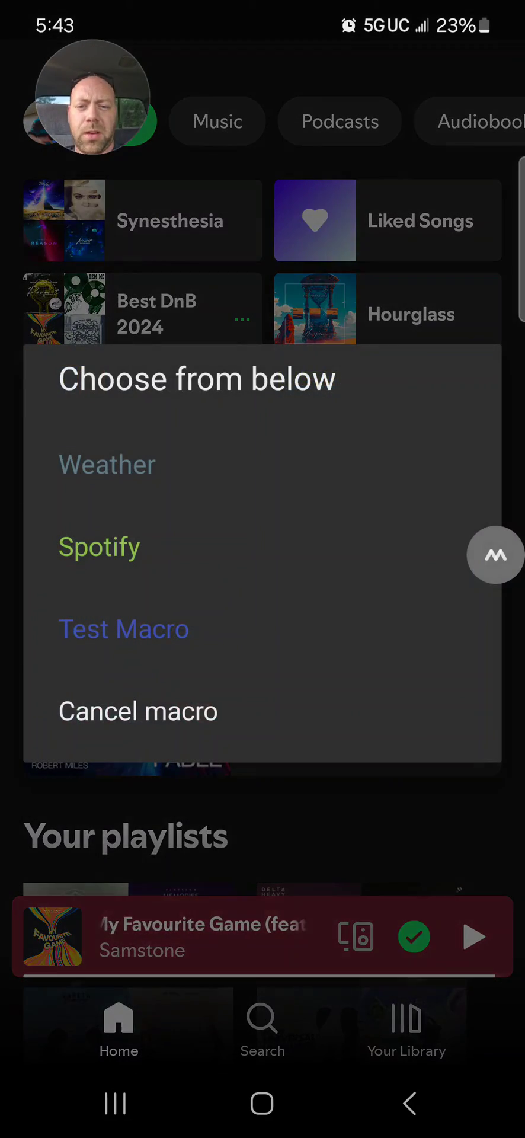